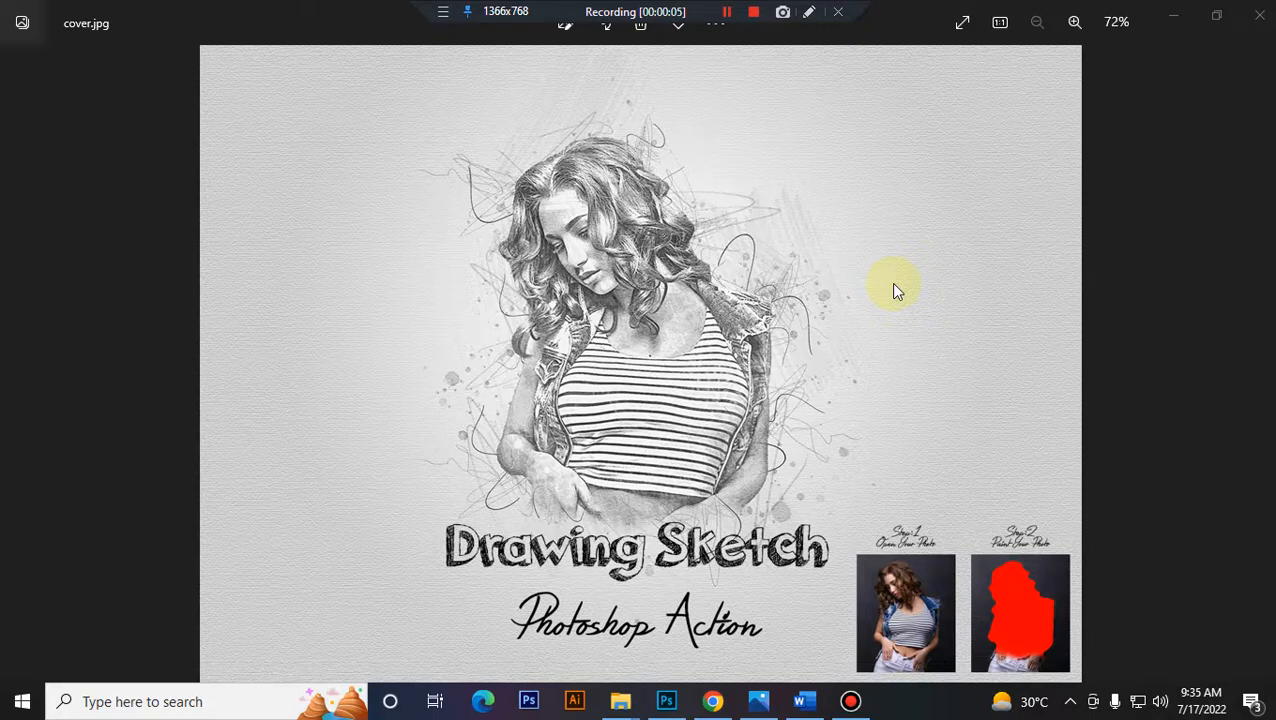
mouse_move(688, 685)
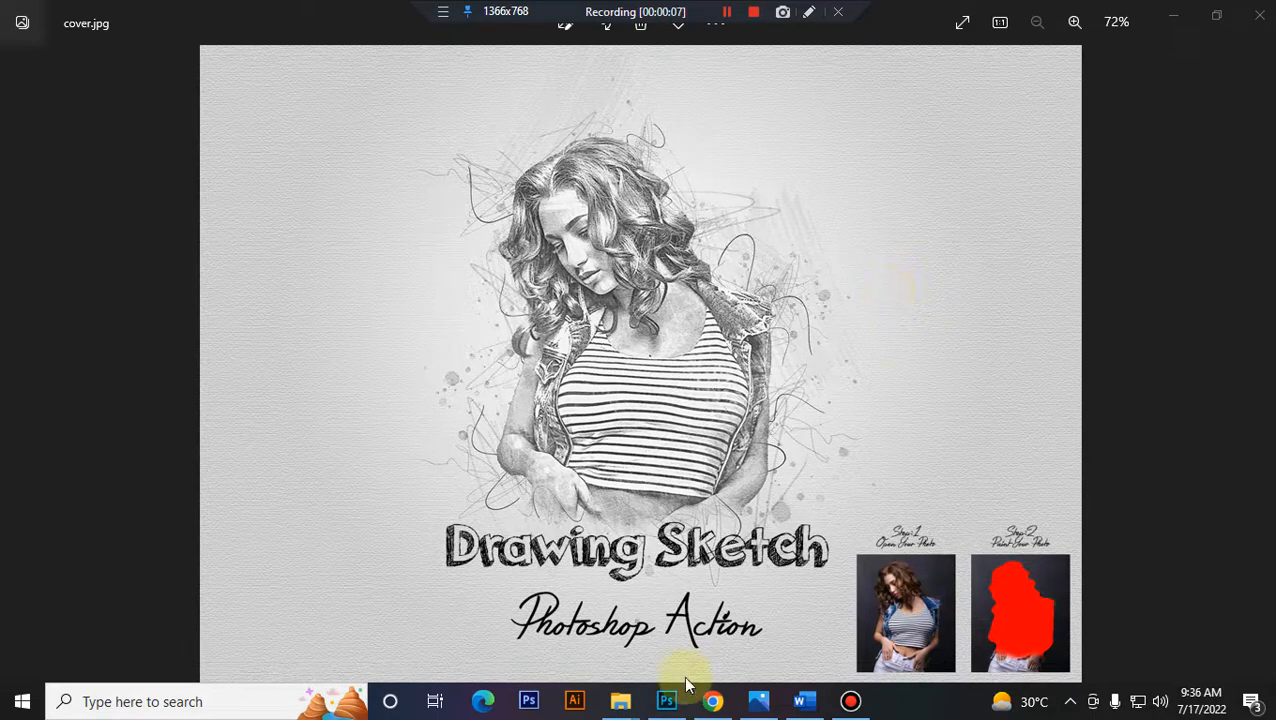
Step: Switch from the Drawing Sketch cover in Photos to Photoshop's welcome screen
click(666, 701)
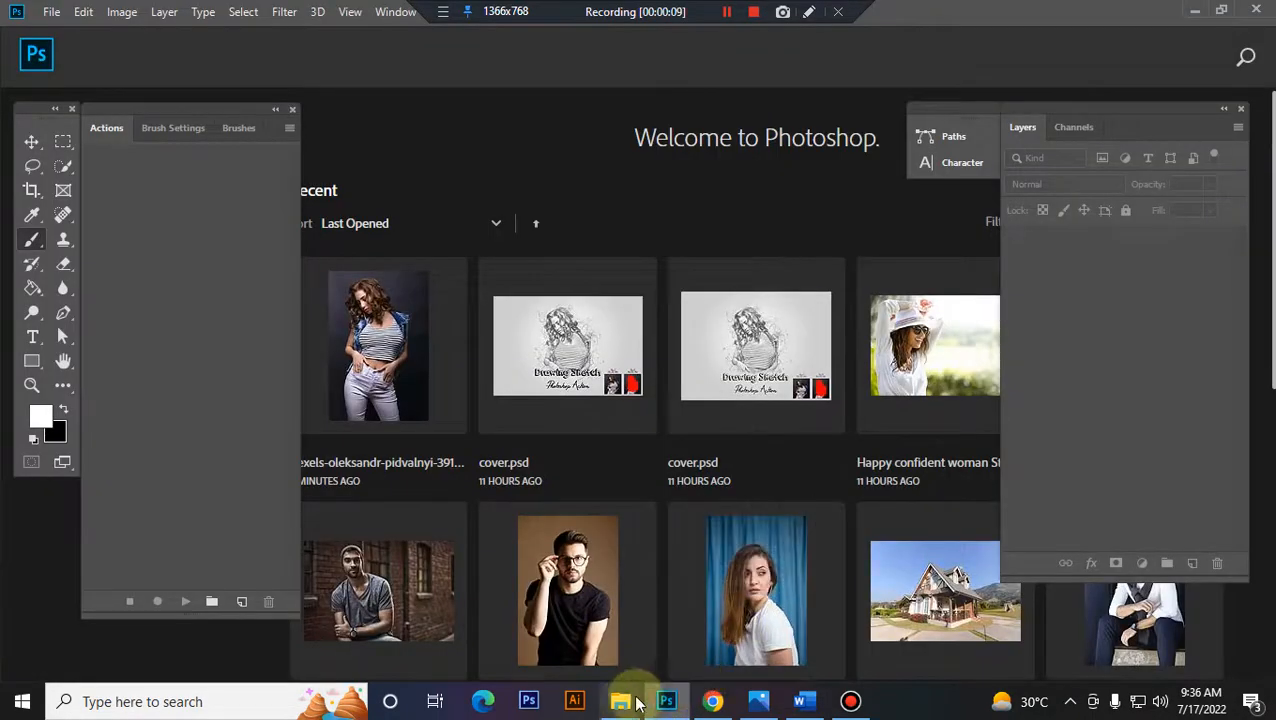
Step: Load the 'For CC Drawing Sketch Photoshop Action' ATN file from File Explorer
click(620, 701)
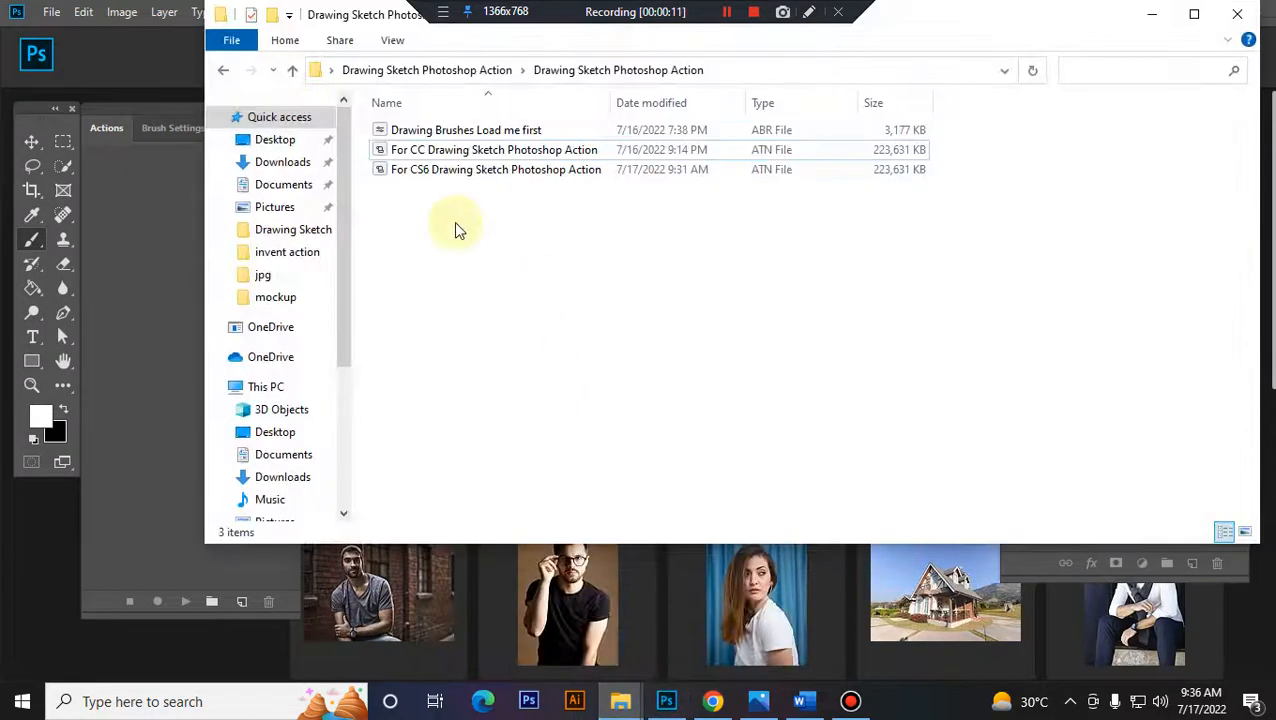
mouse_move(450, 213)
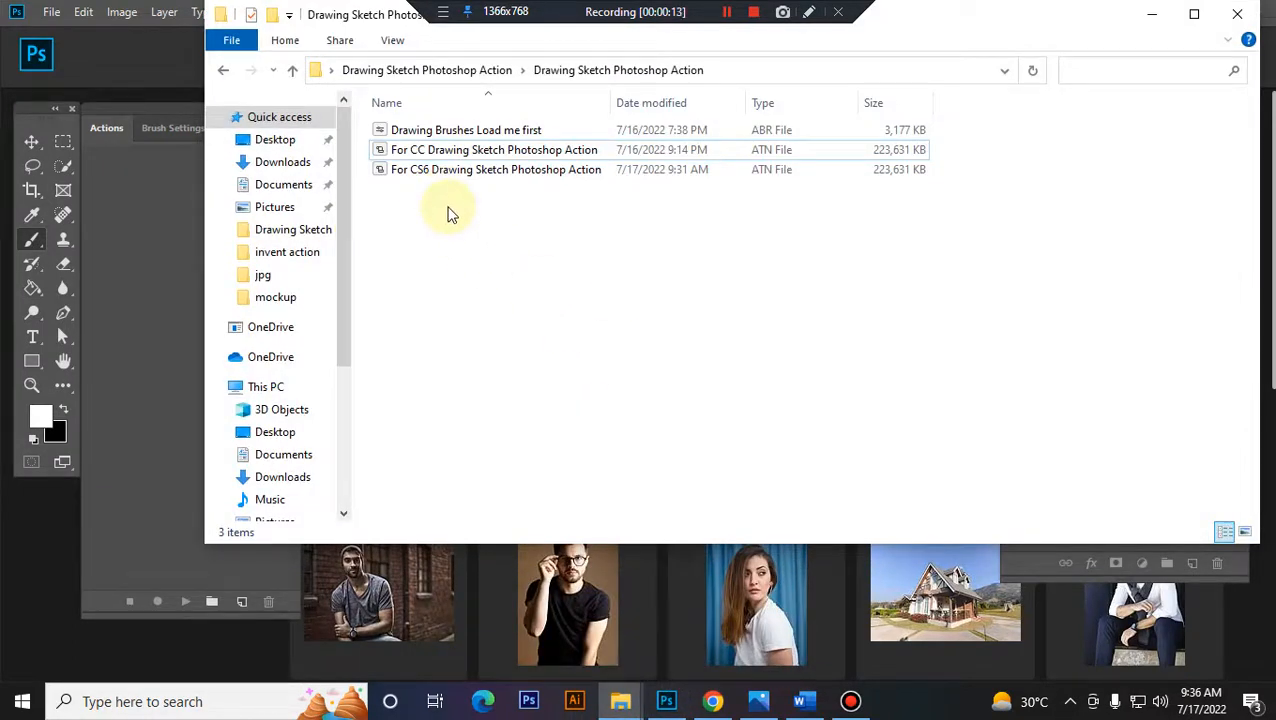
mouse_move(465, 220)
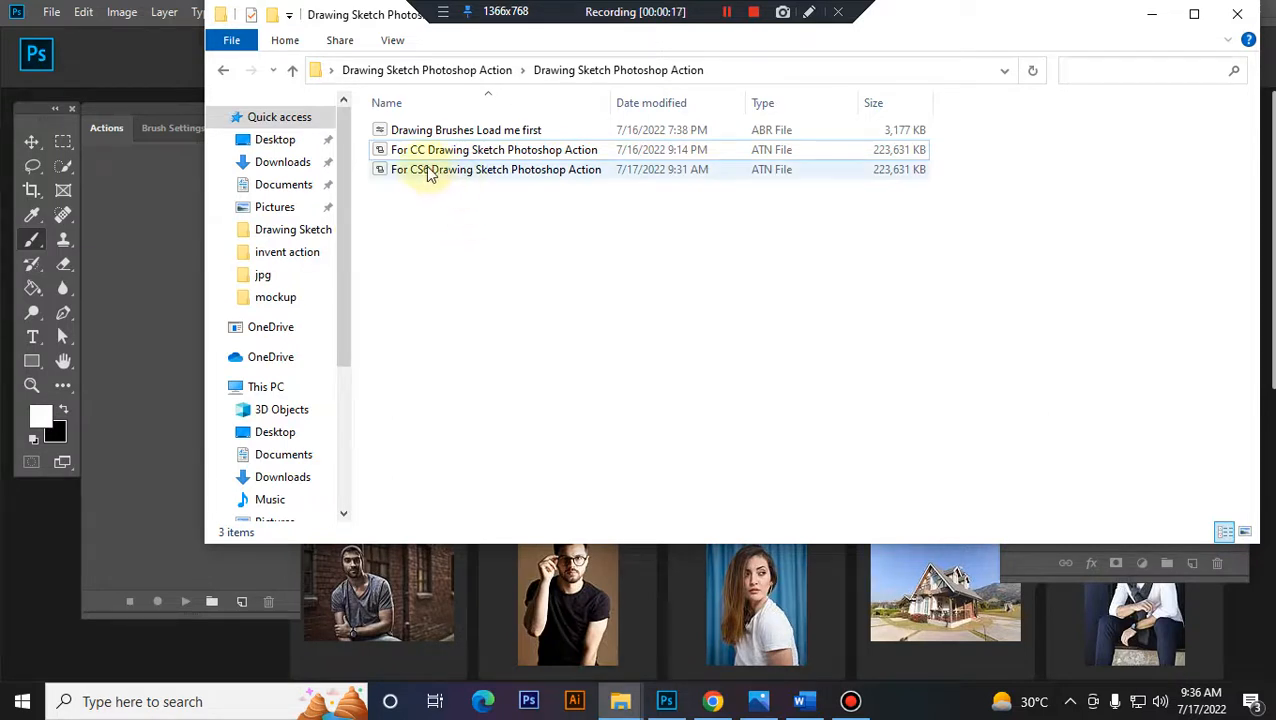
mouse_move(420, 200)
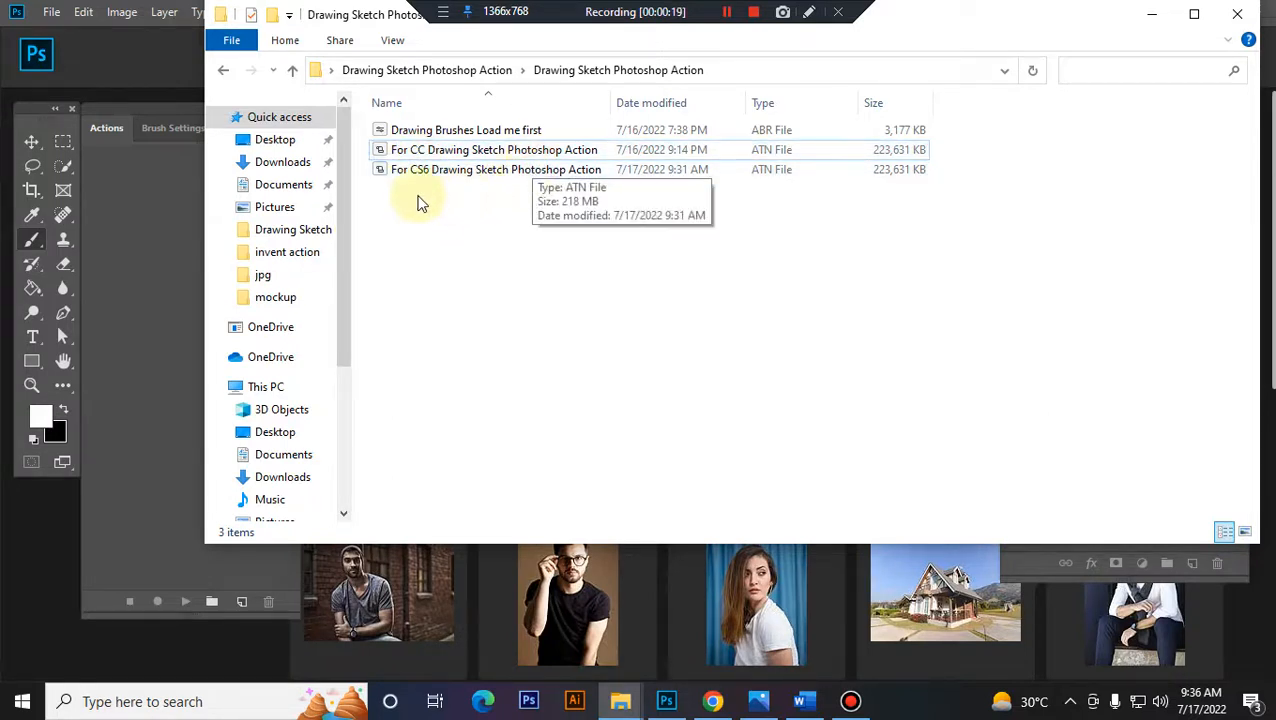
mouse_move(470, 196)
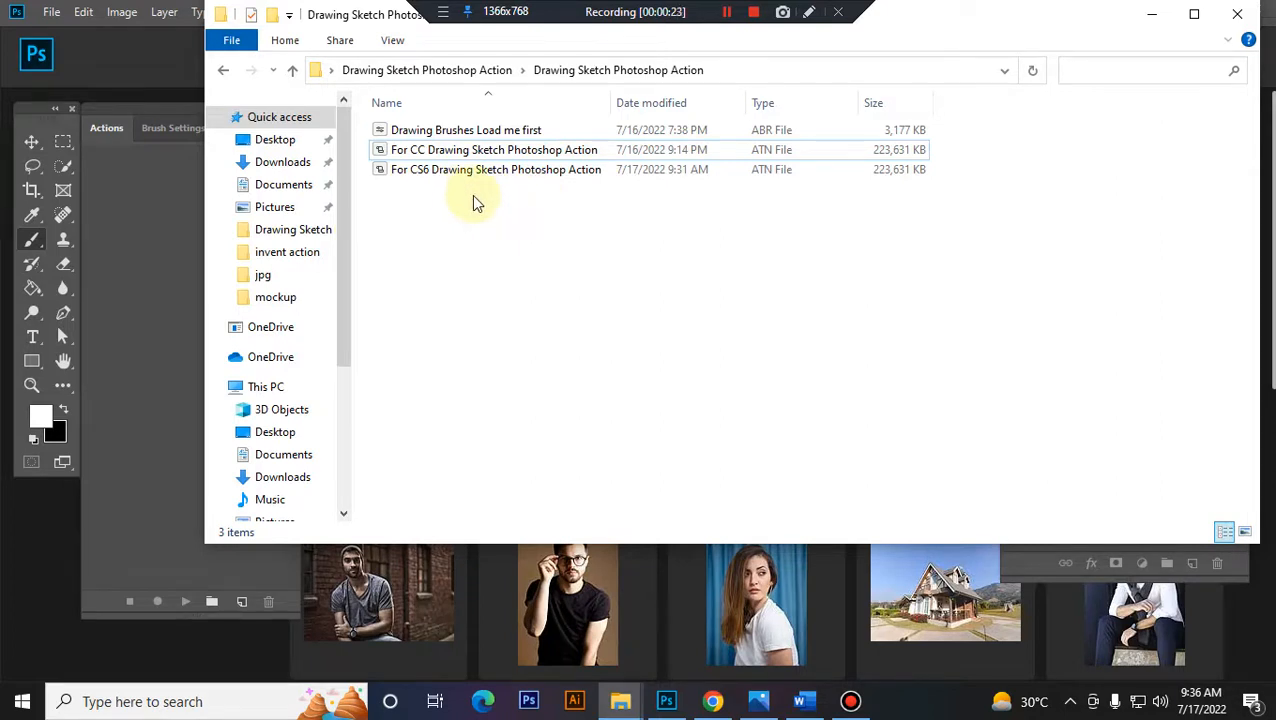
click(494, 149)
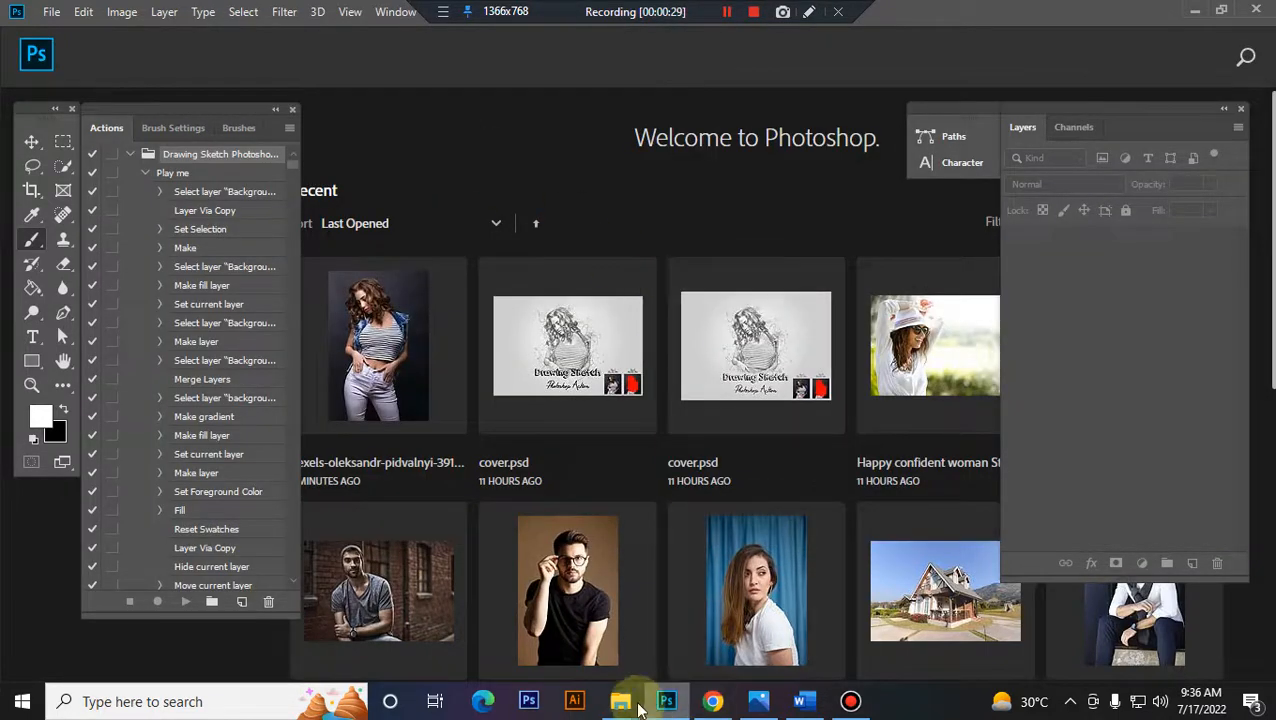
click(620, 701)
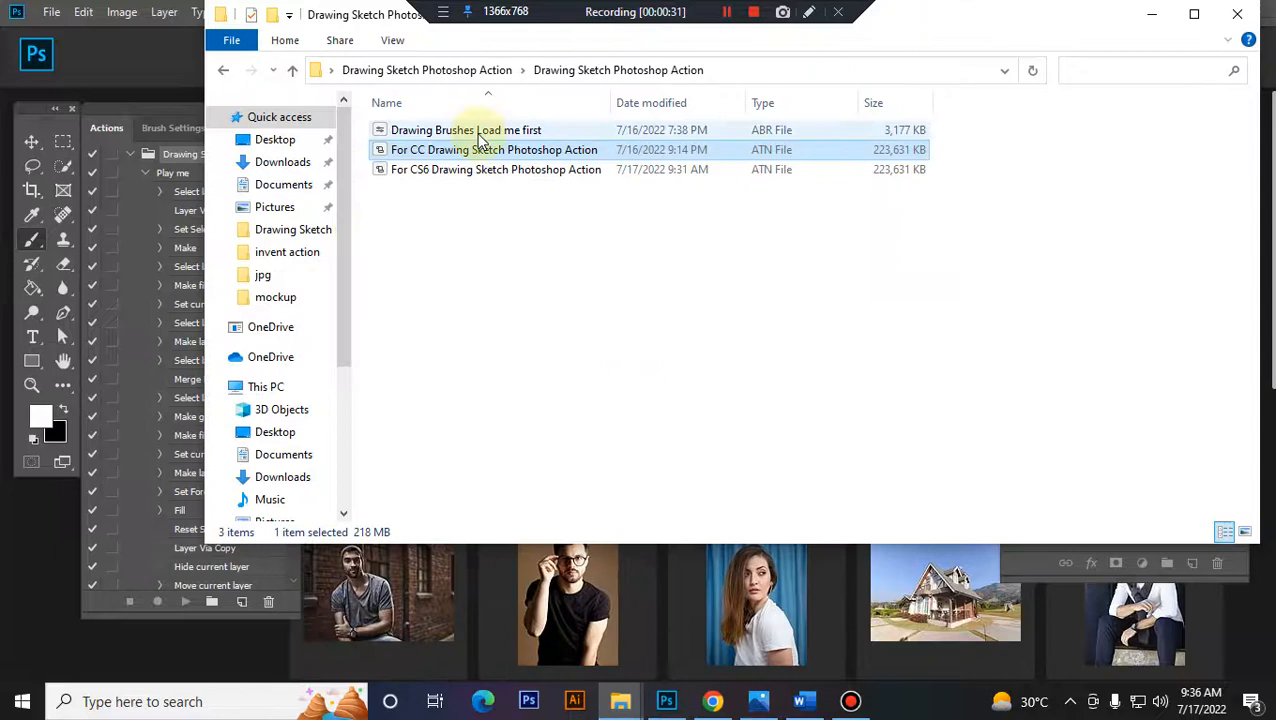
click(466, 129)
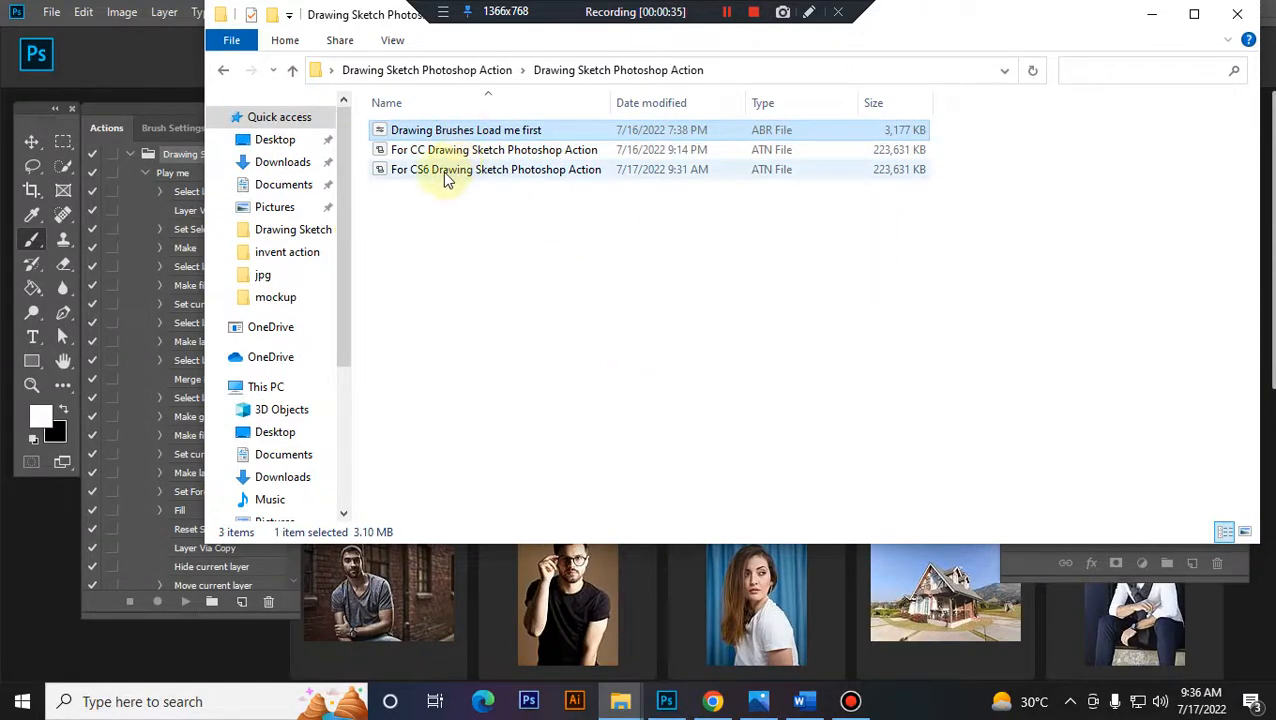
mouse_move(460, 169)
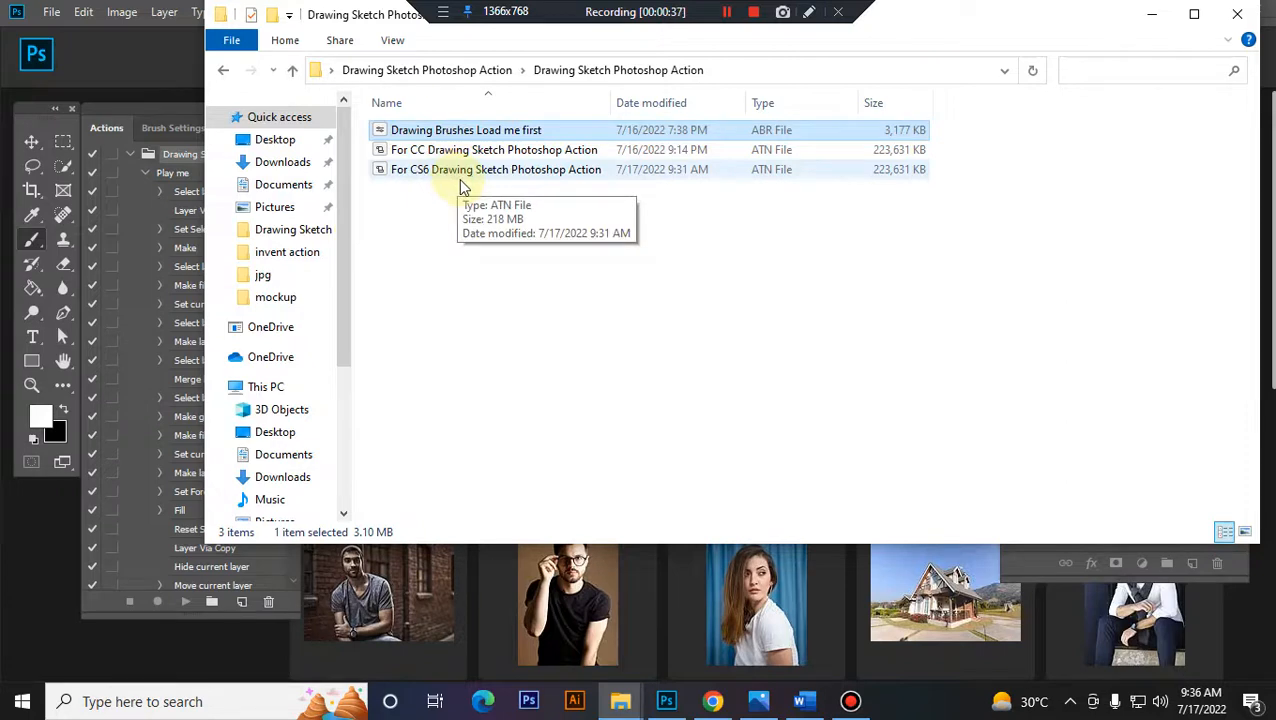
mouse_move(530, 137)
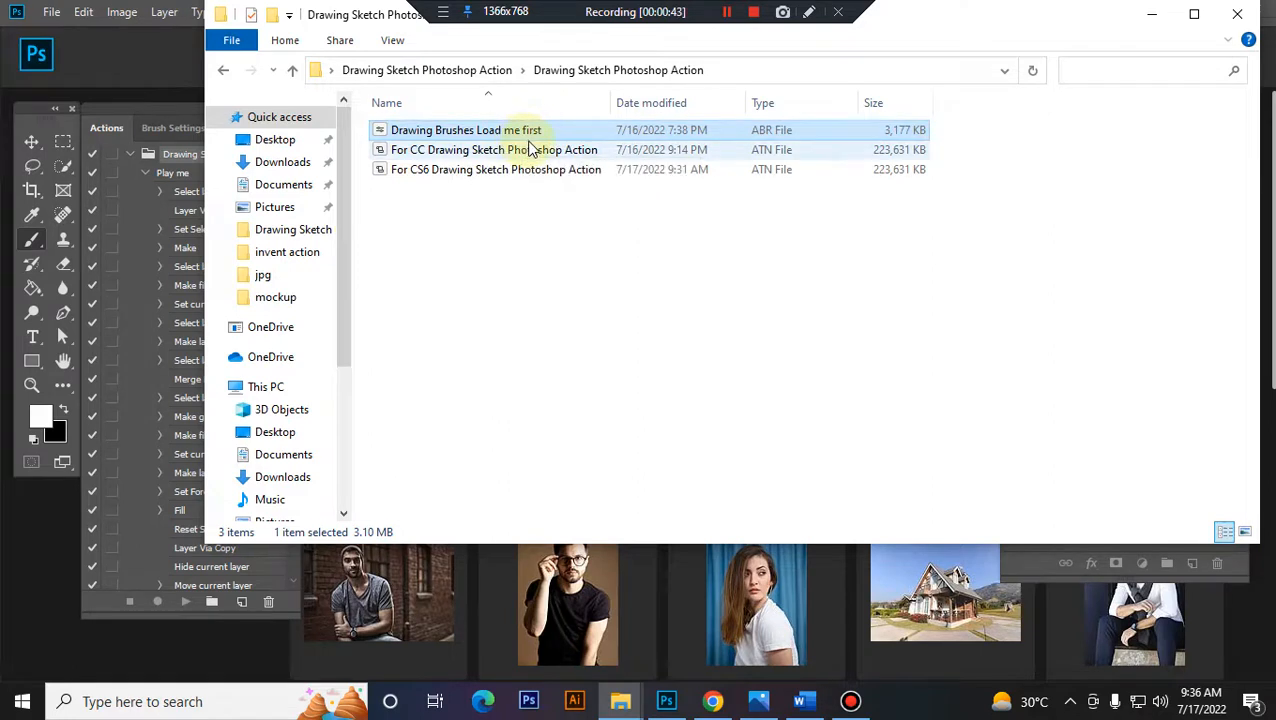
mouse_move(470, 155)
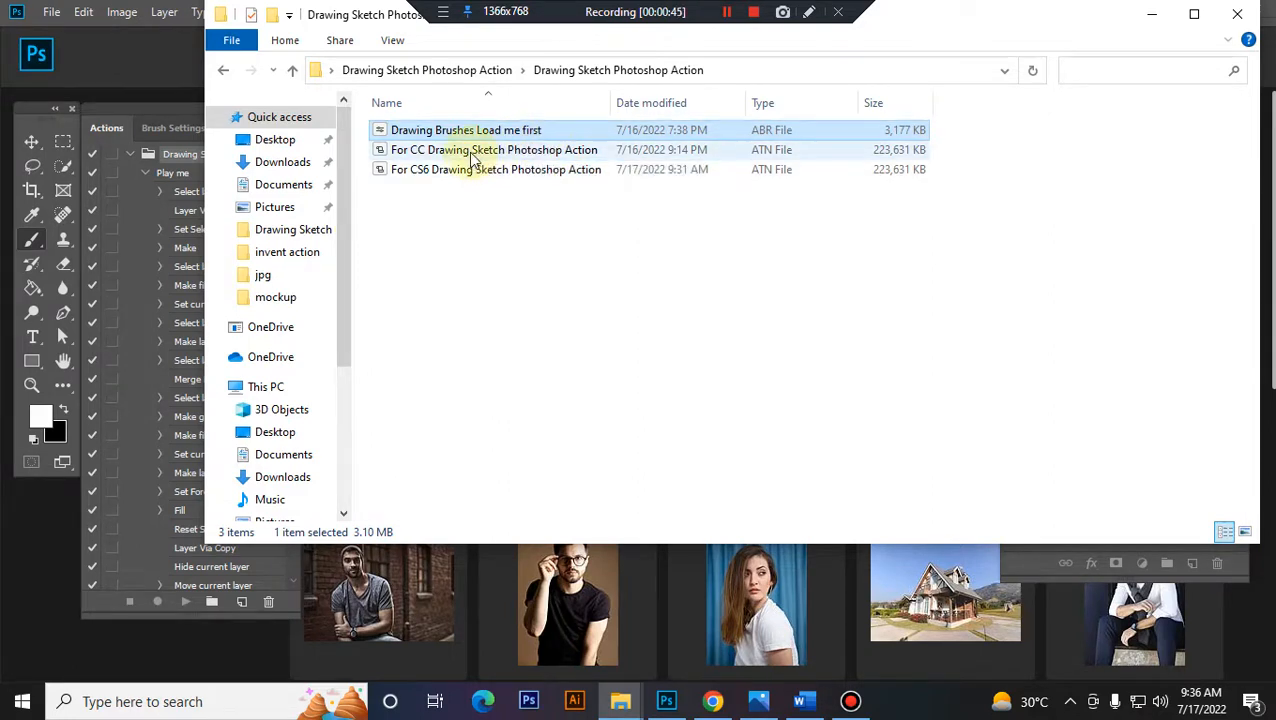
click(494, 149)
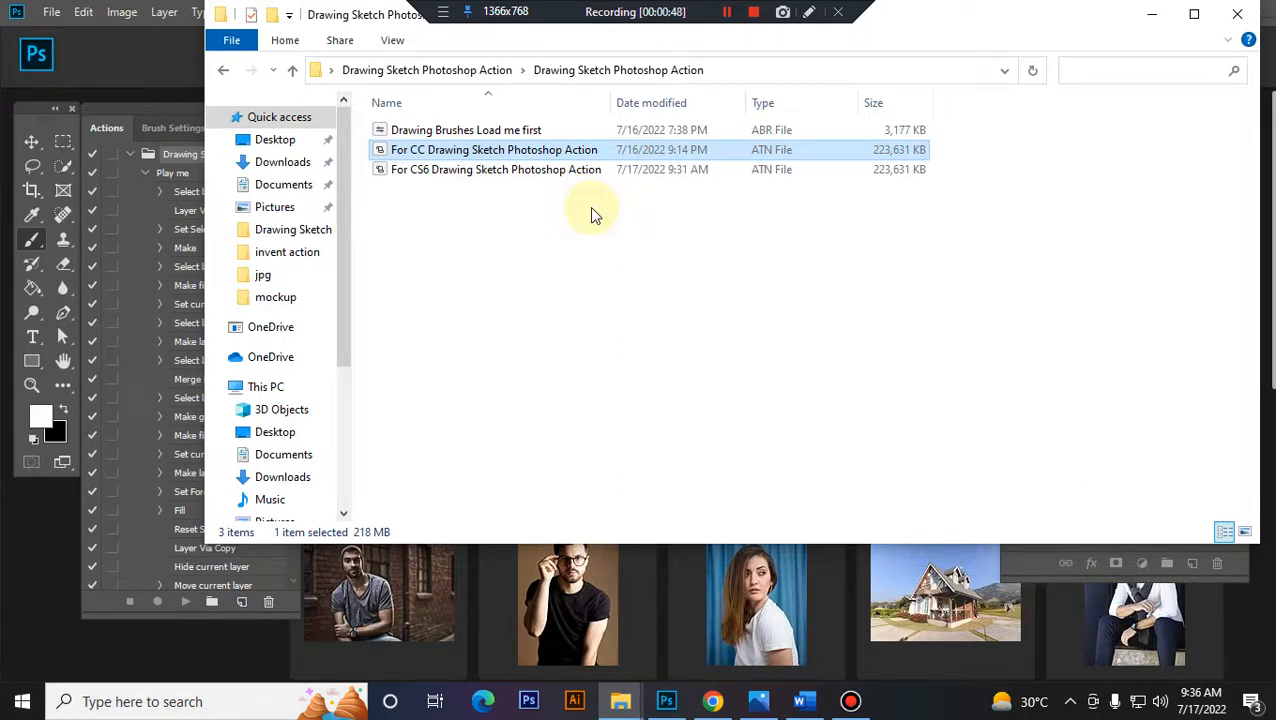
click(466, 129)
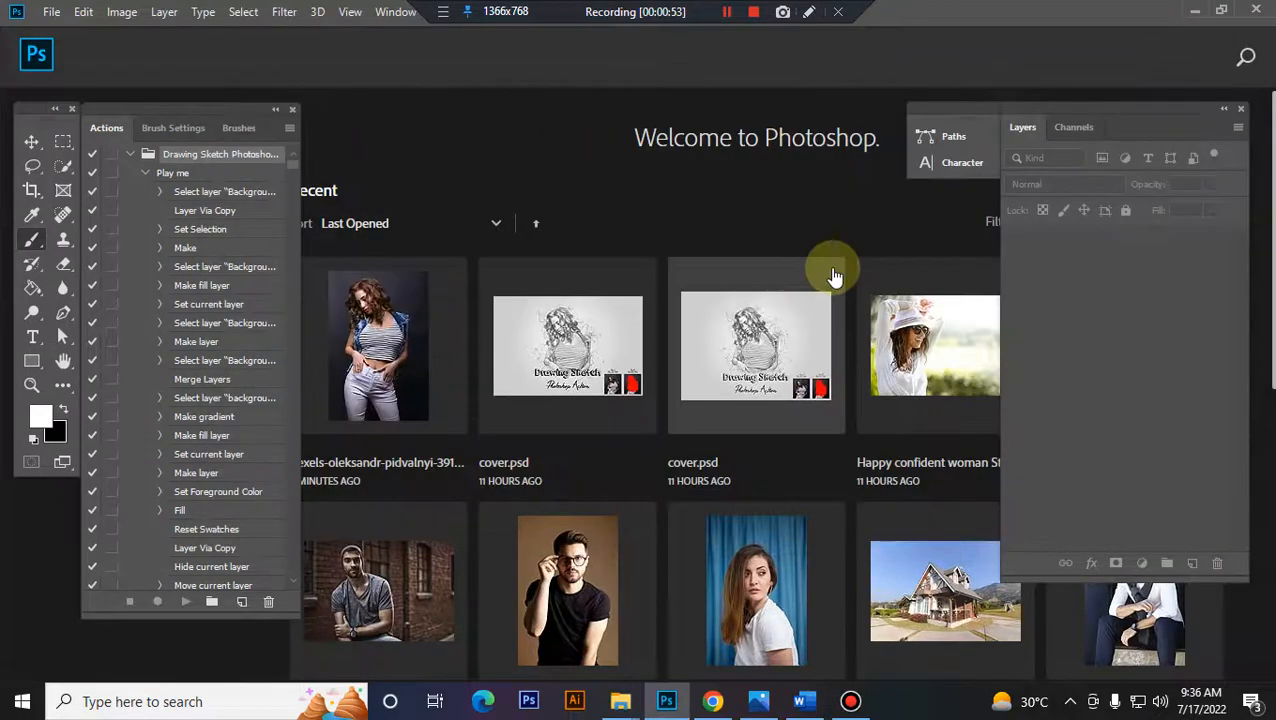
mouse_move(610, 695)
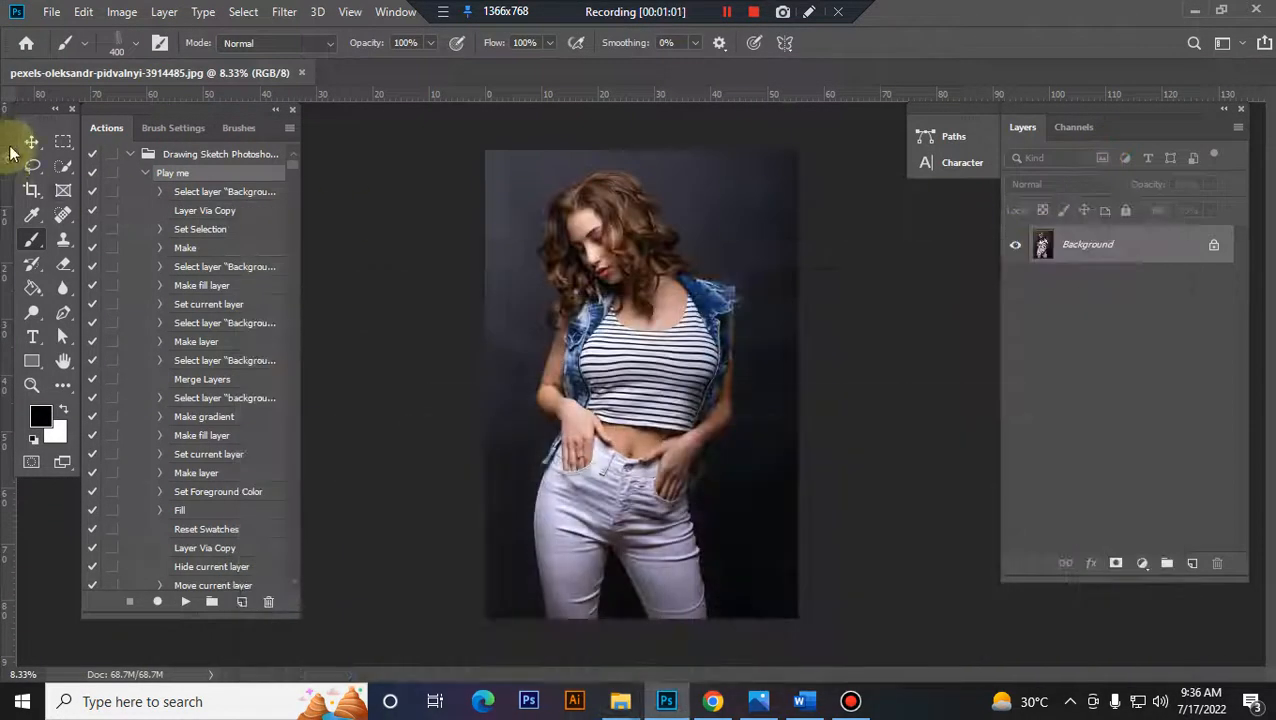
Step: Pick the Quick Selection Tool and select the woman in the pexels portrait
click(32, 166)
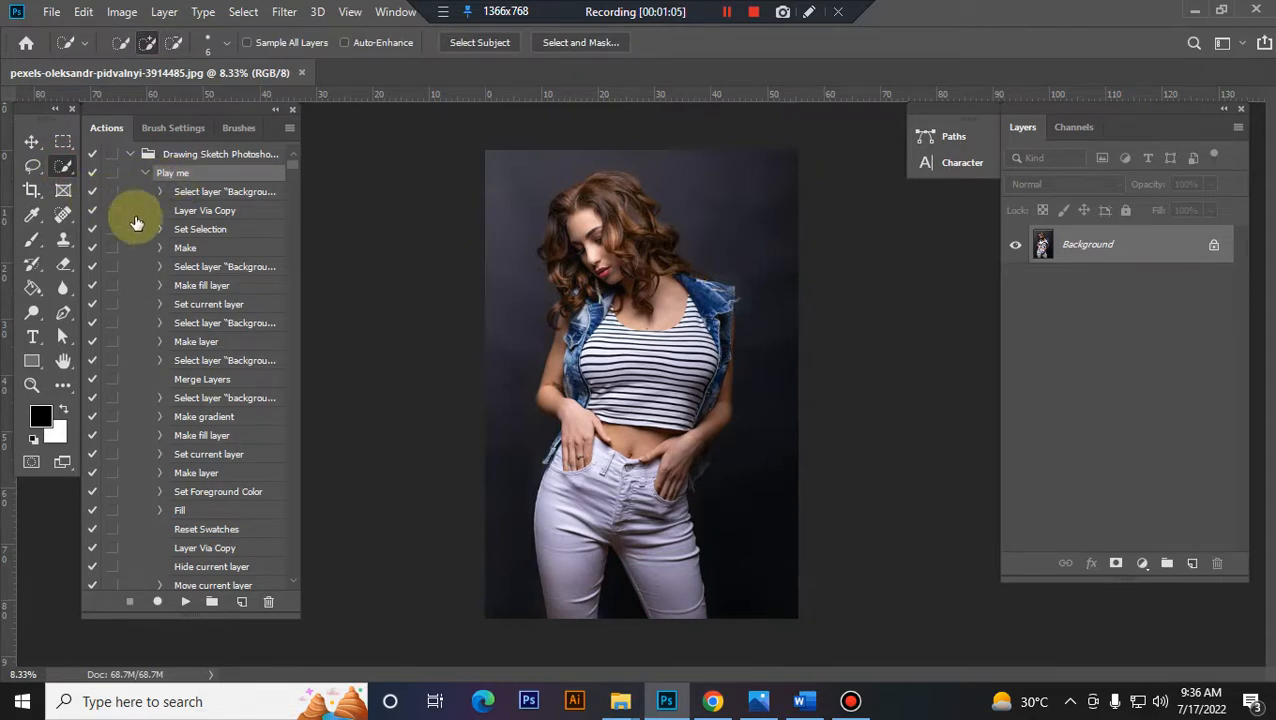
mouse_move(88, 247)
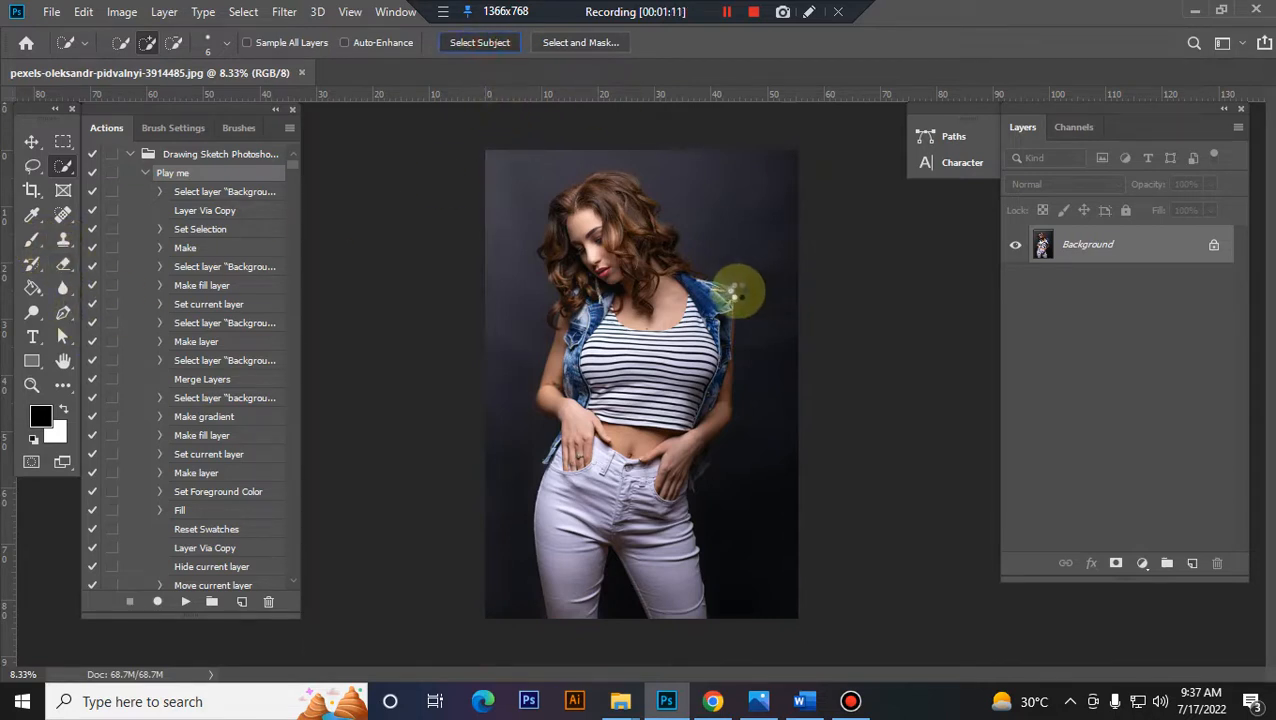
mouse_move(733, 295)
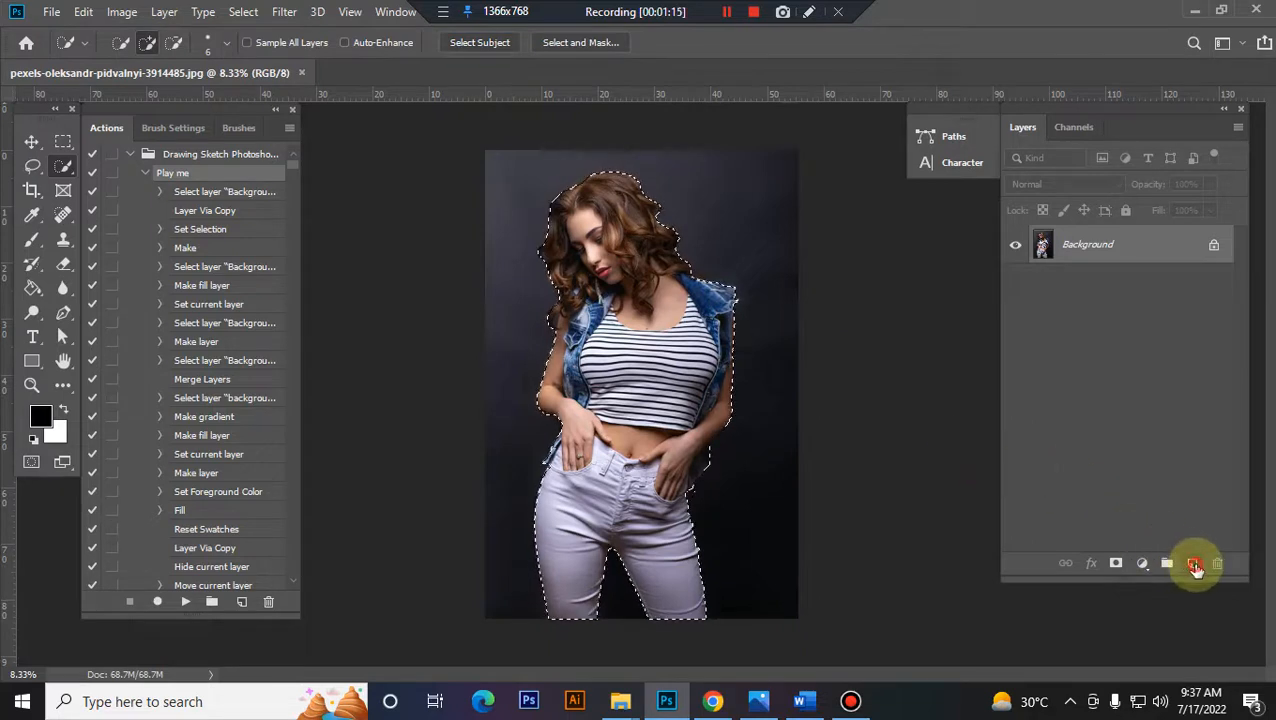
Step: Add a new layer named 'paint' and set the foreground colour to red #ff0000
click(1191, 563)
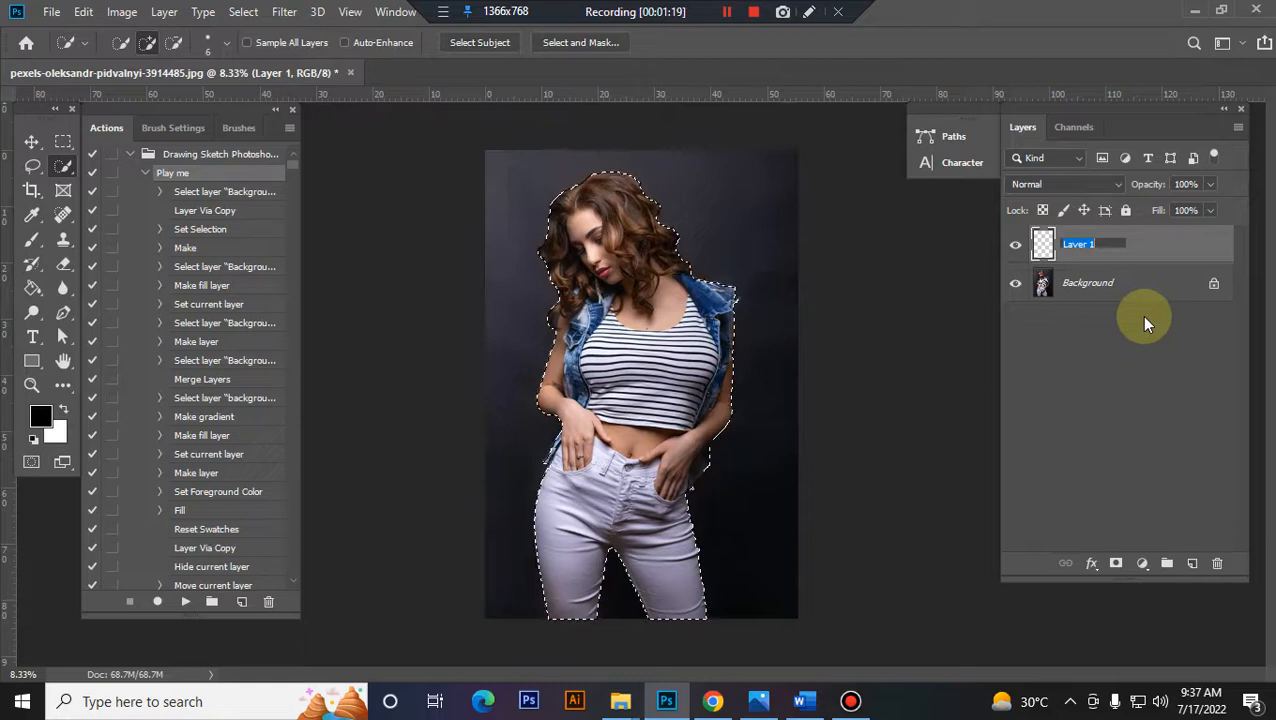
text(paint)
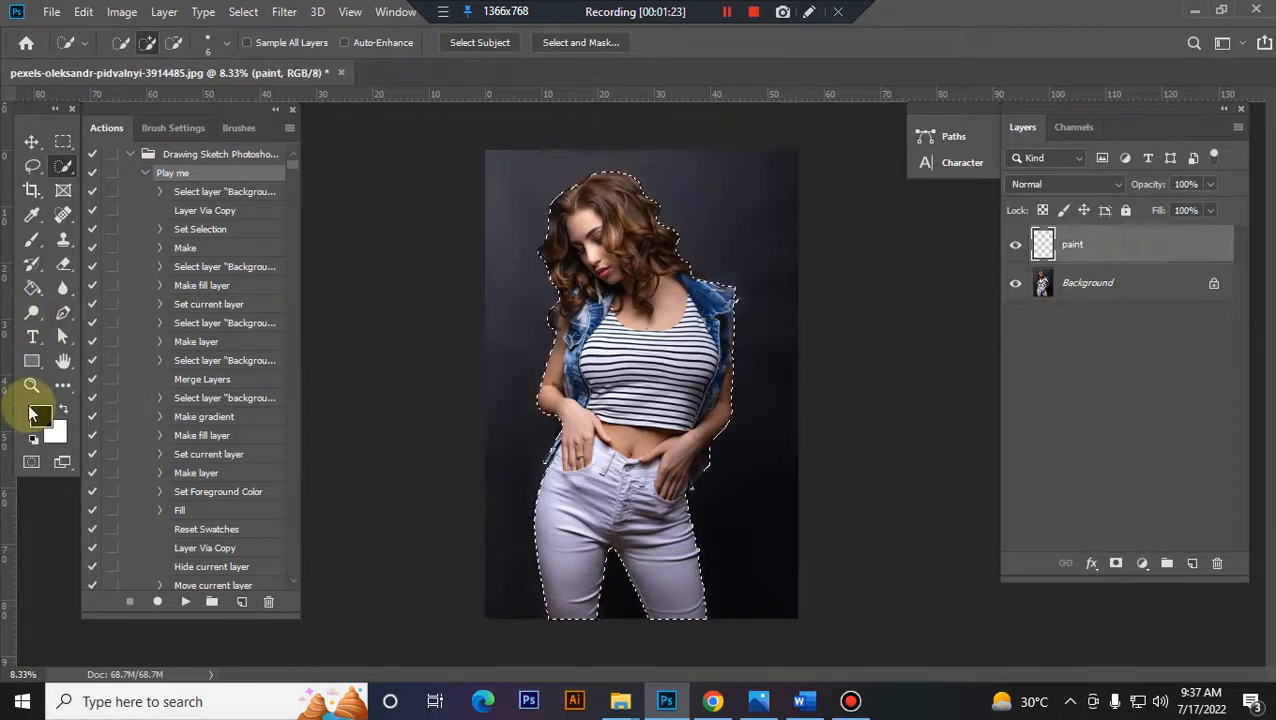
click(41, 415)
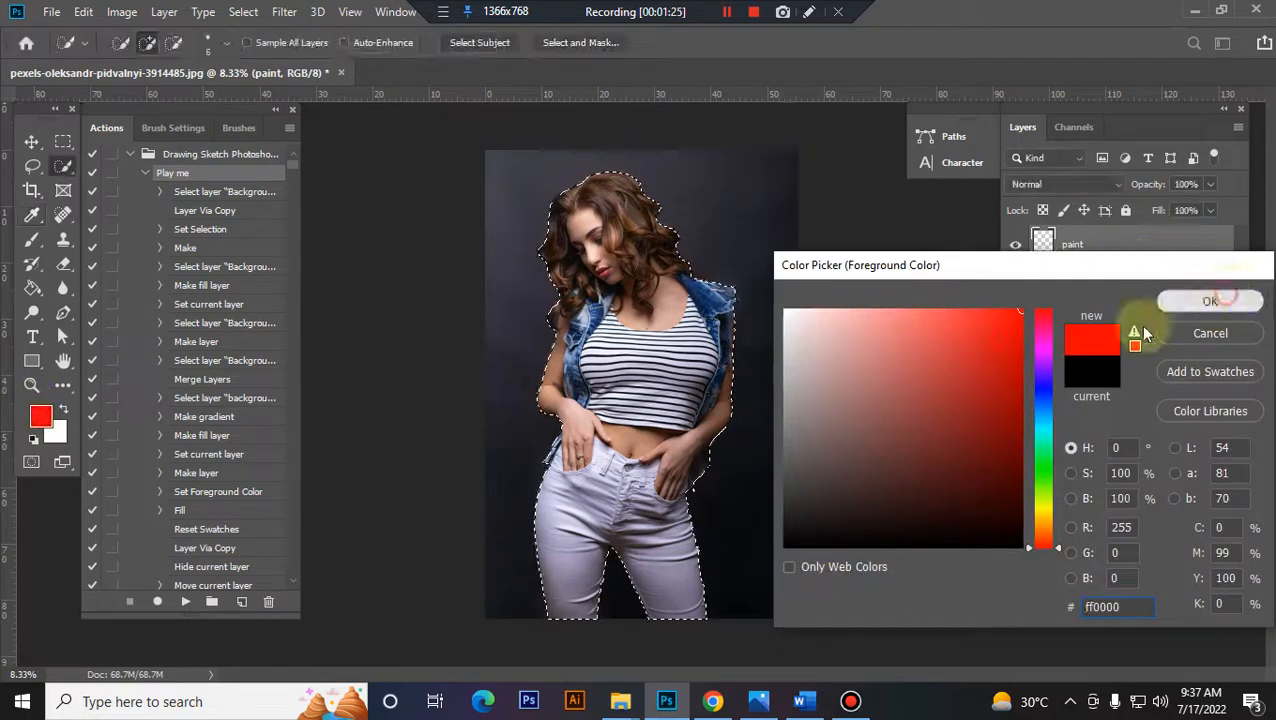
click(1210, 301)
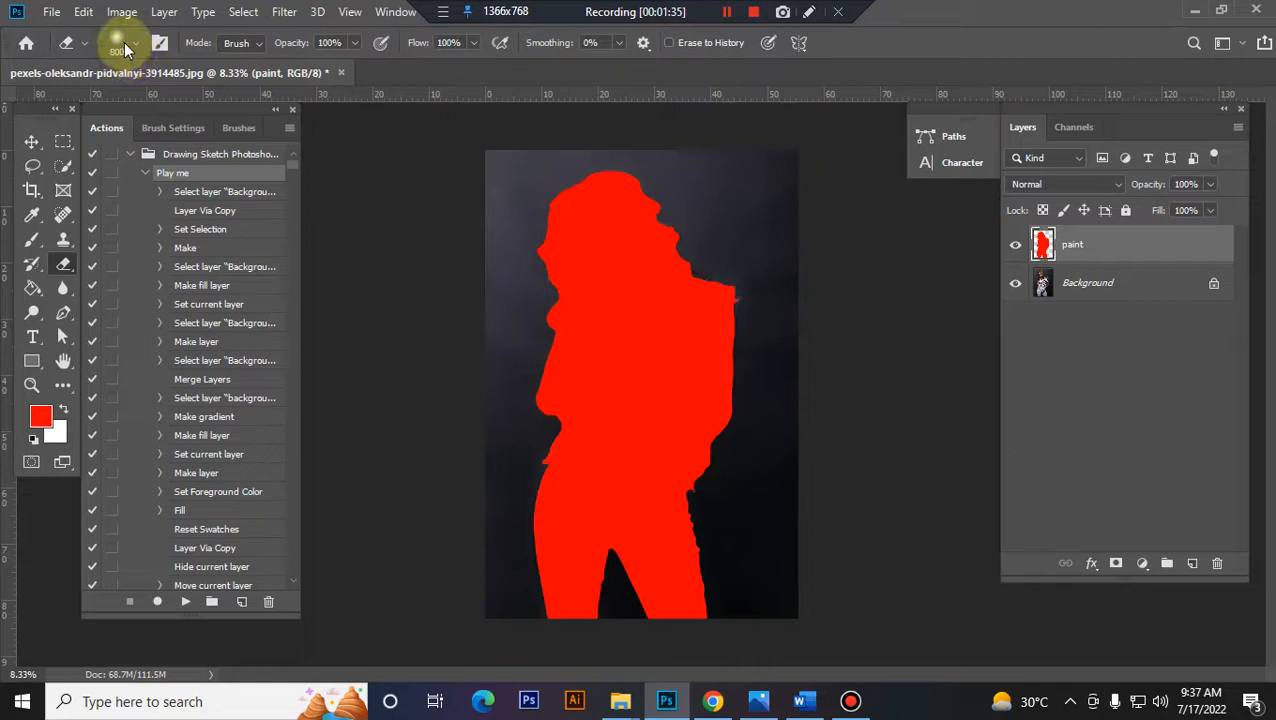
mouse_move(770, 565)
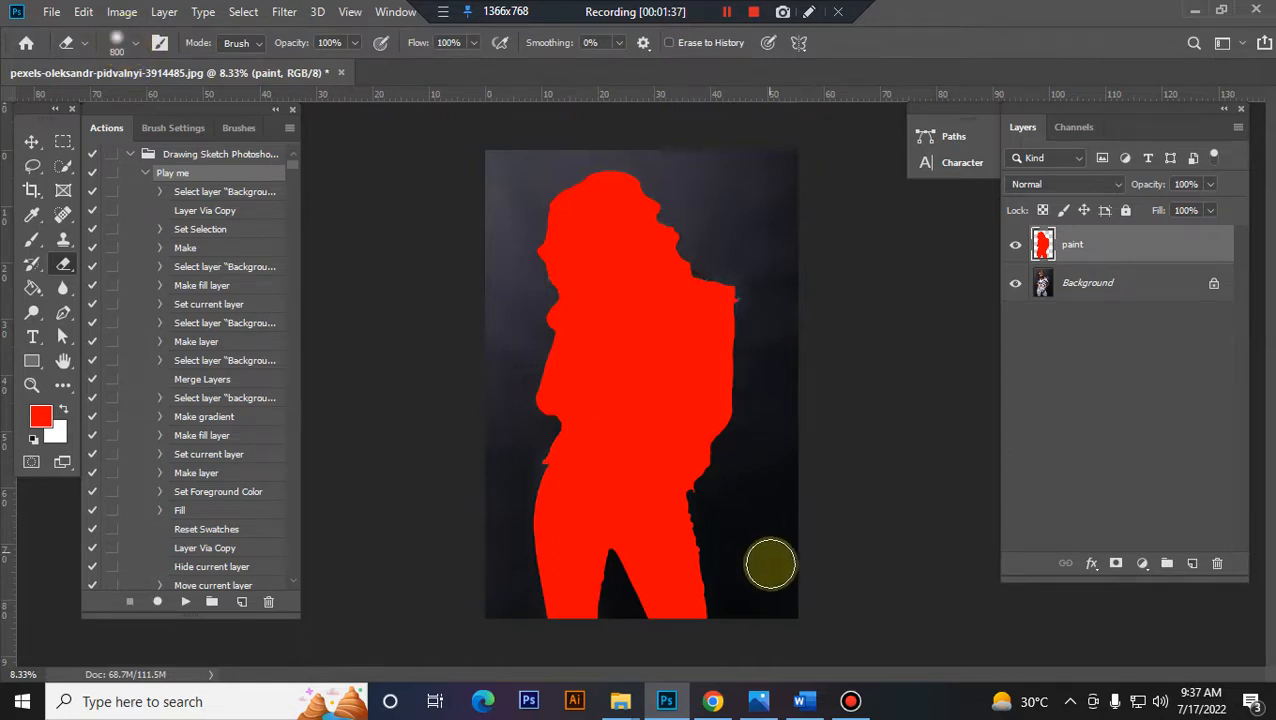
mouse_move(710, 613)
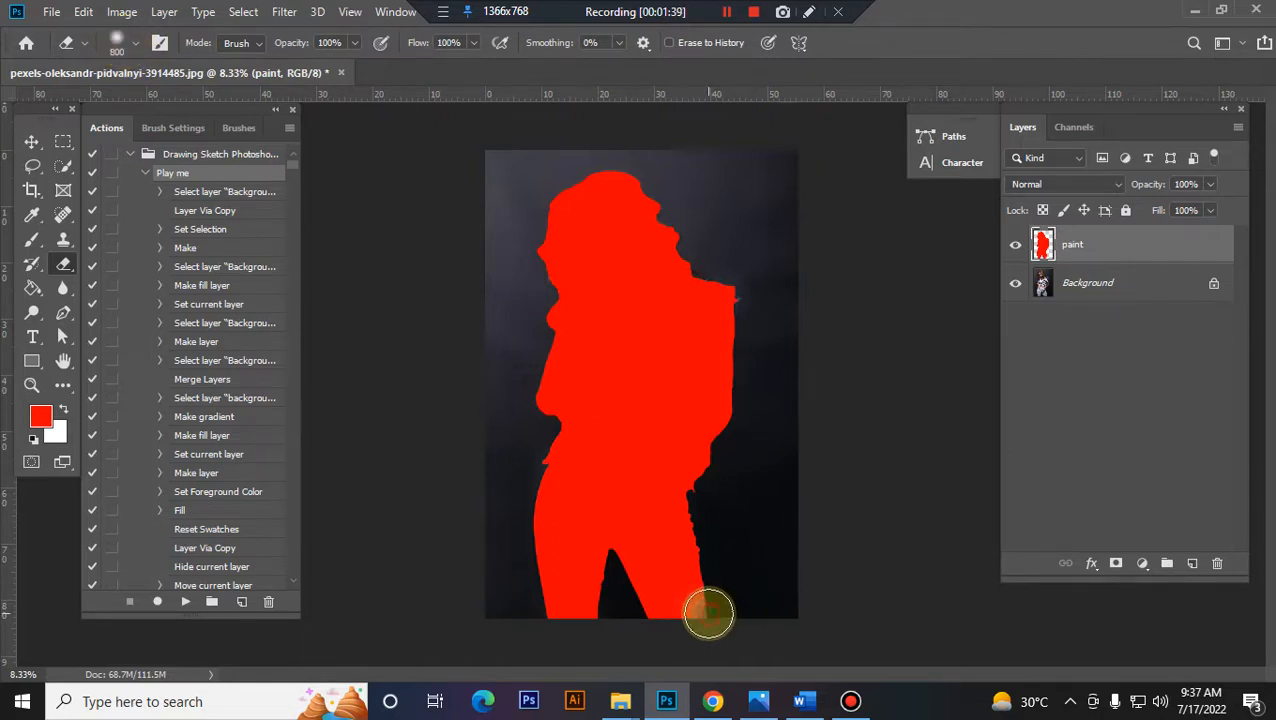
Step: Erase the red from the lower legs, thighs and hips with an 800 px eraser
drag(708, 614, 700, 560)
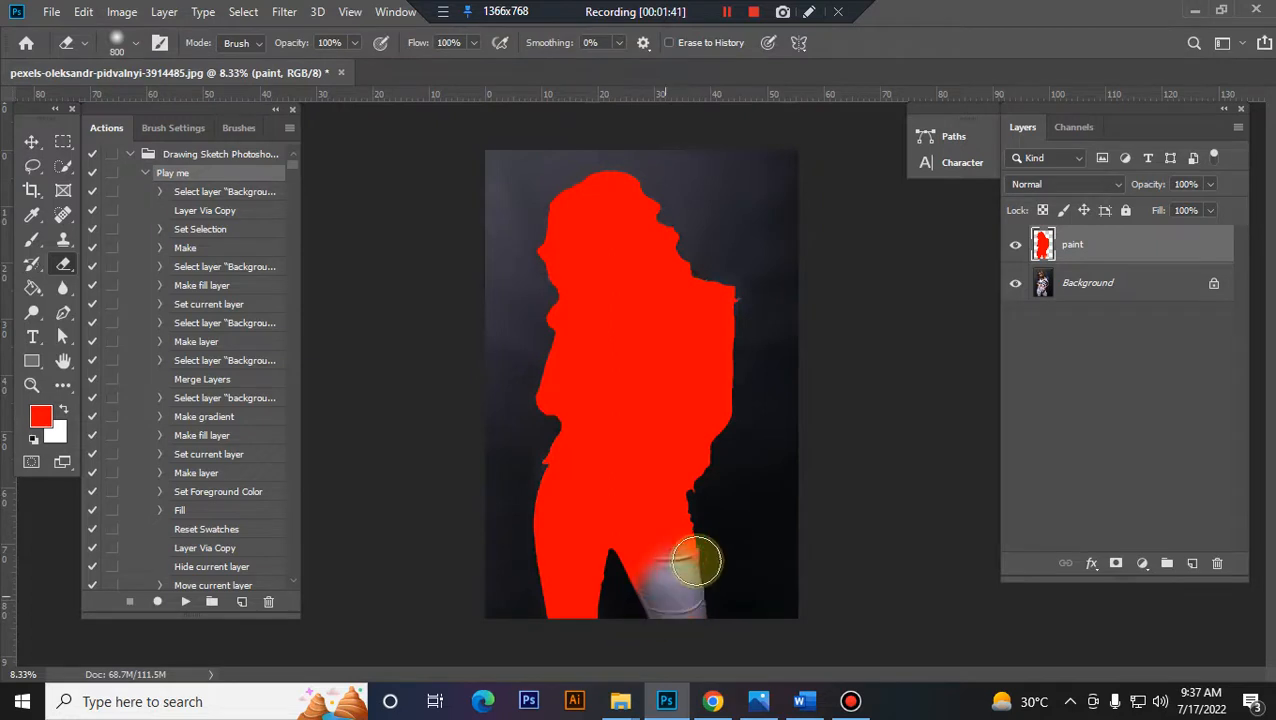
drag(700, 560, 527, 560)
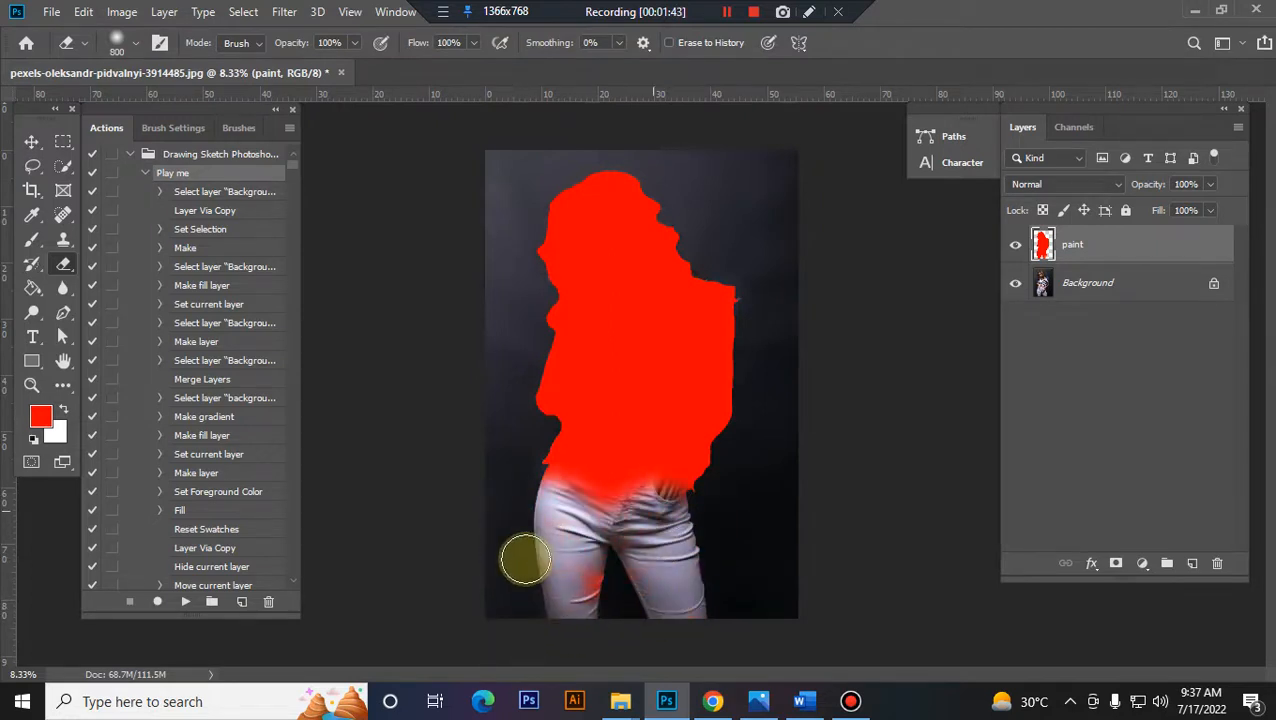
drag(525, 560, 570, 485)
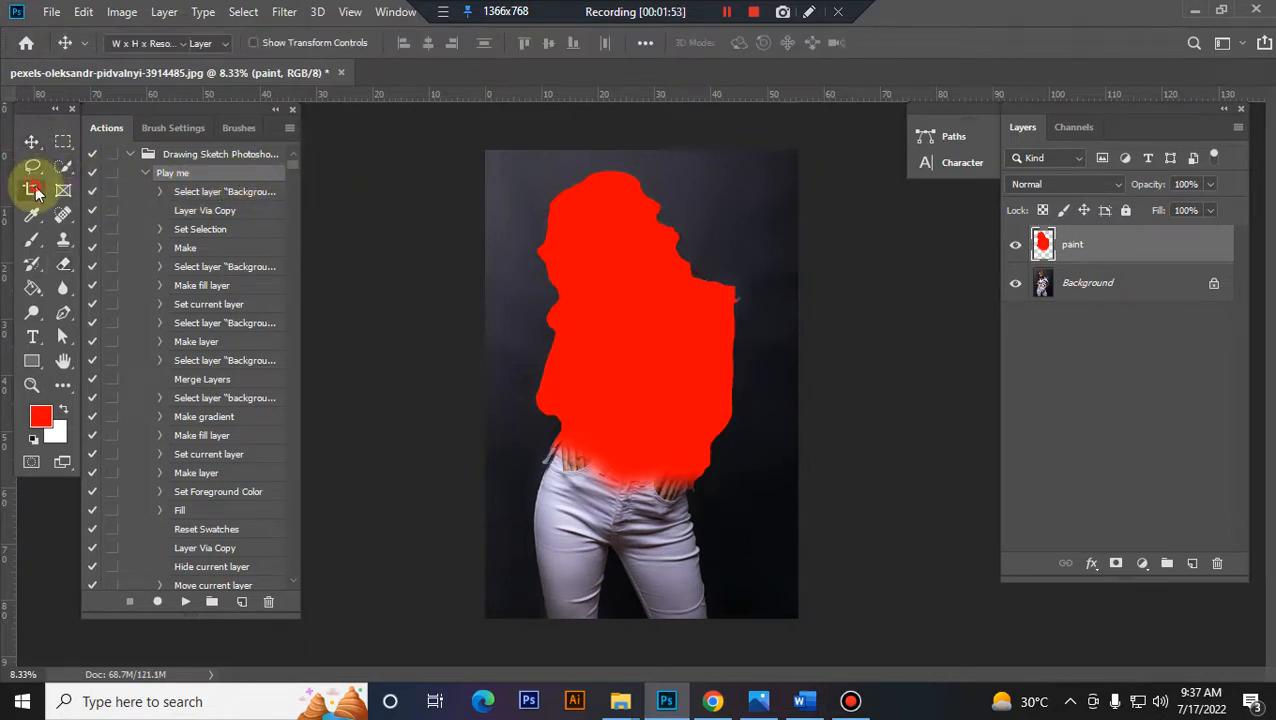
Step: Crop at 3000×2000 px, dragging the handles outward to widen the canvas
click(31, 189)
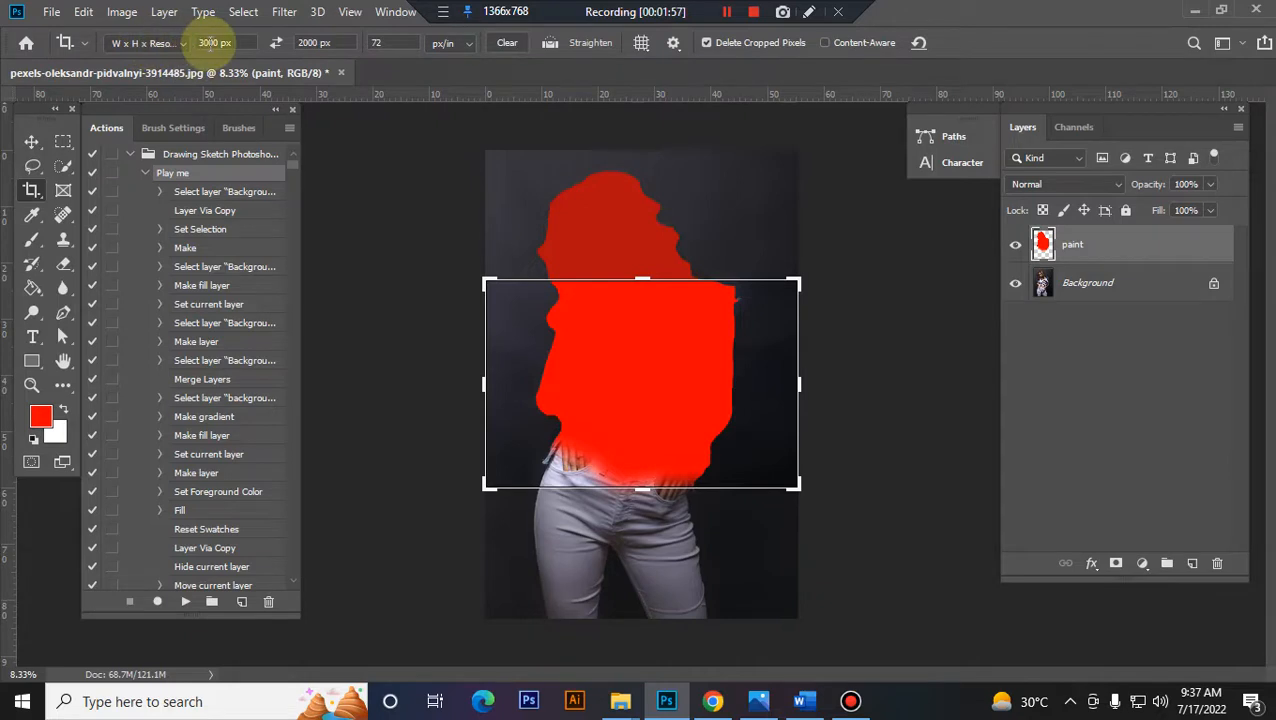
mouse_move(215, 42)
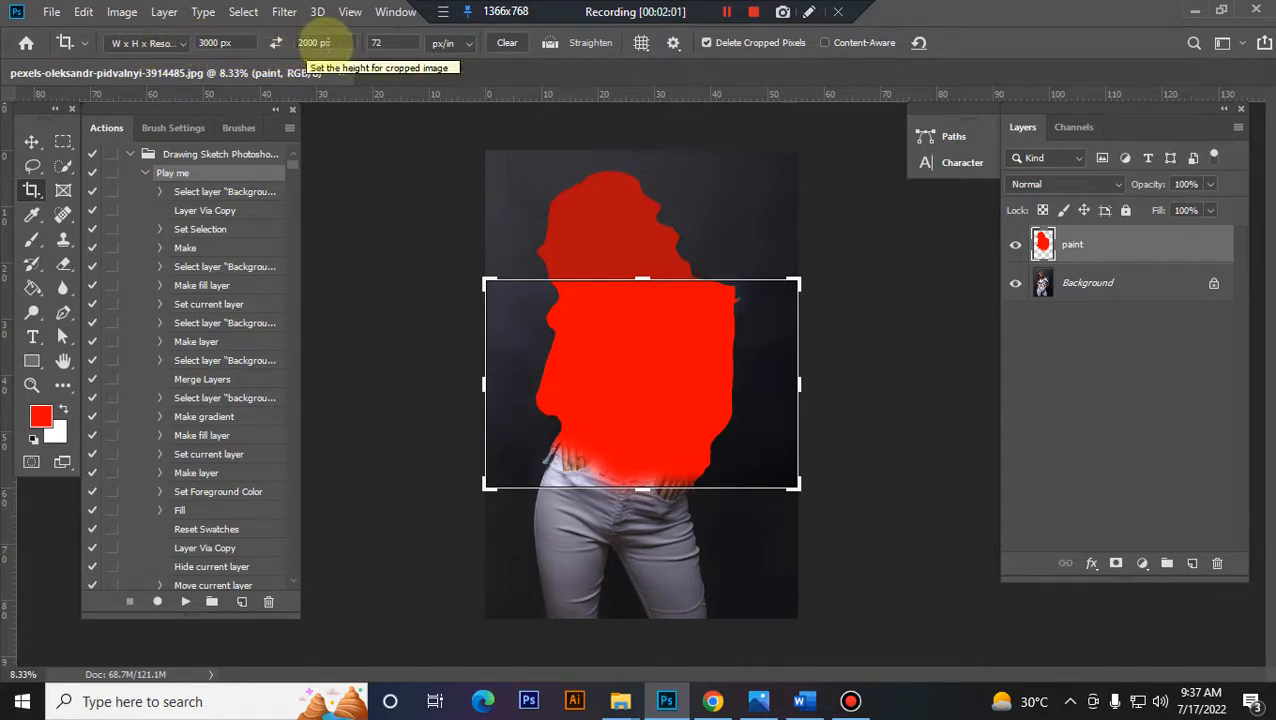
click(650, 365)
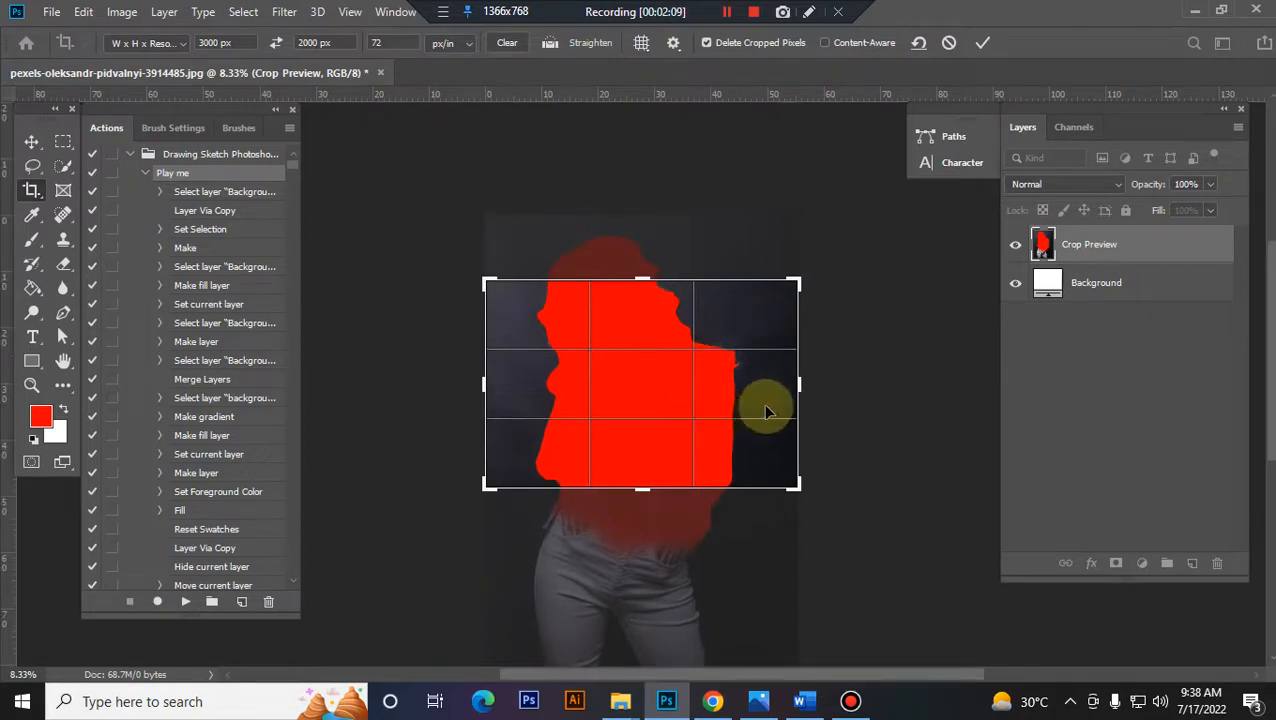
mouse_move(788, 408)
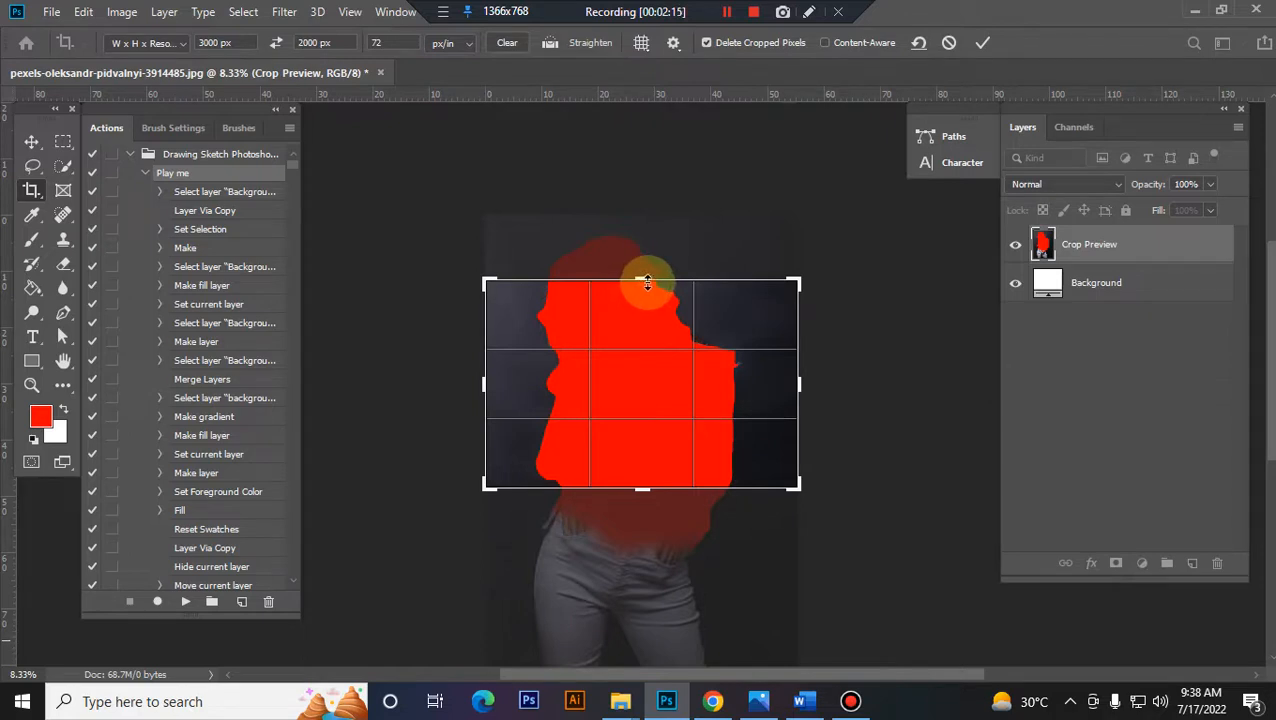
drag(647, 283, 672, 250)
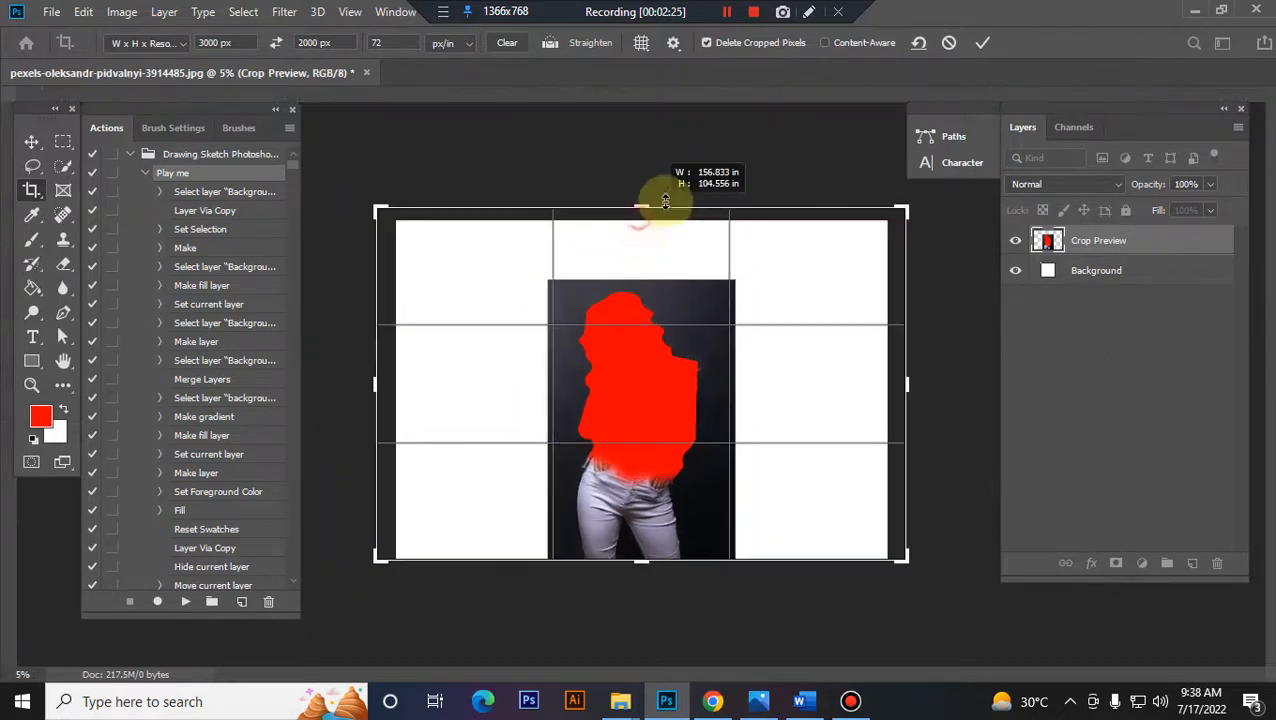
drag(665, 199, 697, 184)
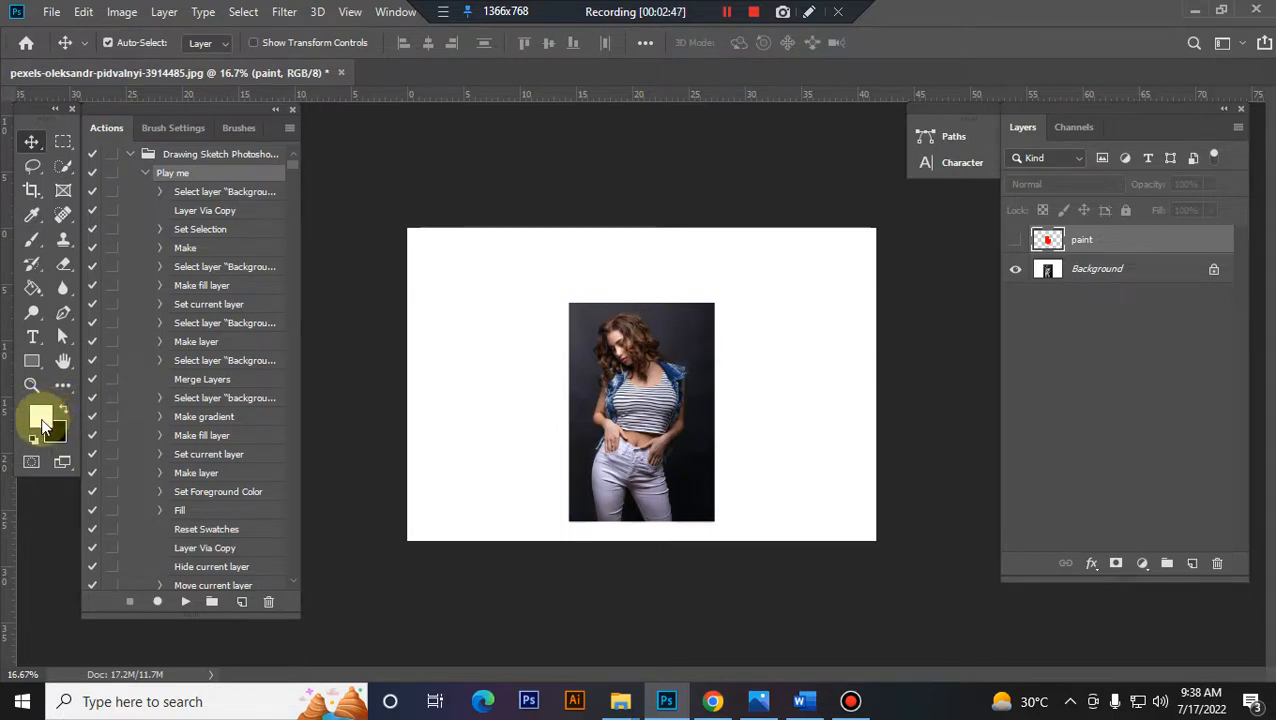
mouse_move(43, 420)
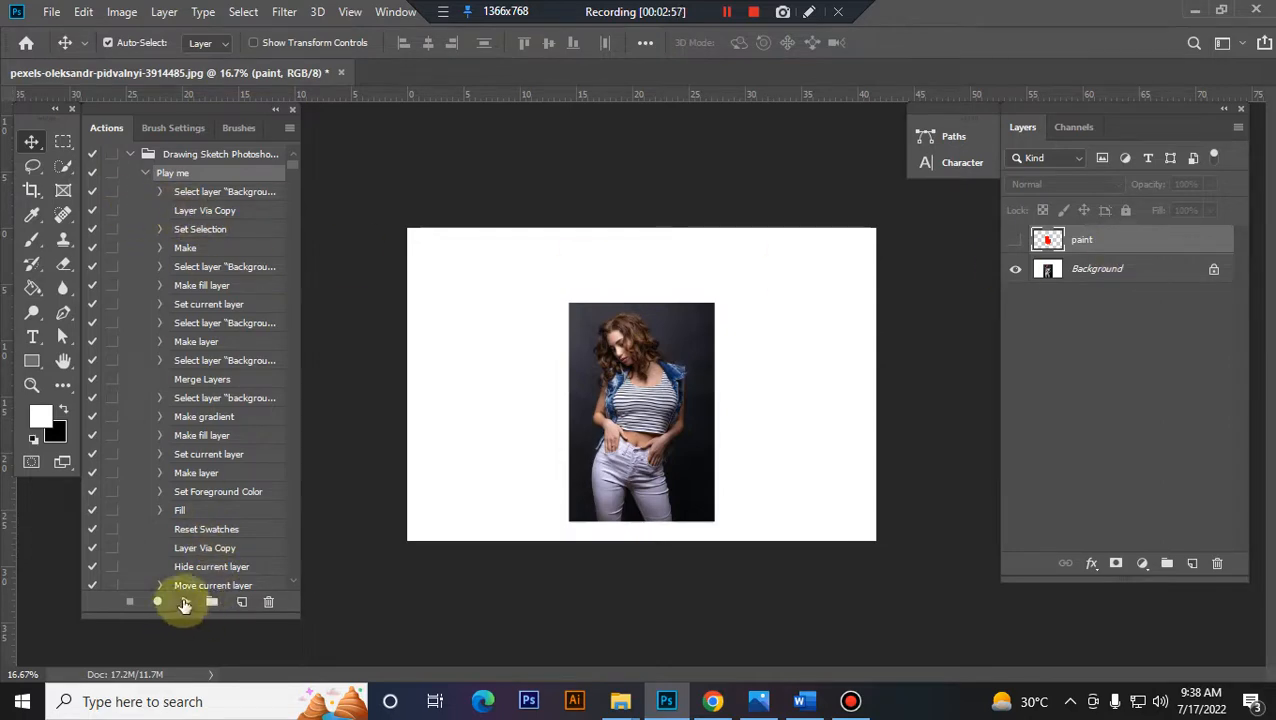
Step: Play the 'Play me' drawing sketch action with default black and white colours
click(184, 601)
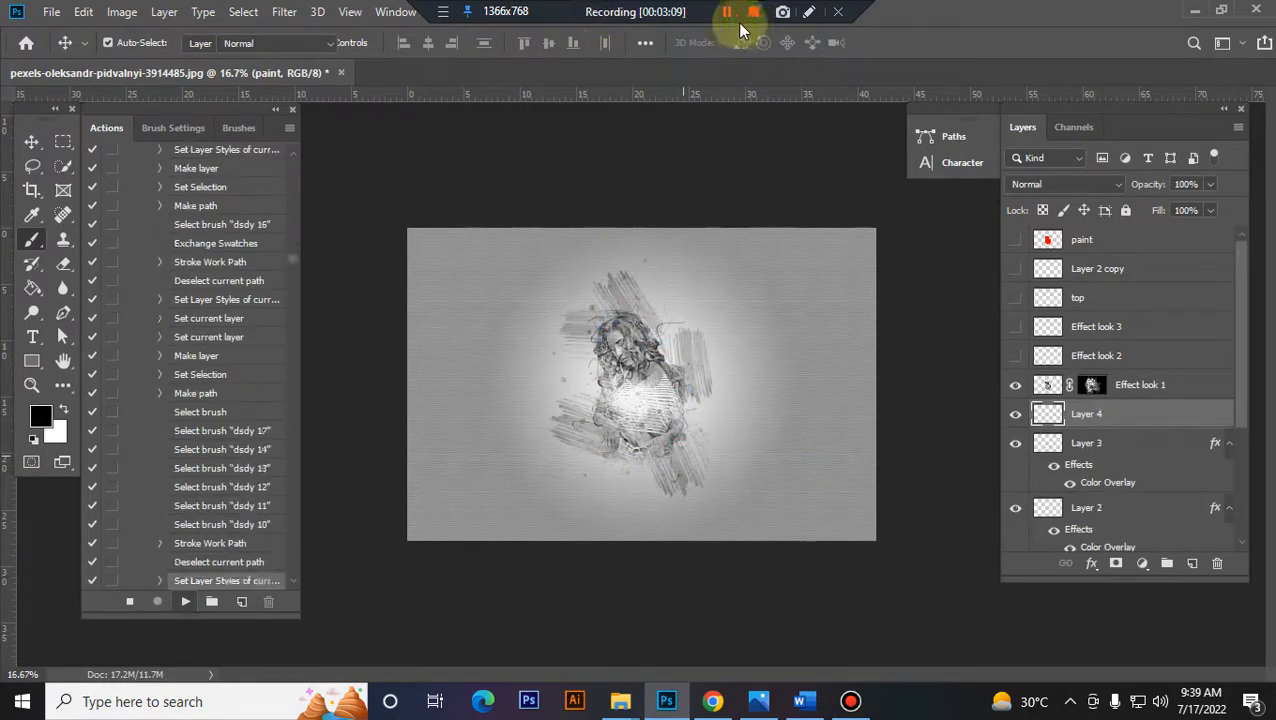
Step: Wait while the action generates the sketch layers and groups
click(727, 12)
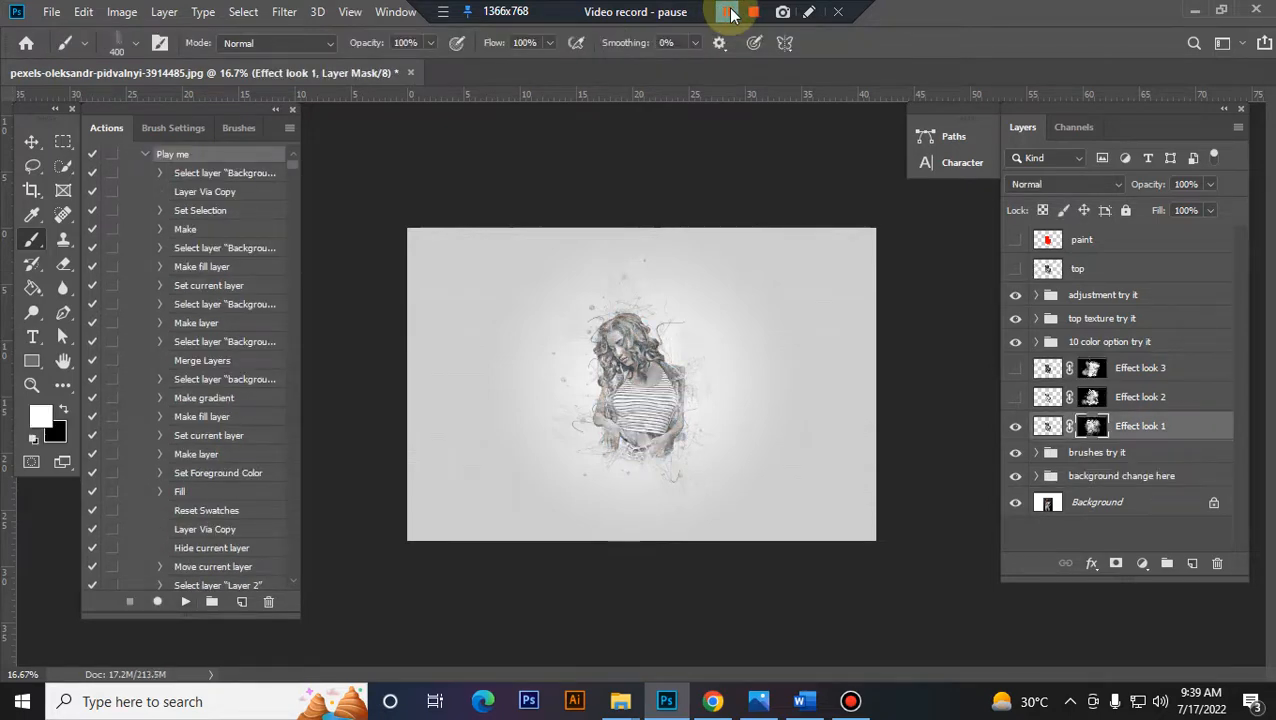
click(728, 11)
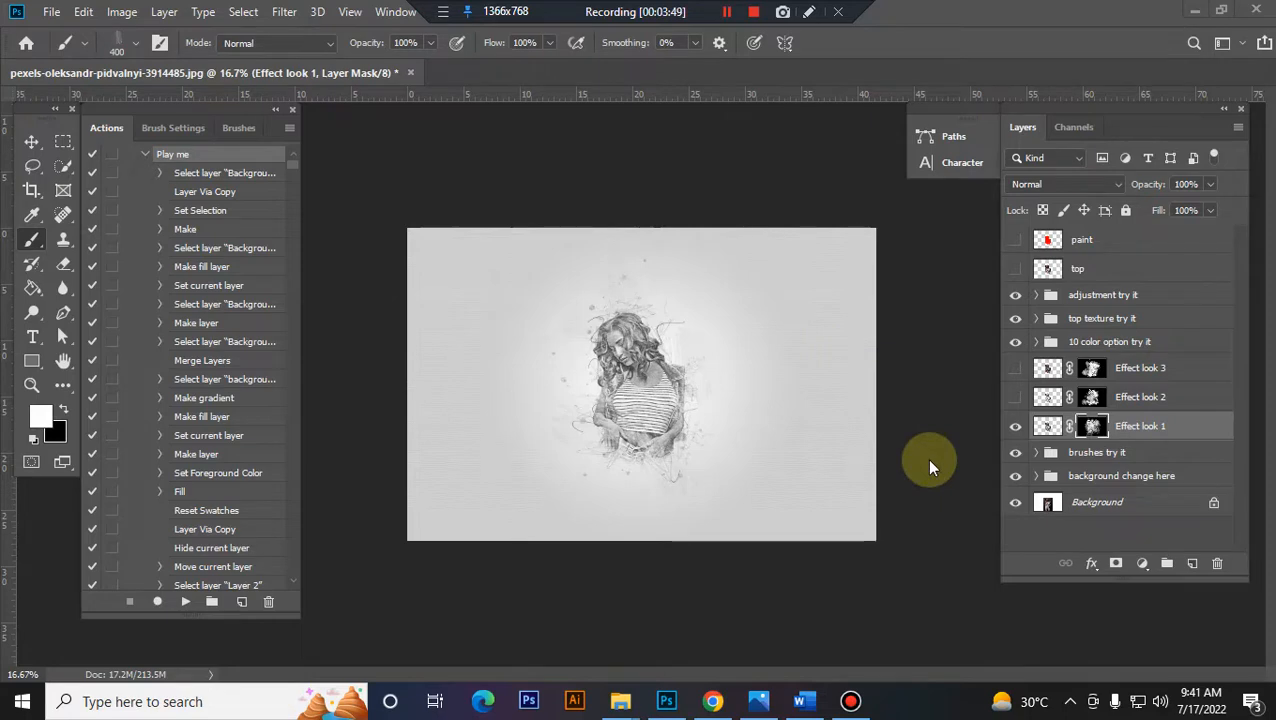
click(615, 375)
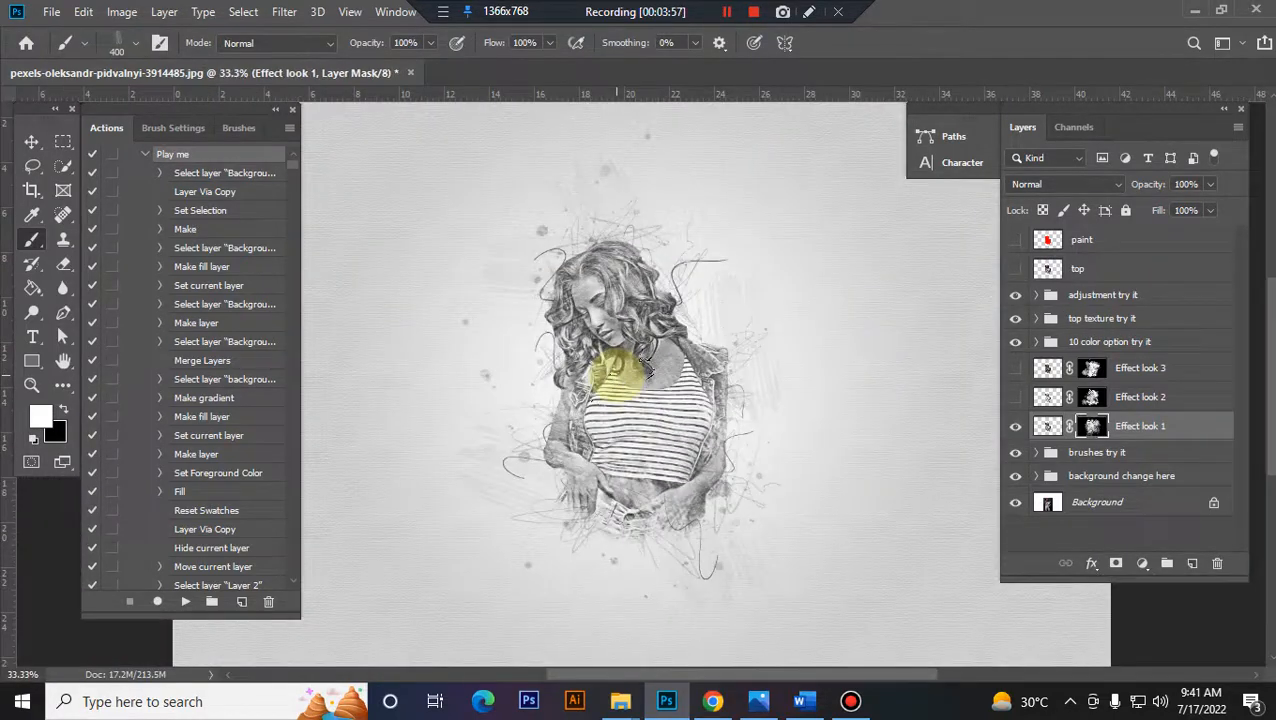
click(1103, 294)
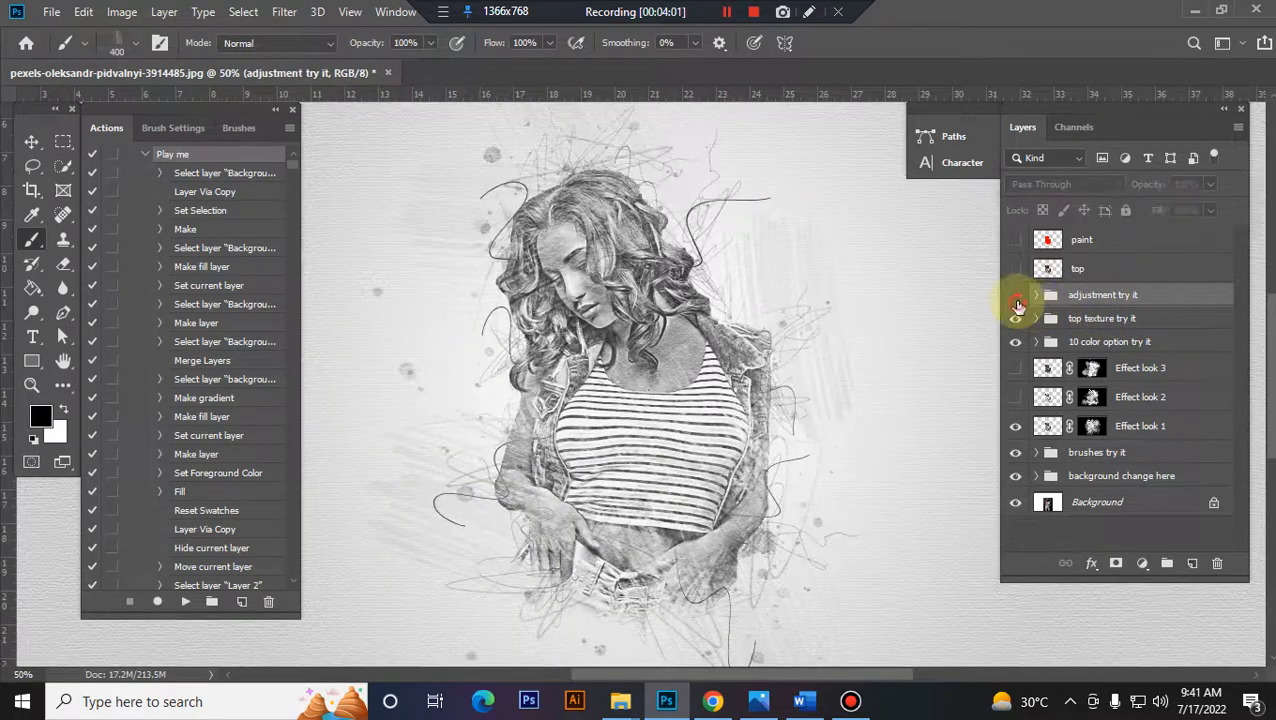
click(1016, 294)
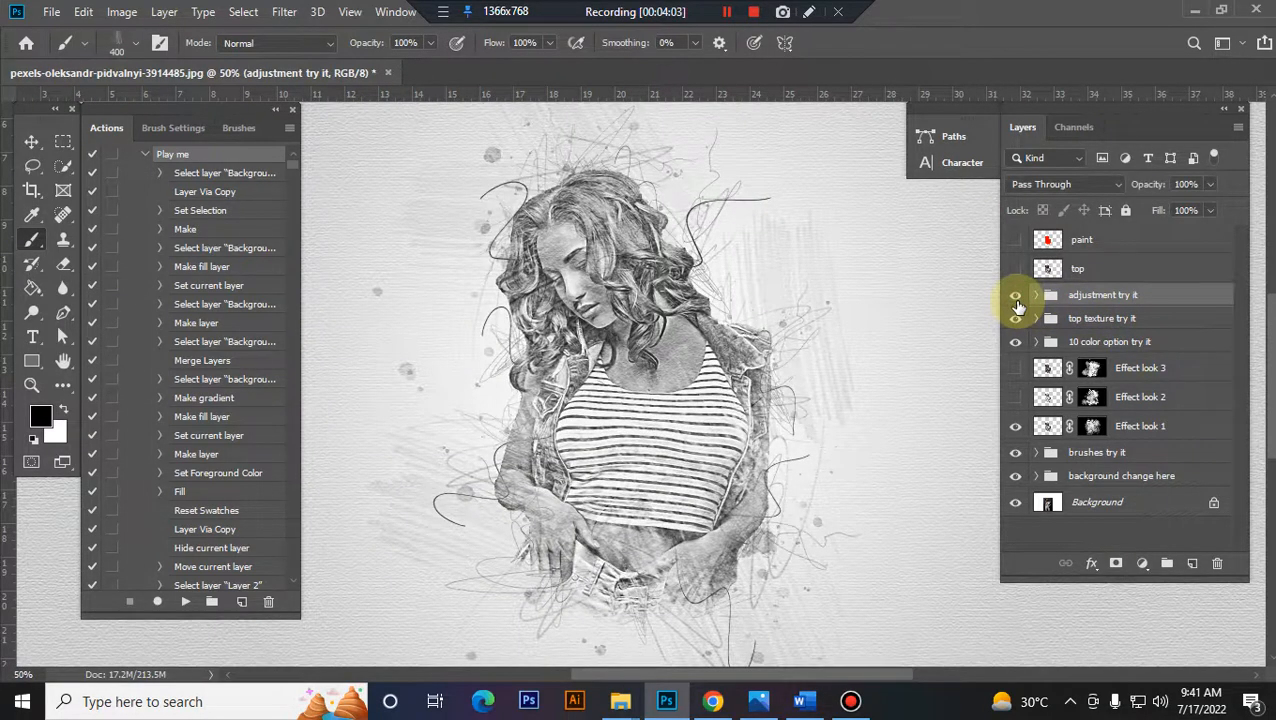
click(1016, 294)
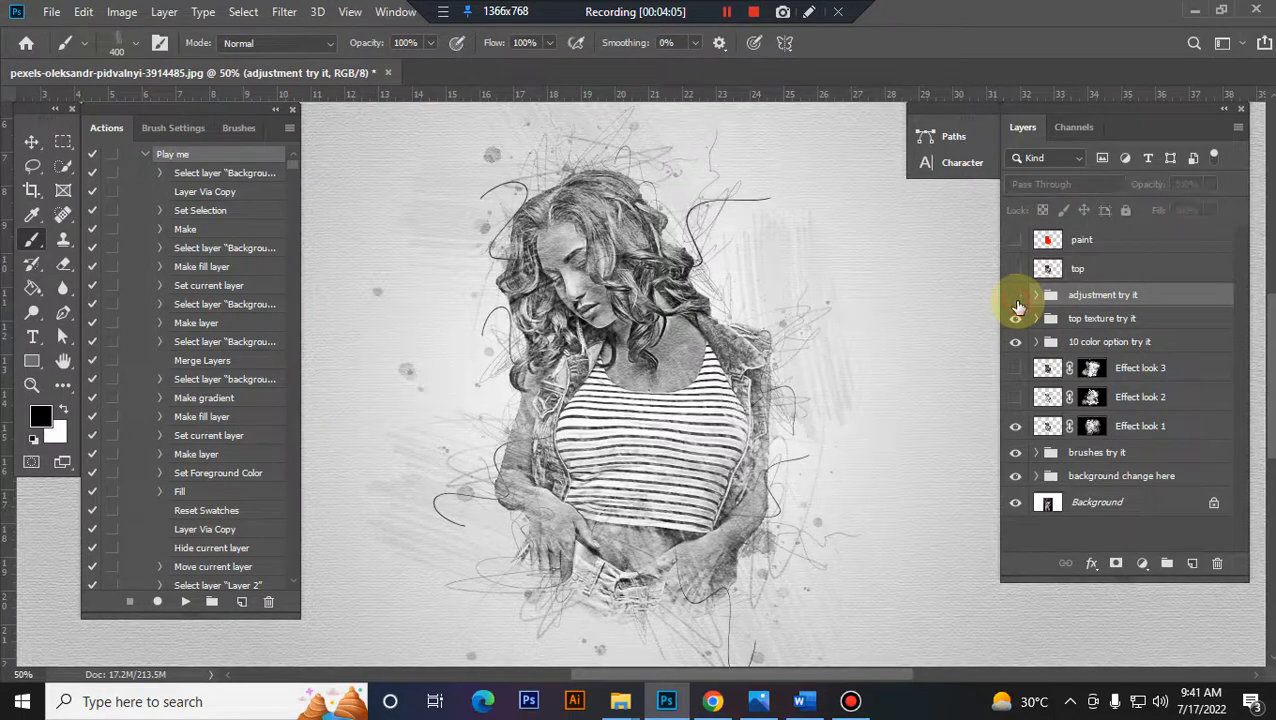
click(1036, 294)
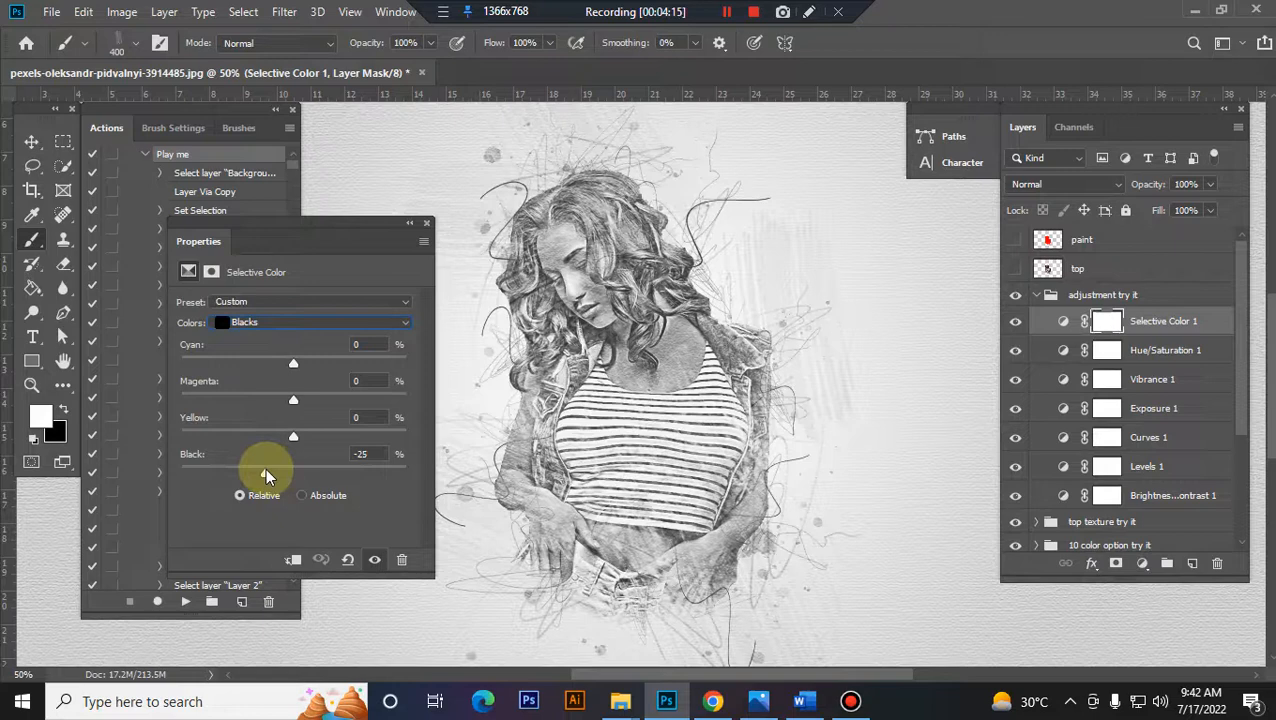
Step: Set Selective Color Blacks -25, Levels 14/0.85/238, and Brightness/Contrast contrast -26
drag(293, 437, 310, 437)
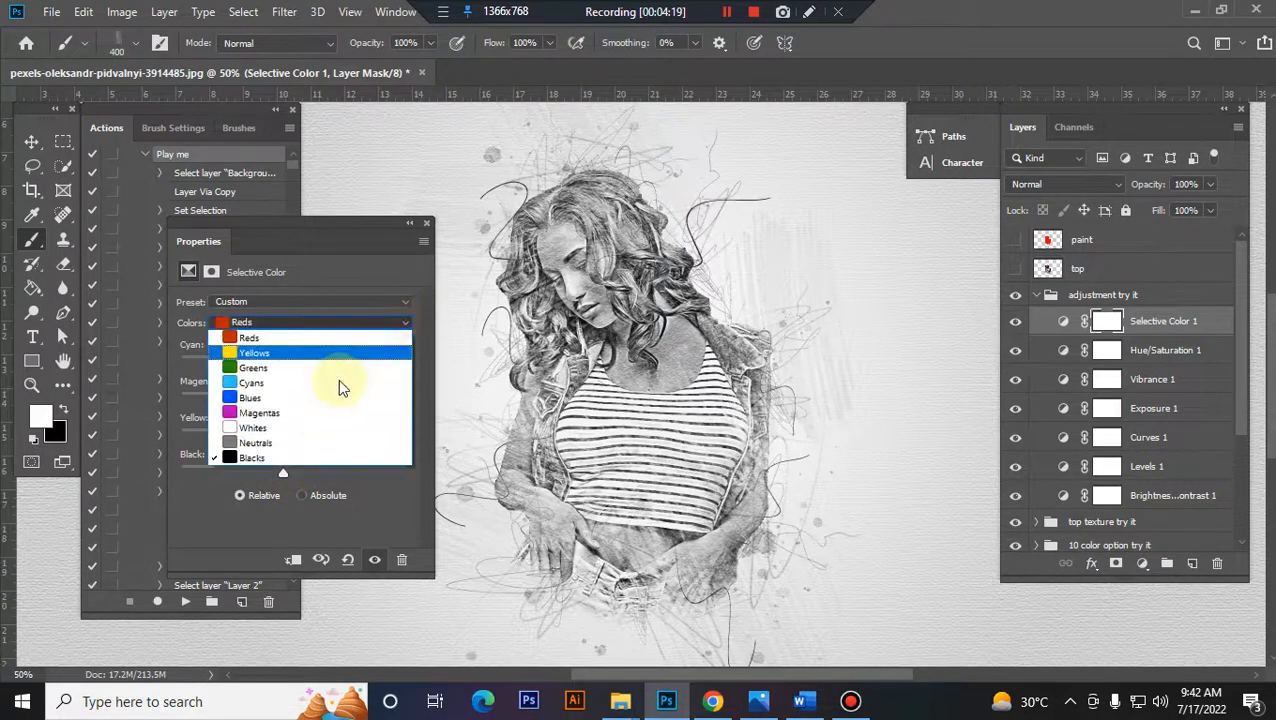
click(255, 442)
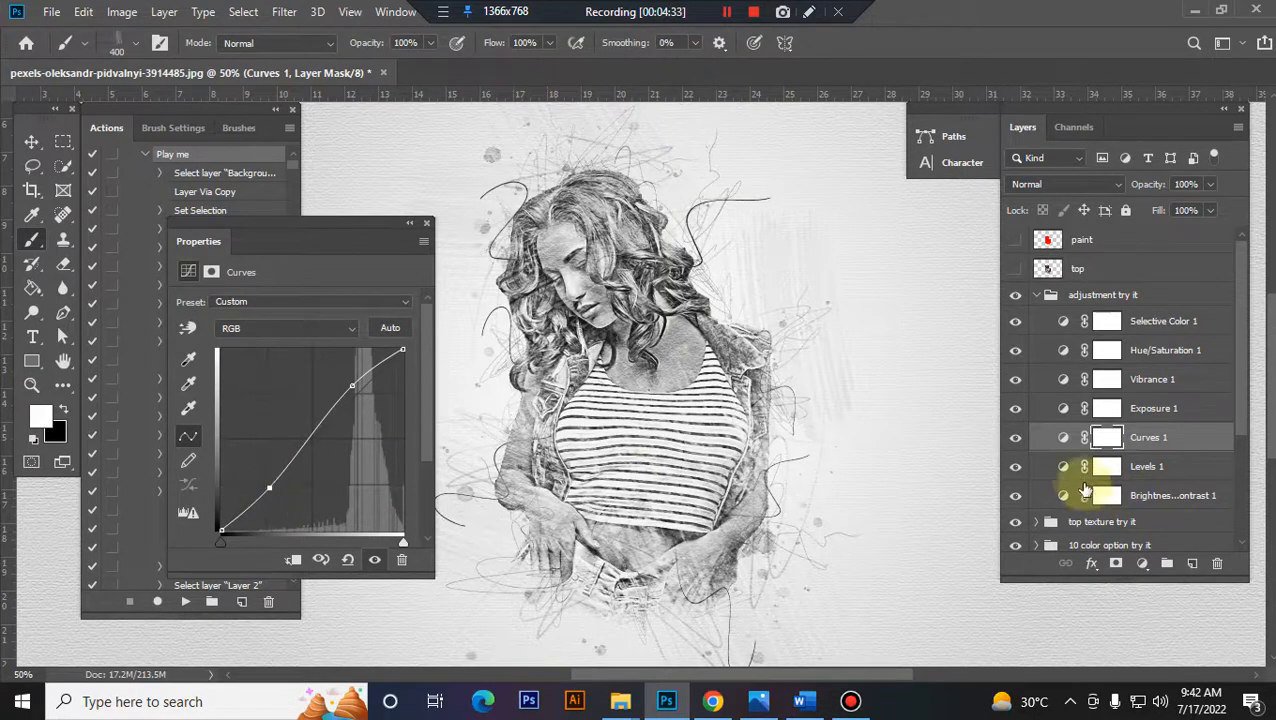
click(1147, 466)
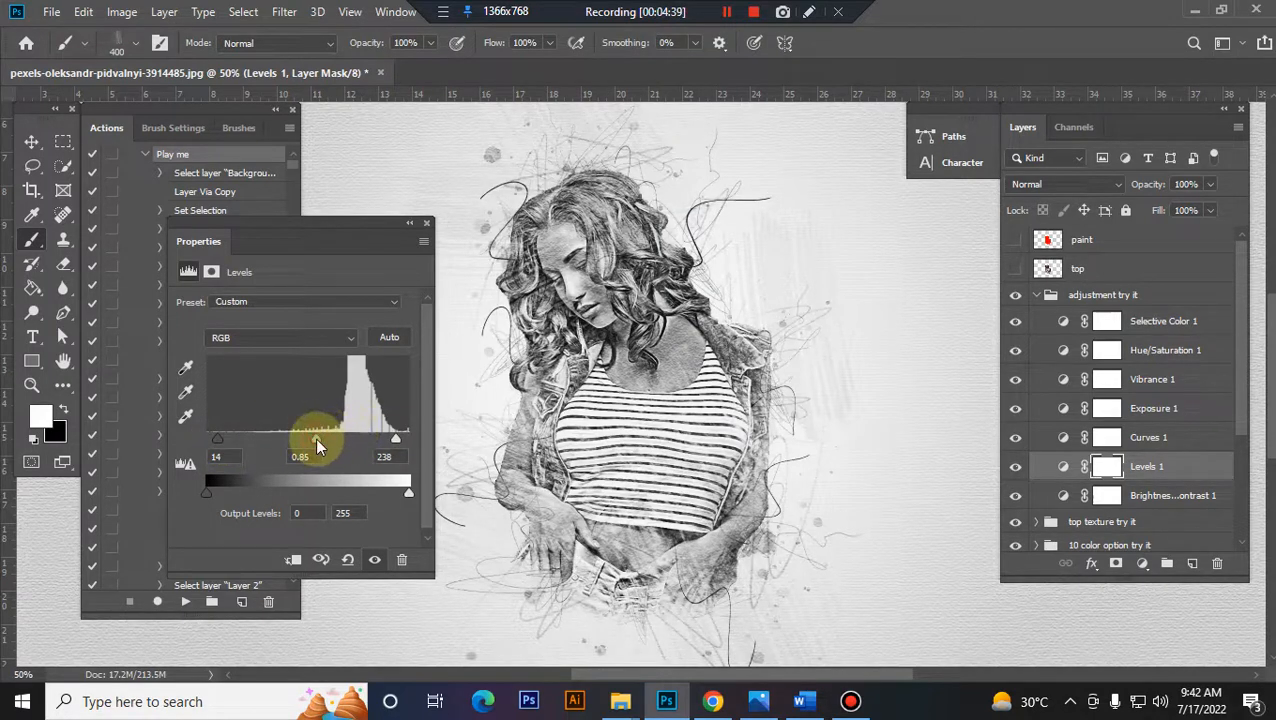
drag(320, 438, 313, 438)
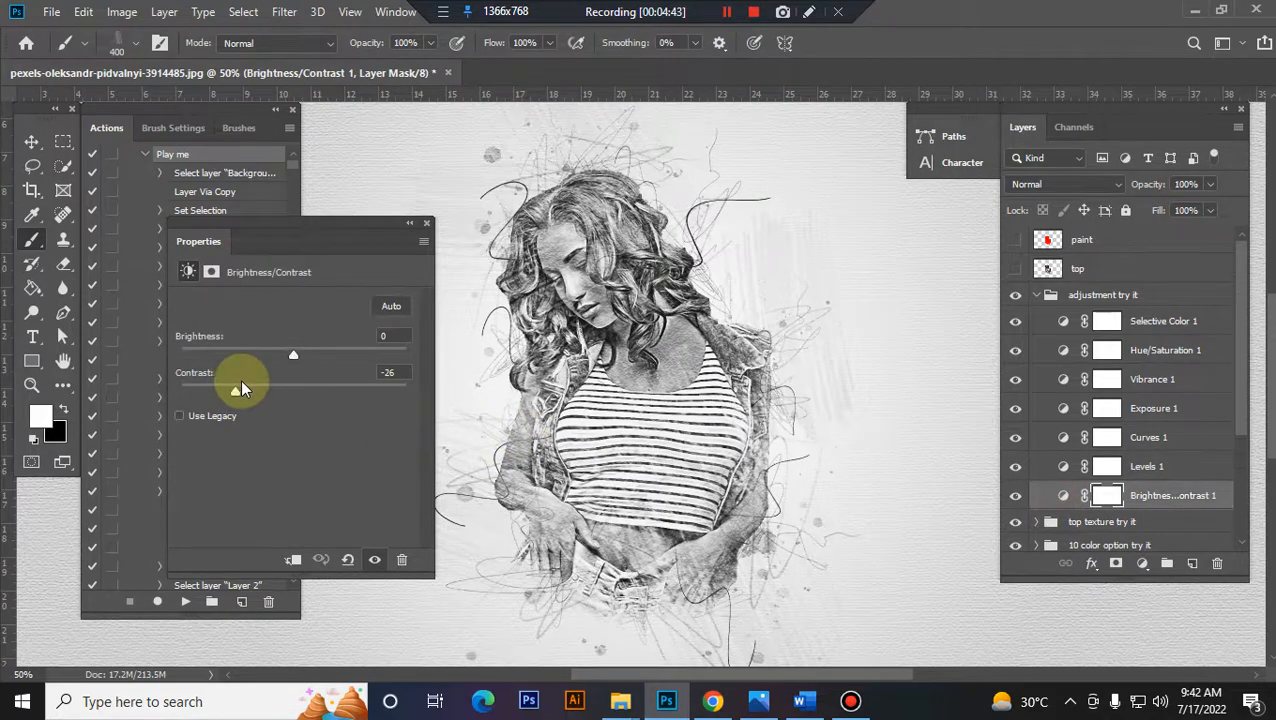
drag(293, 355, 298, 355)
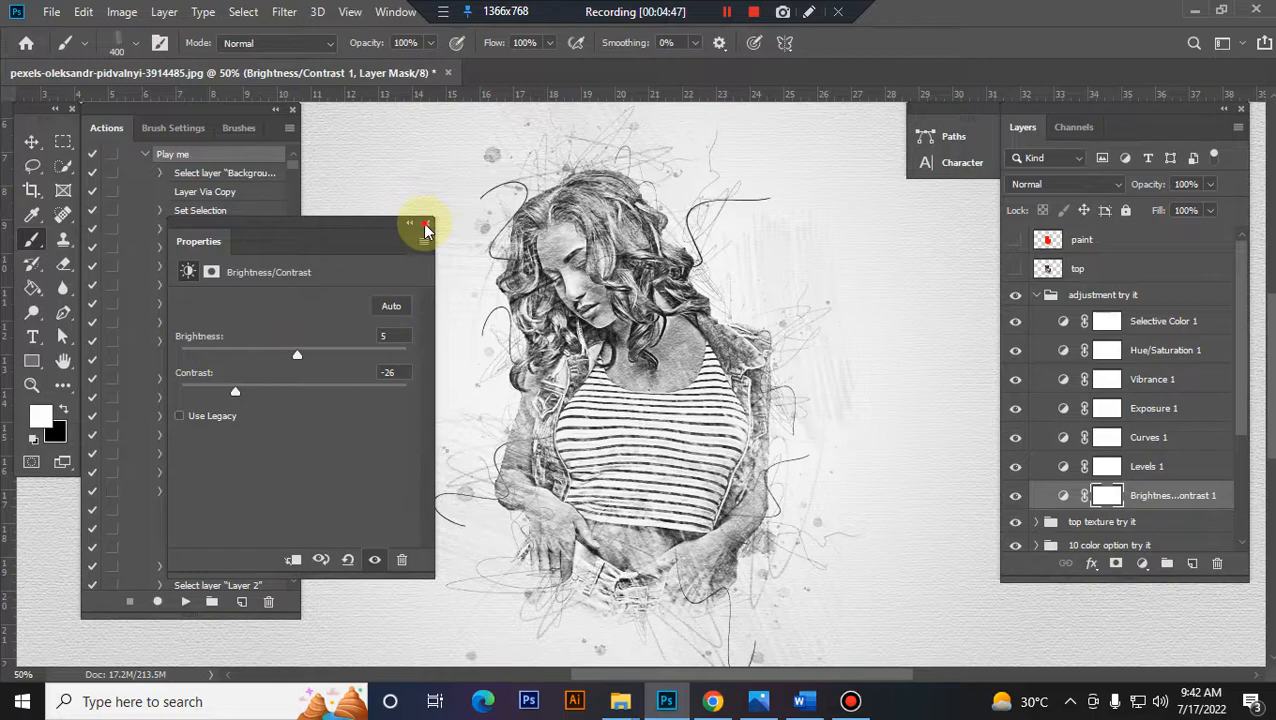
Step: Close Properties, toggle the 'top texture try it' group's visibility, then collapse it
click(426, 223)
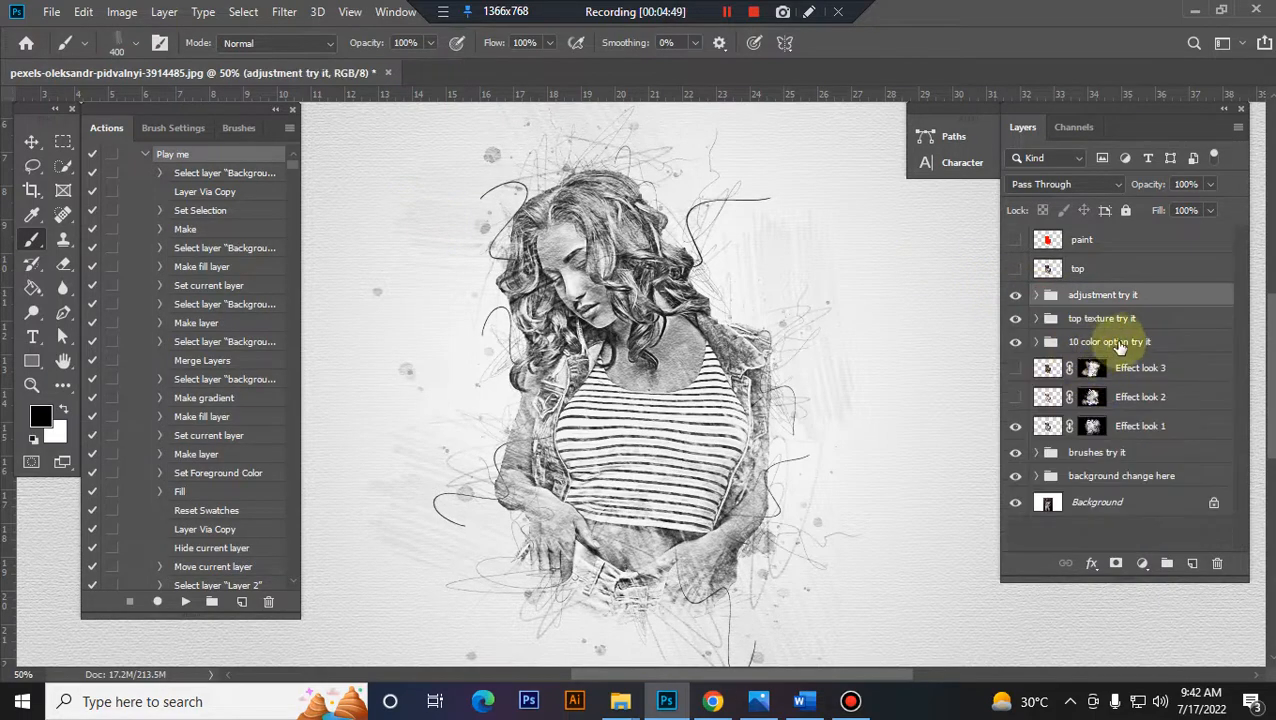
click(1101, 318)
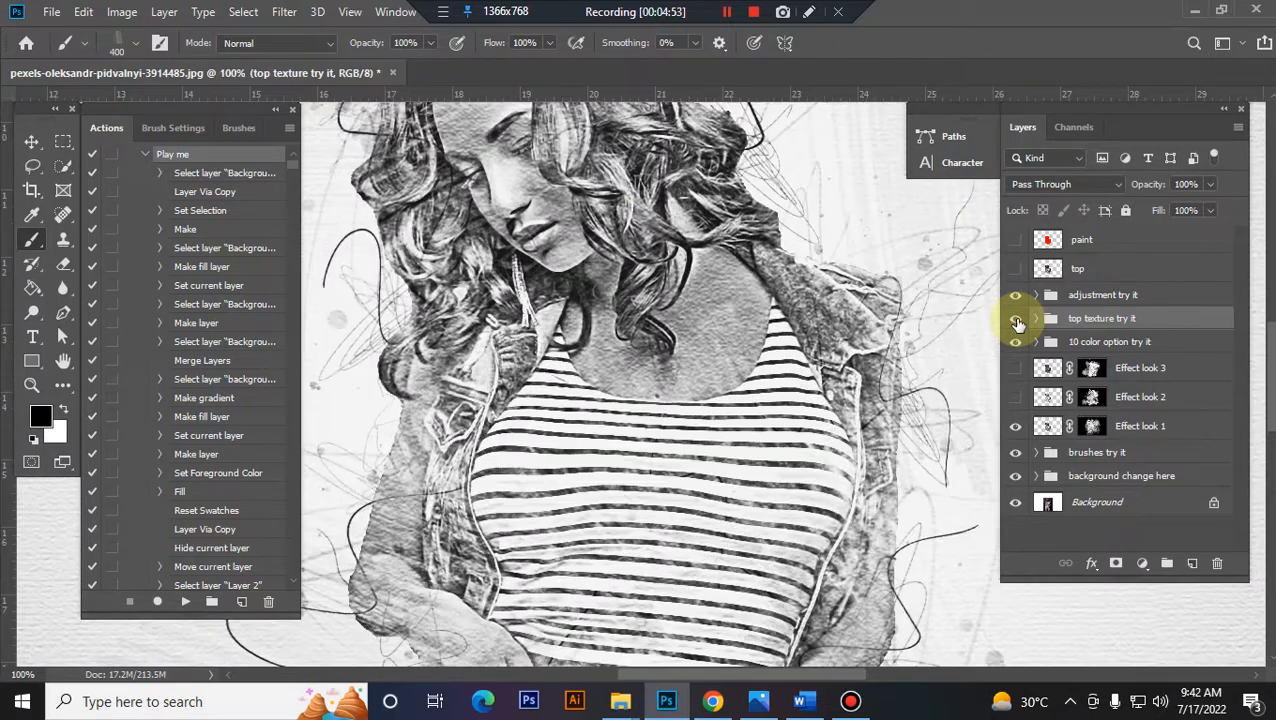
click(1016, 318)
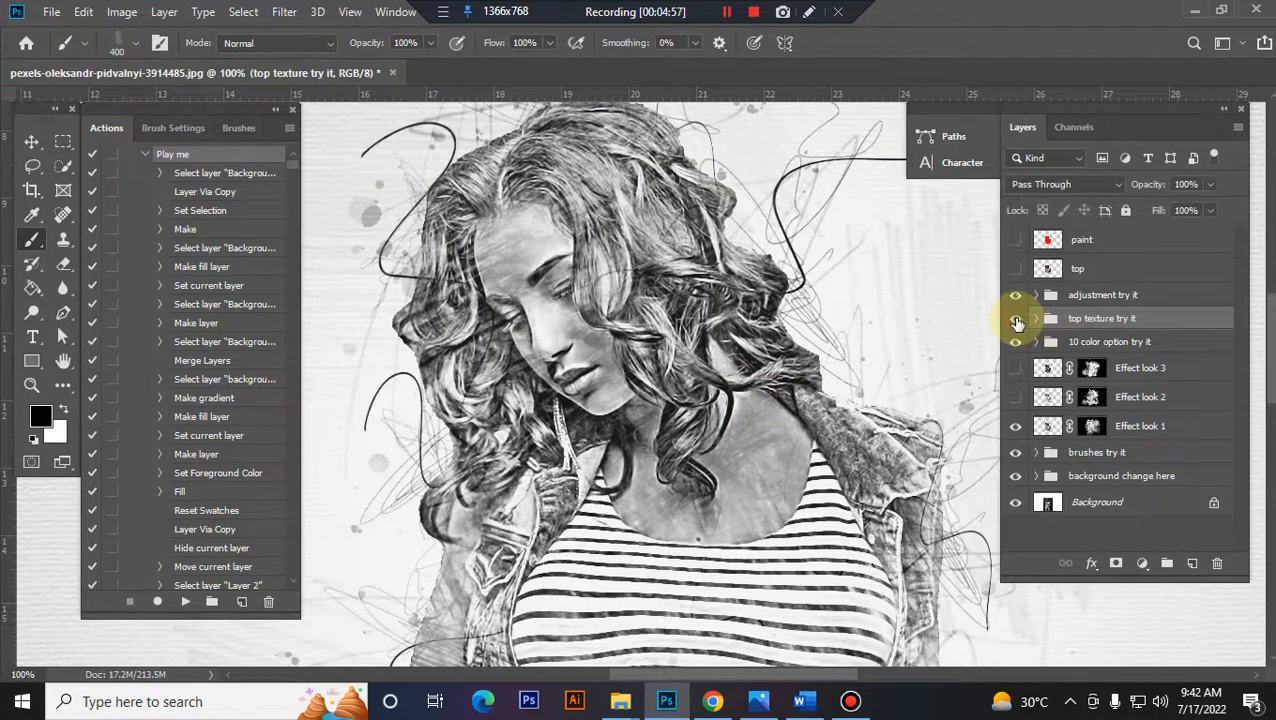
click(1016, 322)
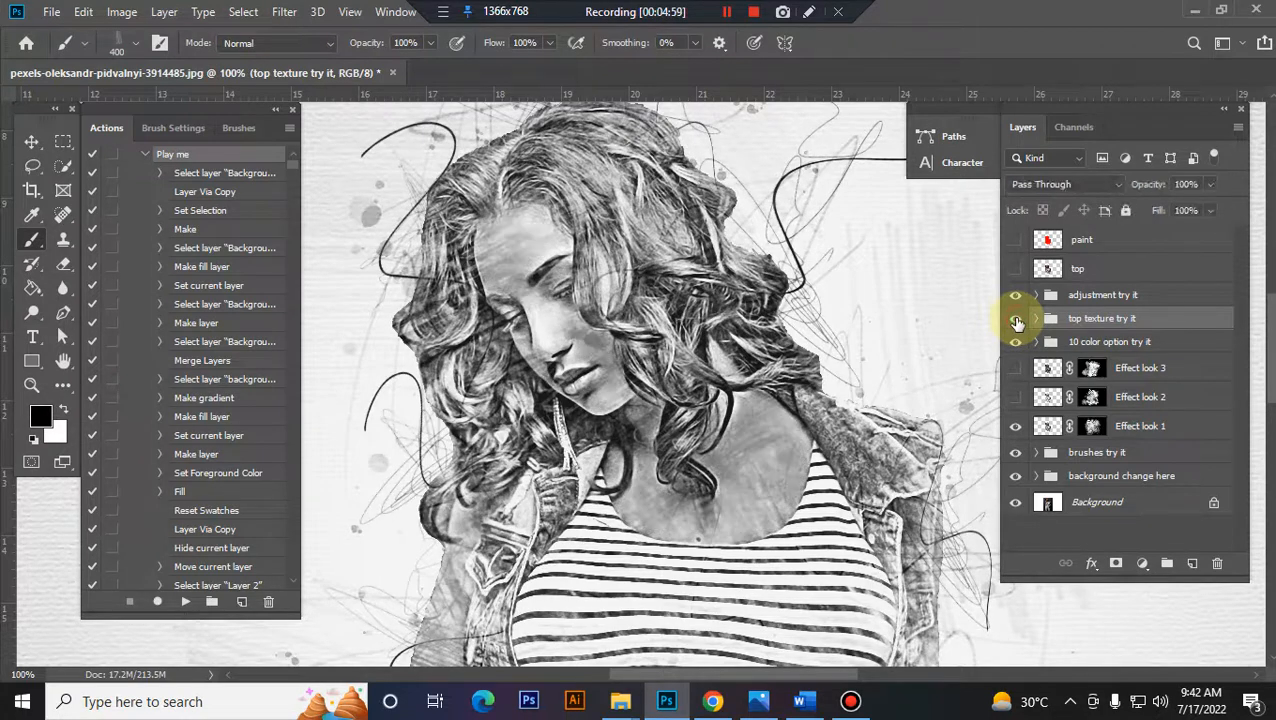
click(1035, 318)
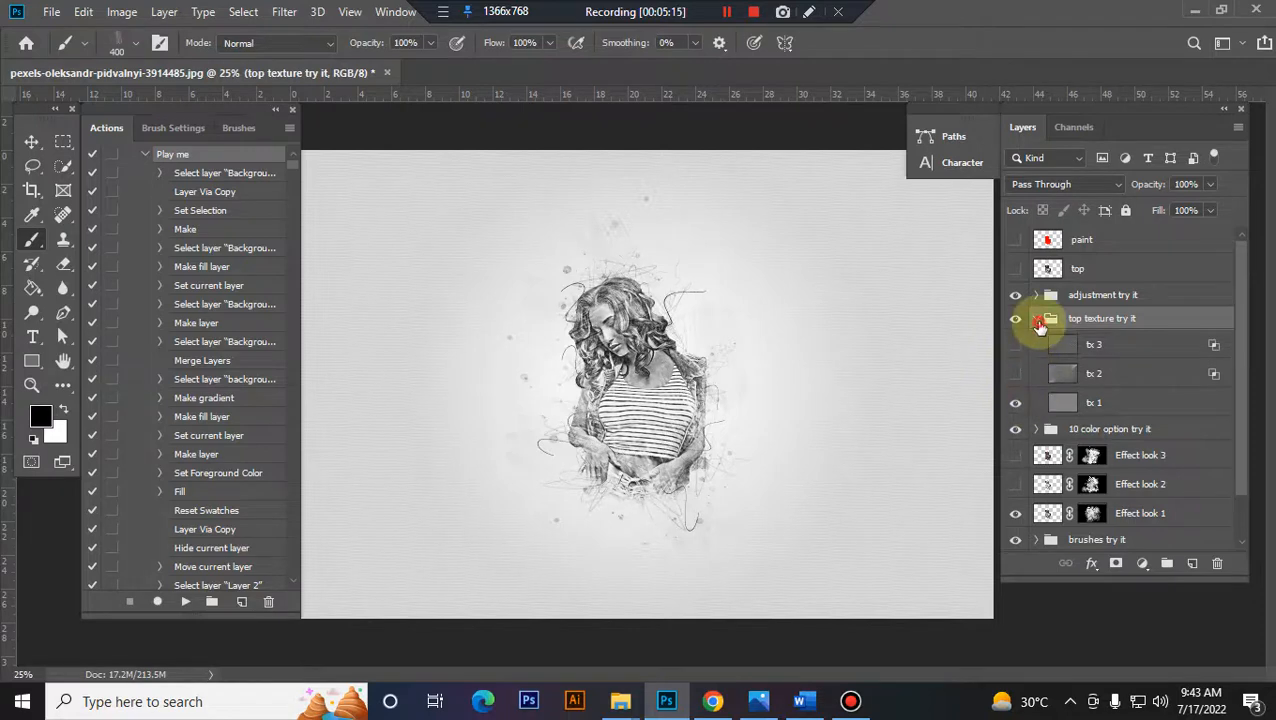
click(1110, 342)
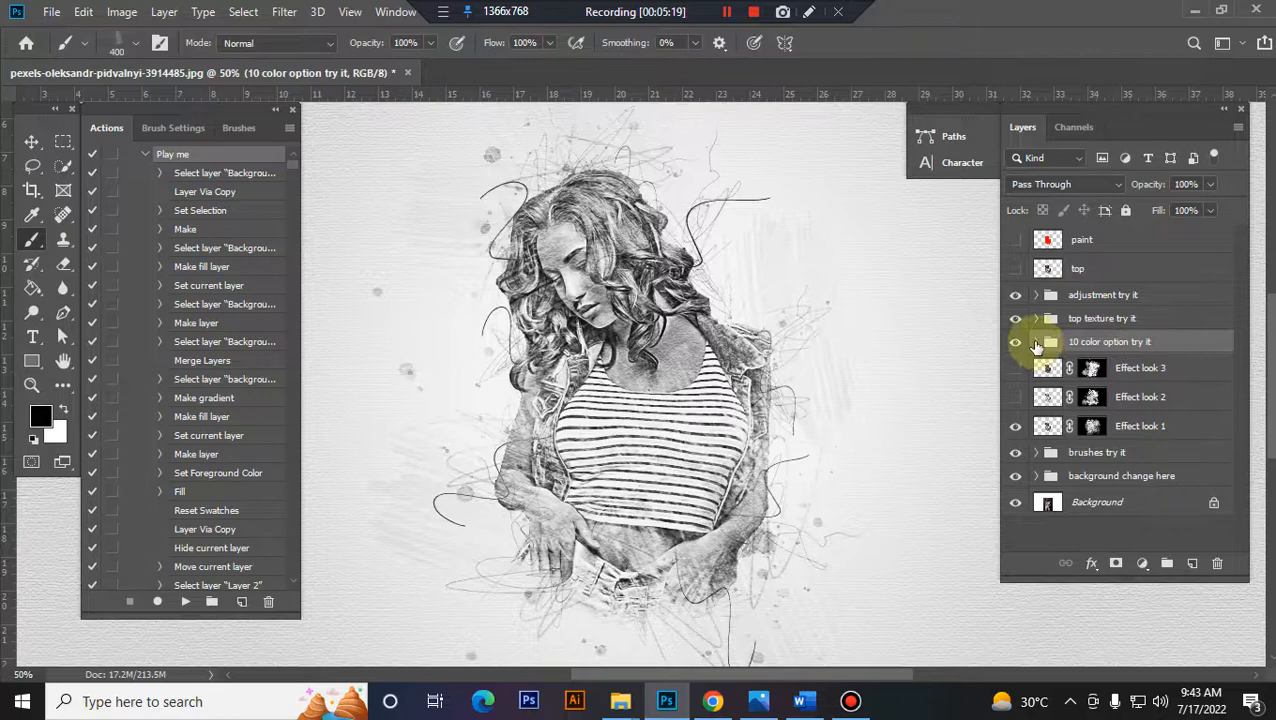
click(1036, 341)
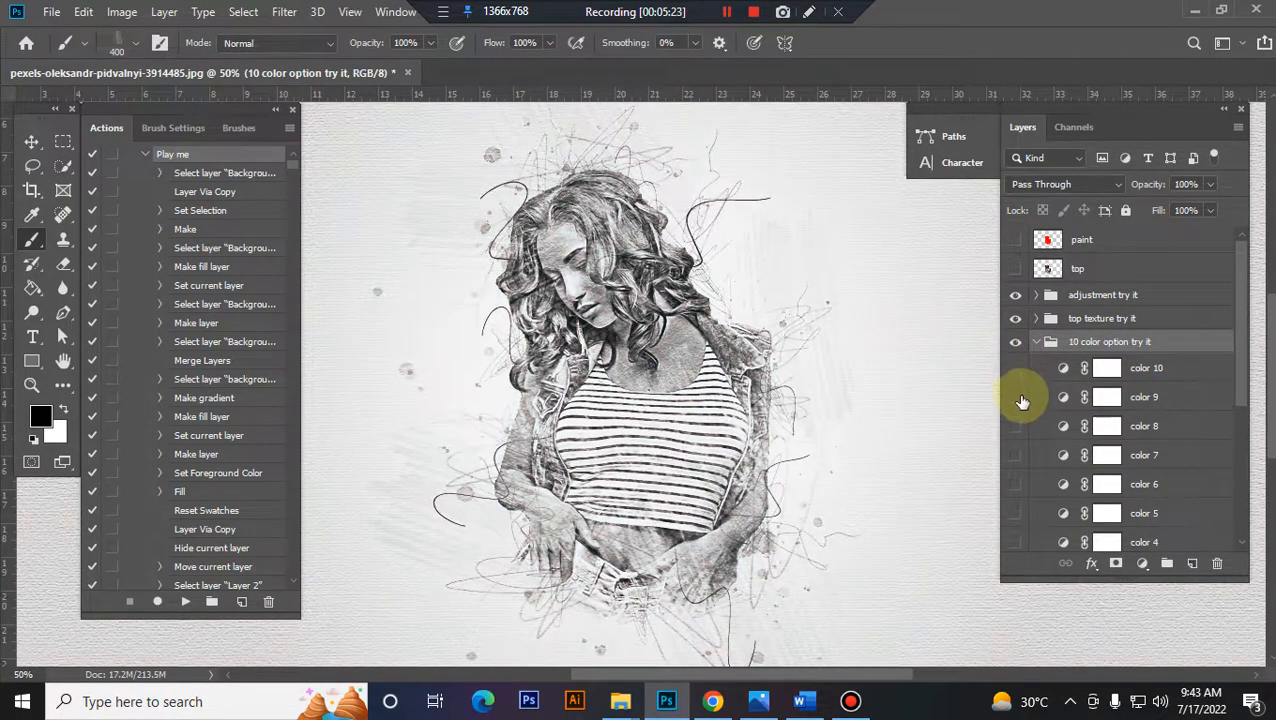
click(1016, 425)
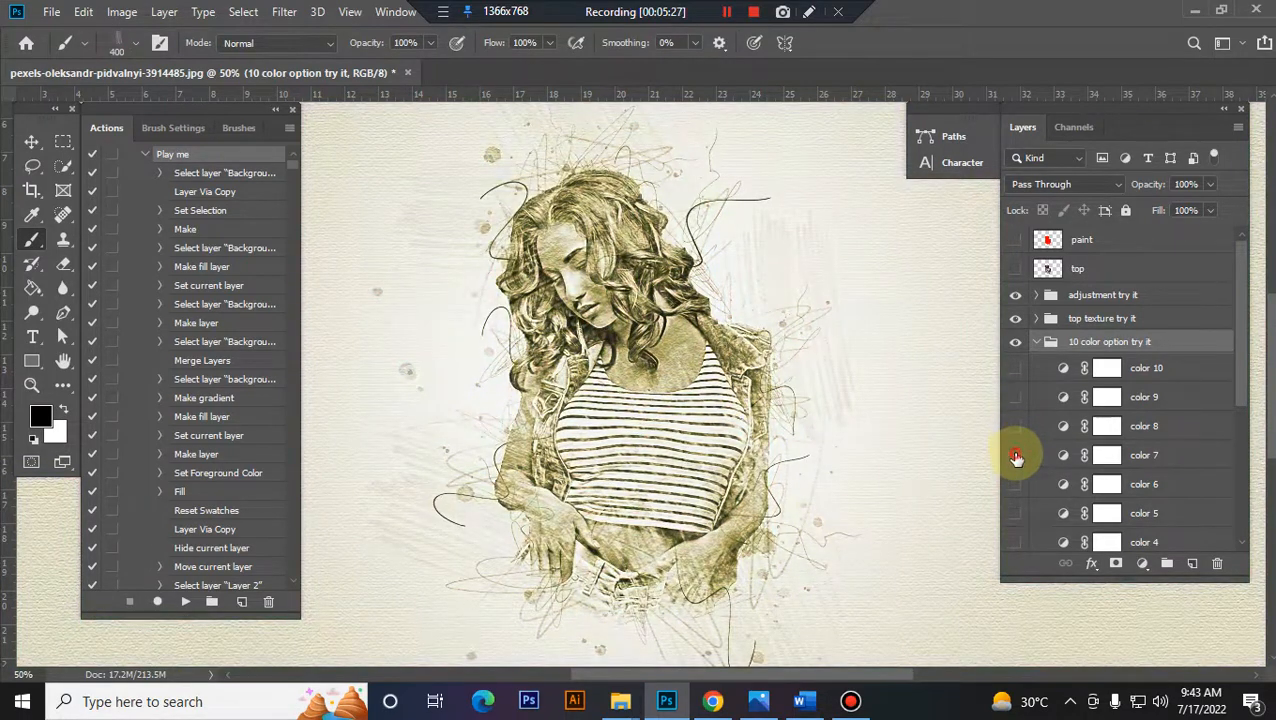
click(1016, 455)
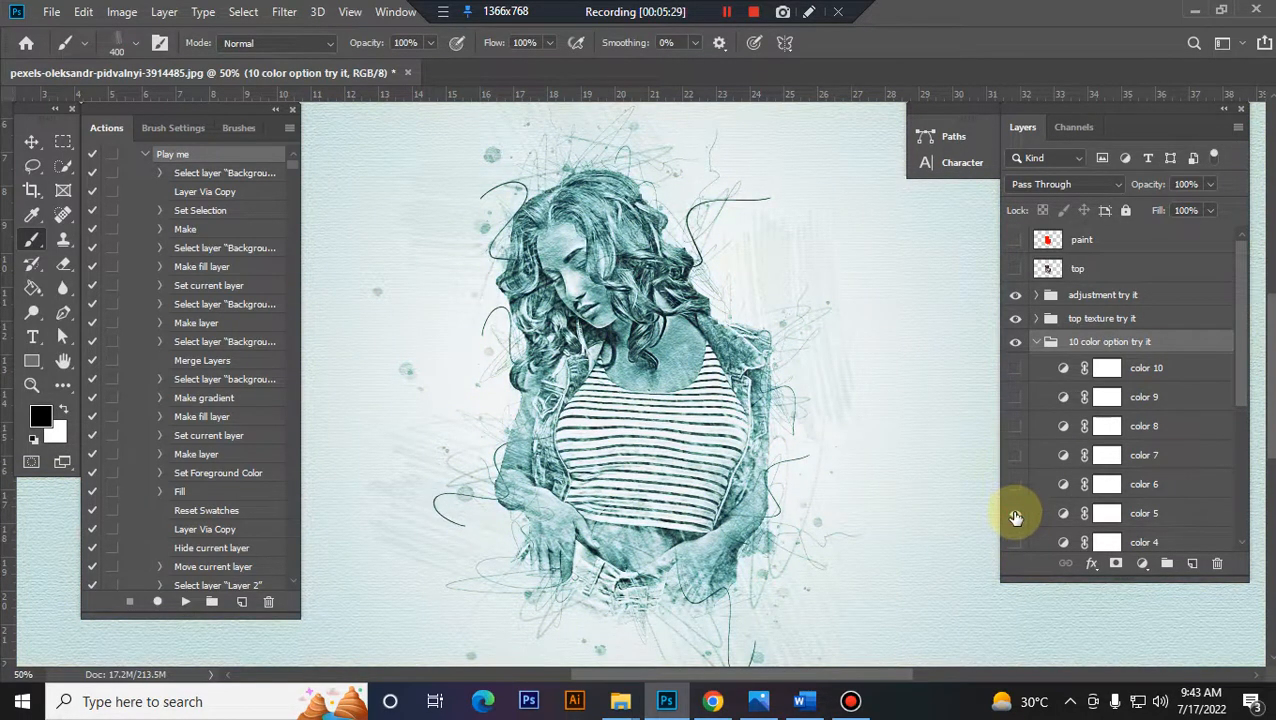
click(1016, 341)
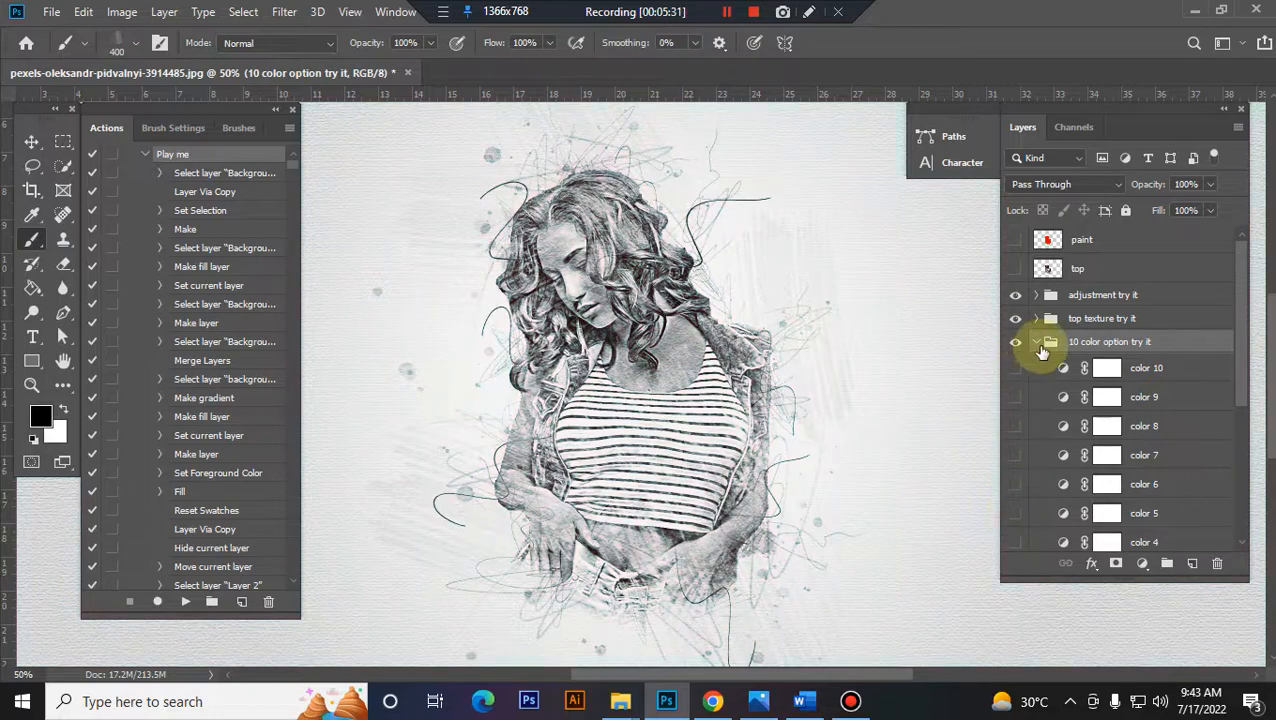
click(1036, 341)
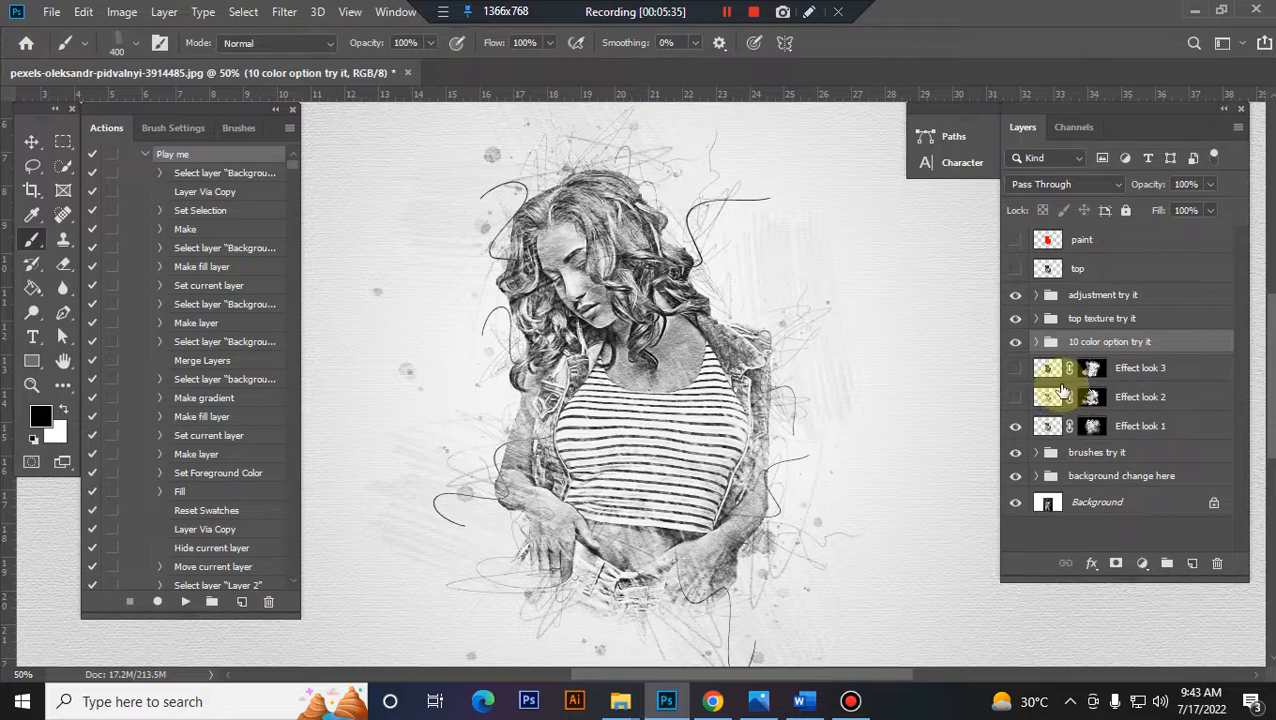
Step: Preview Effect look 2 instead of Effect look 1 and set the foreground colour to white
click(1016, 397)
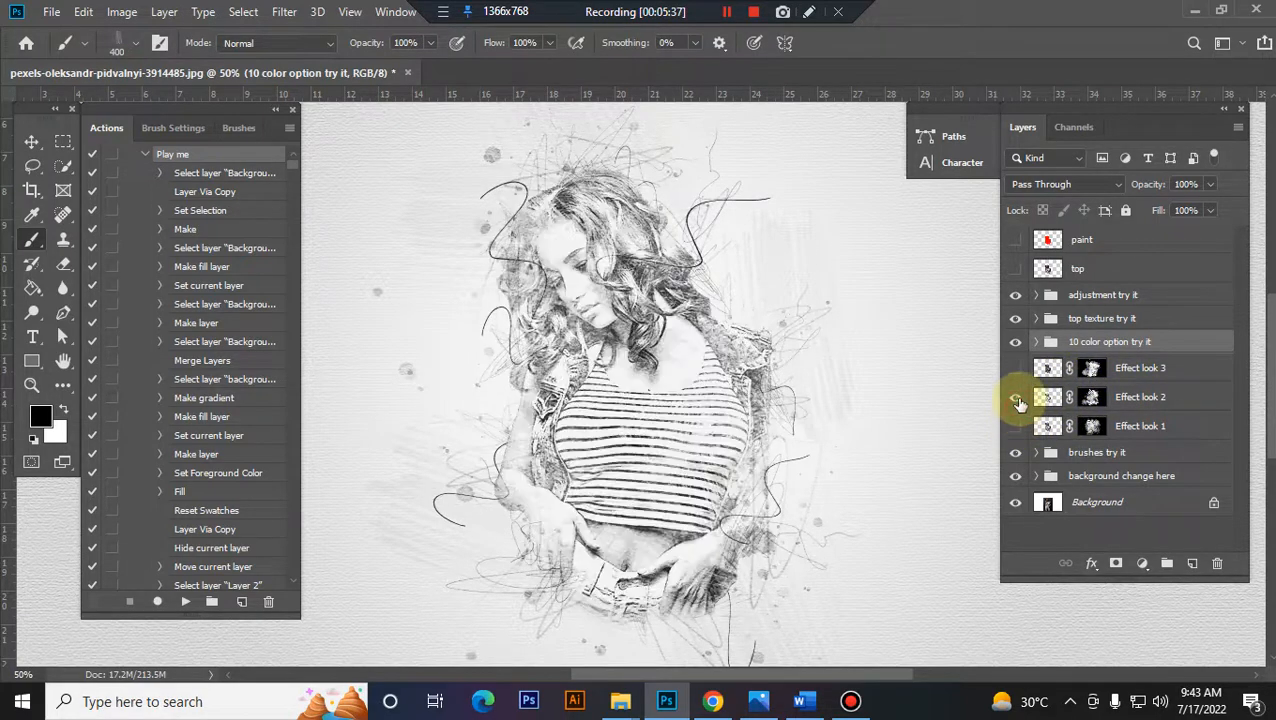
click(1016, 397)
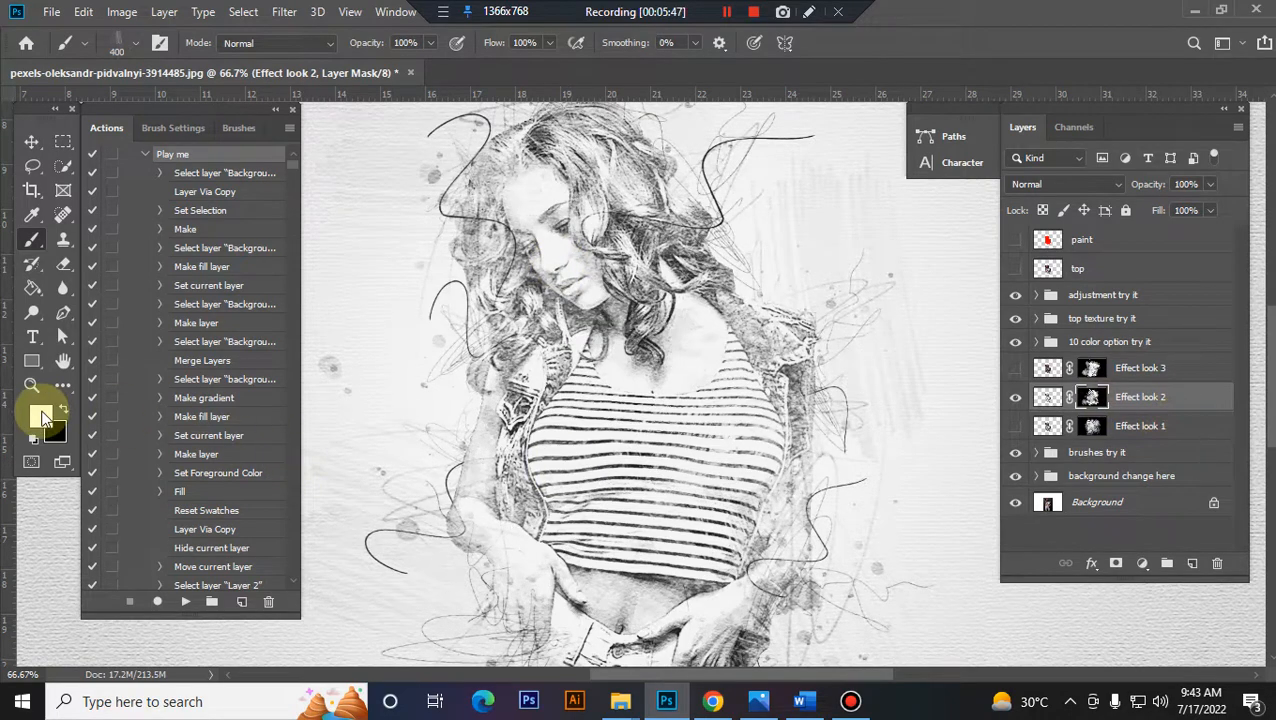
click(40, 417)
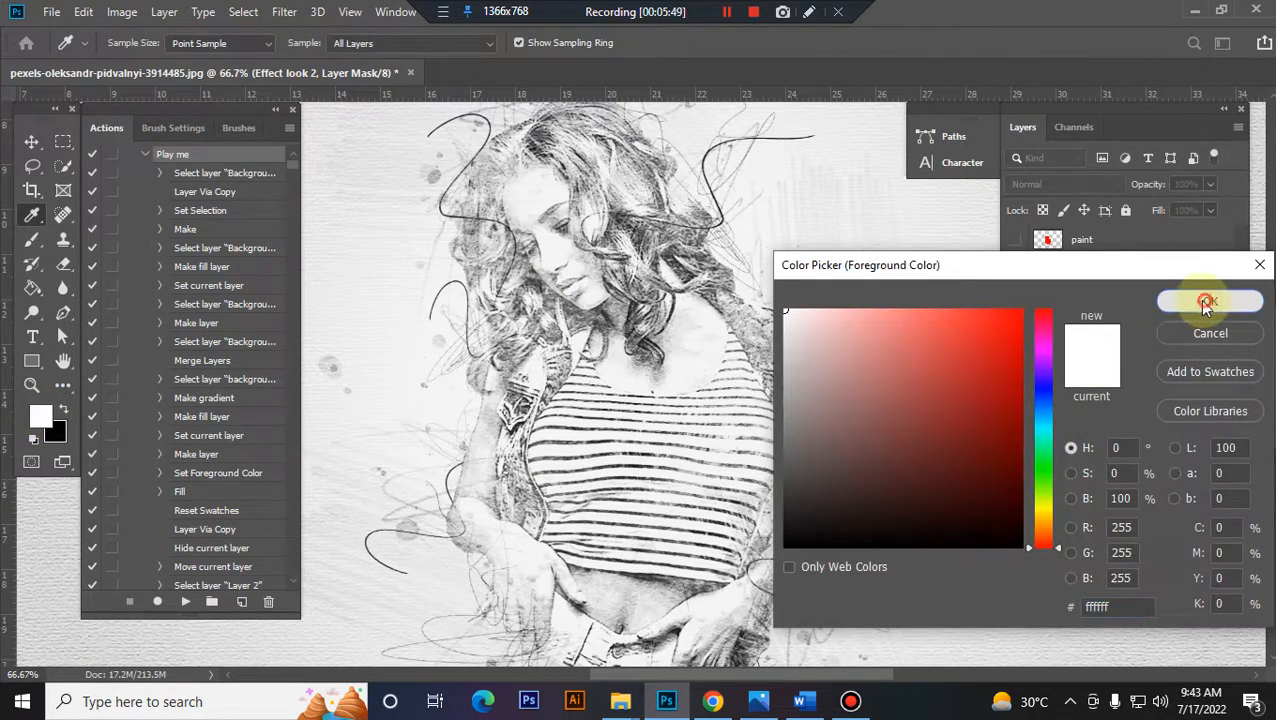
click(1210, 301)
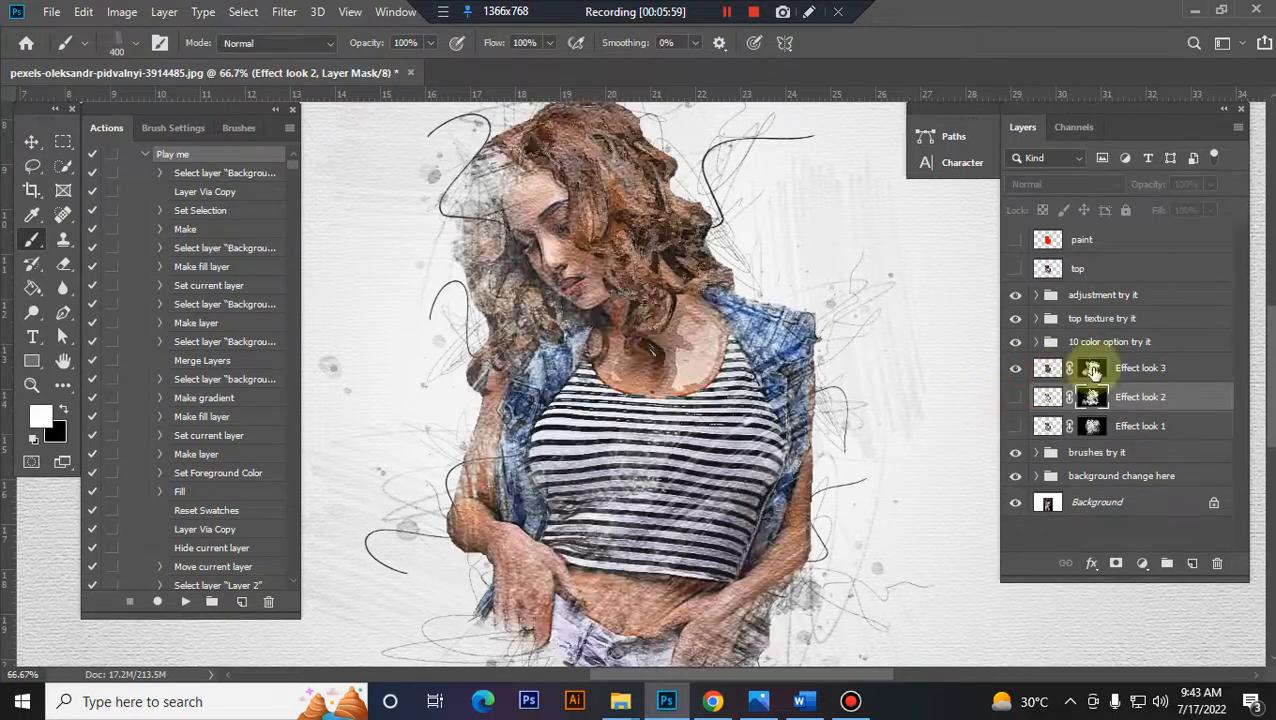
Step: Hide the coloured Effect look 3 layer and select the brushes try it group
click(1139, 367)
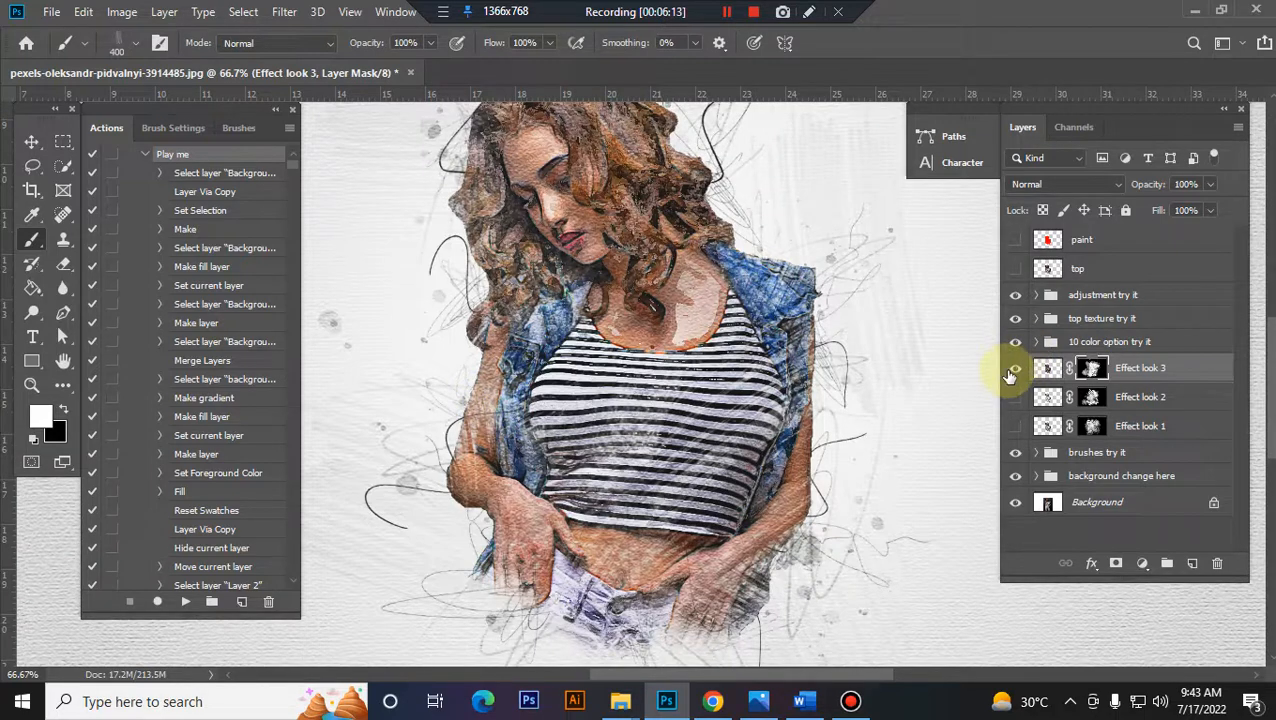
click(1016, 368)
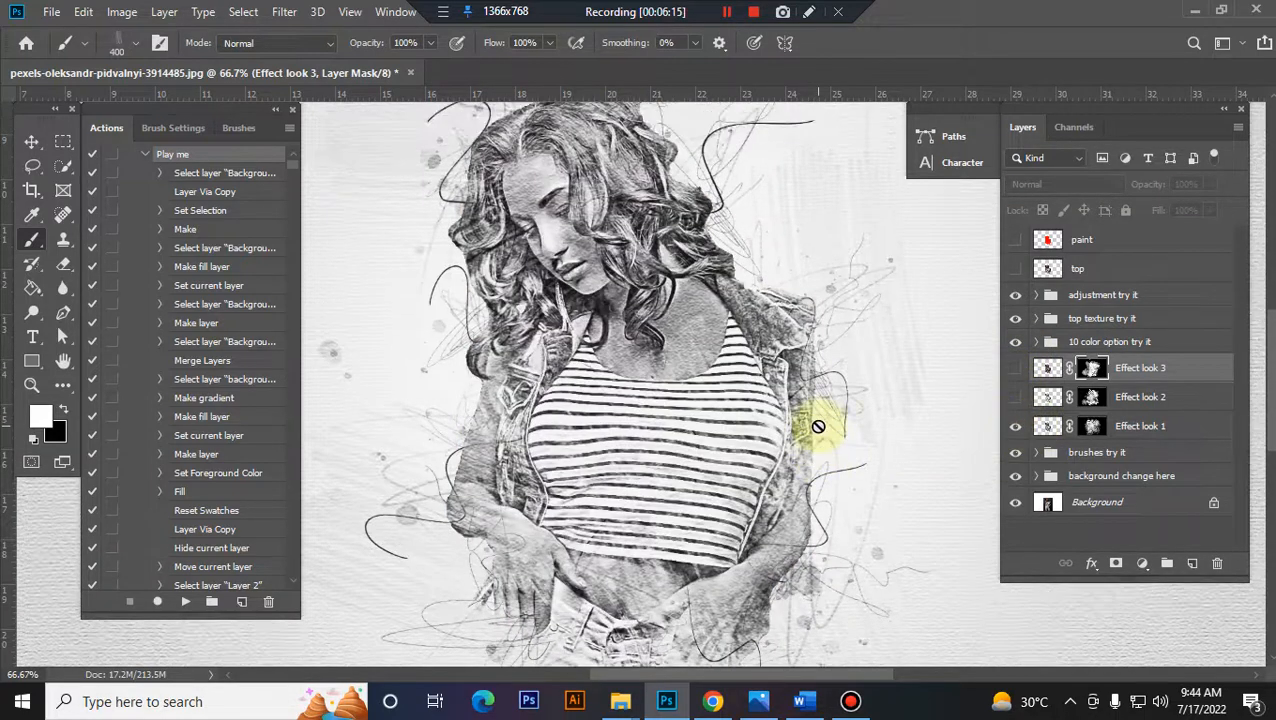
click(1096, 452)
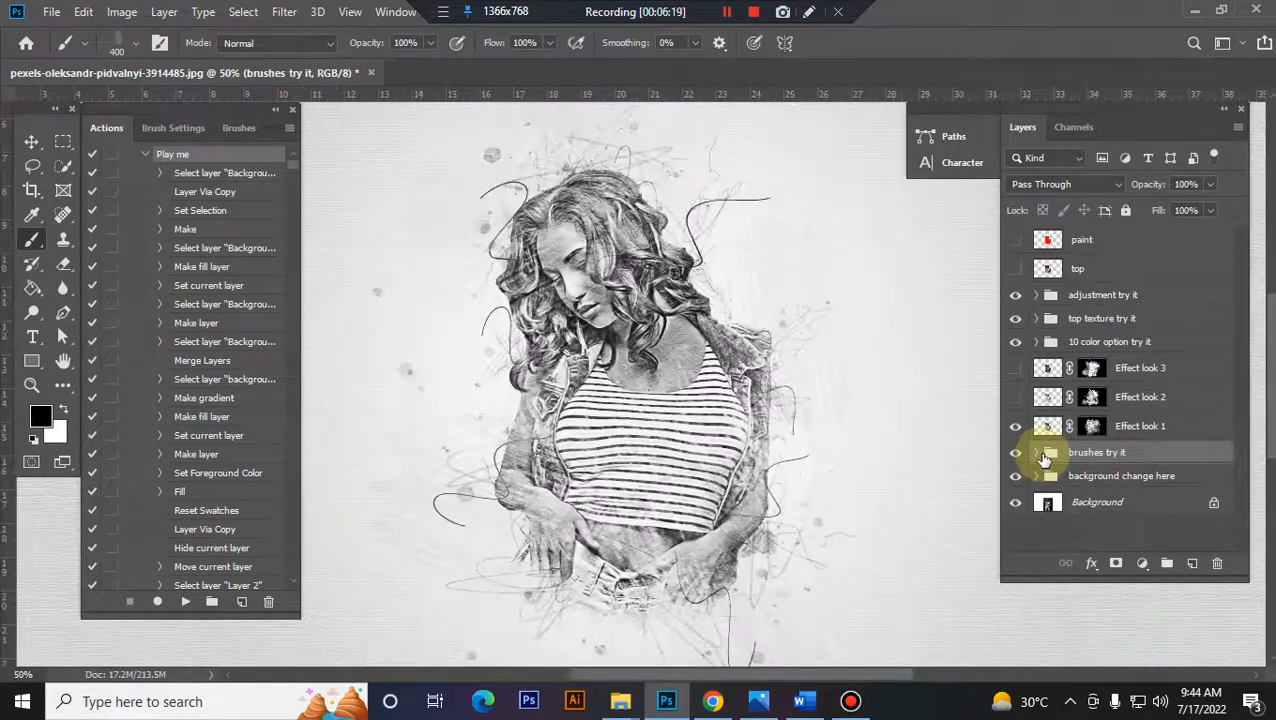
Step: Expand the brushes try it group, adjust b 5's opacity and scale its scribbles up
click(1015, 452)
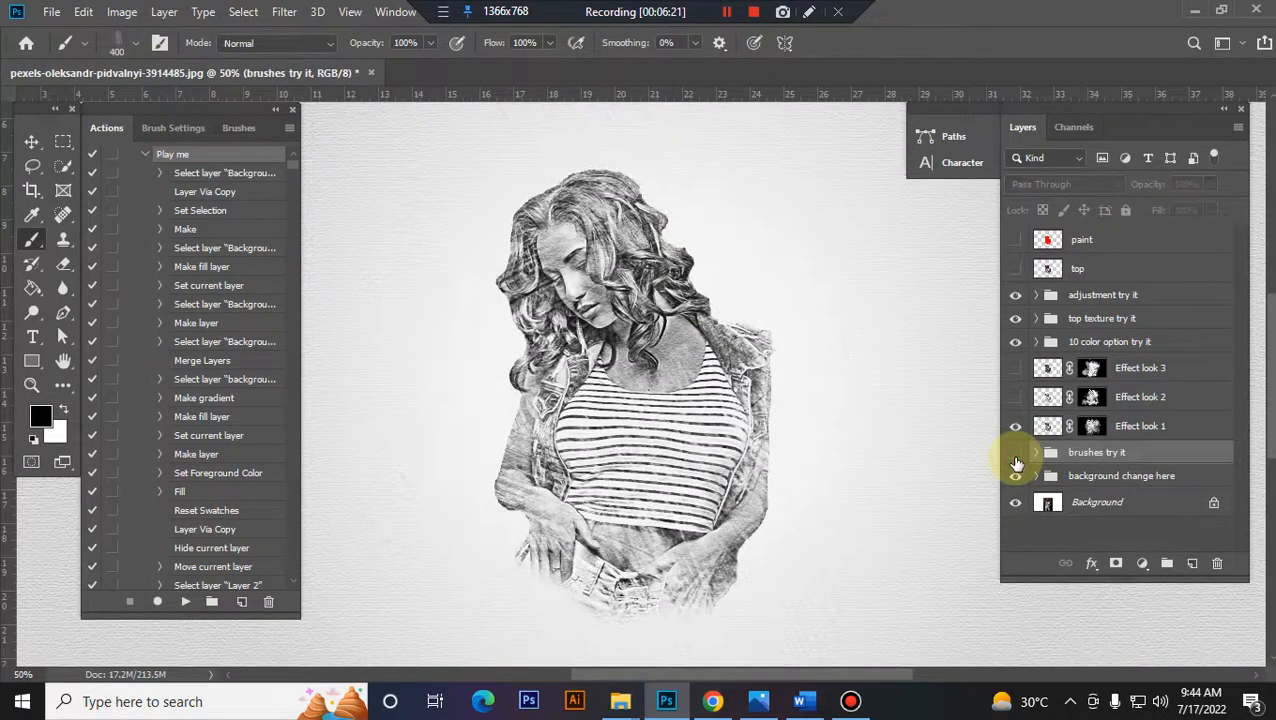
click(1016, 452)
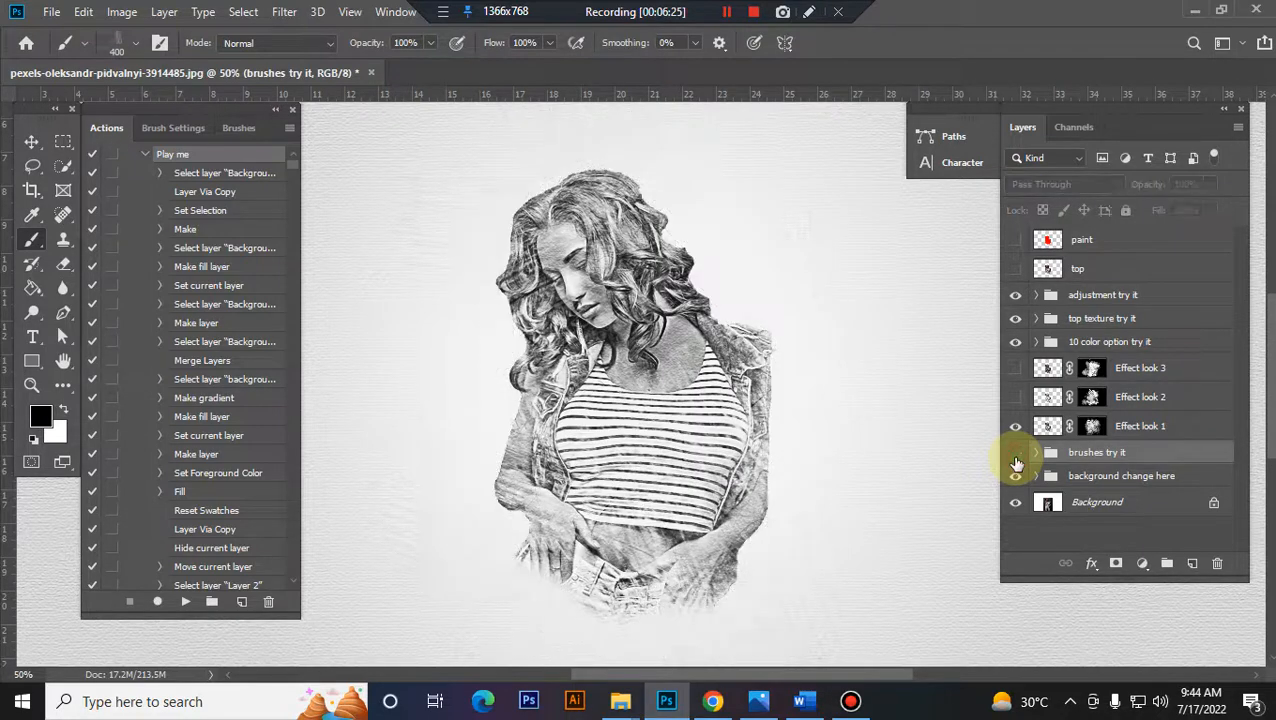
click(1016, 452)
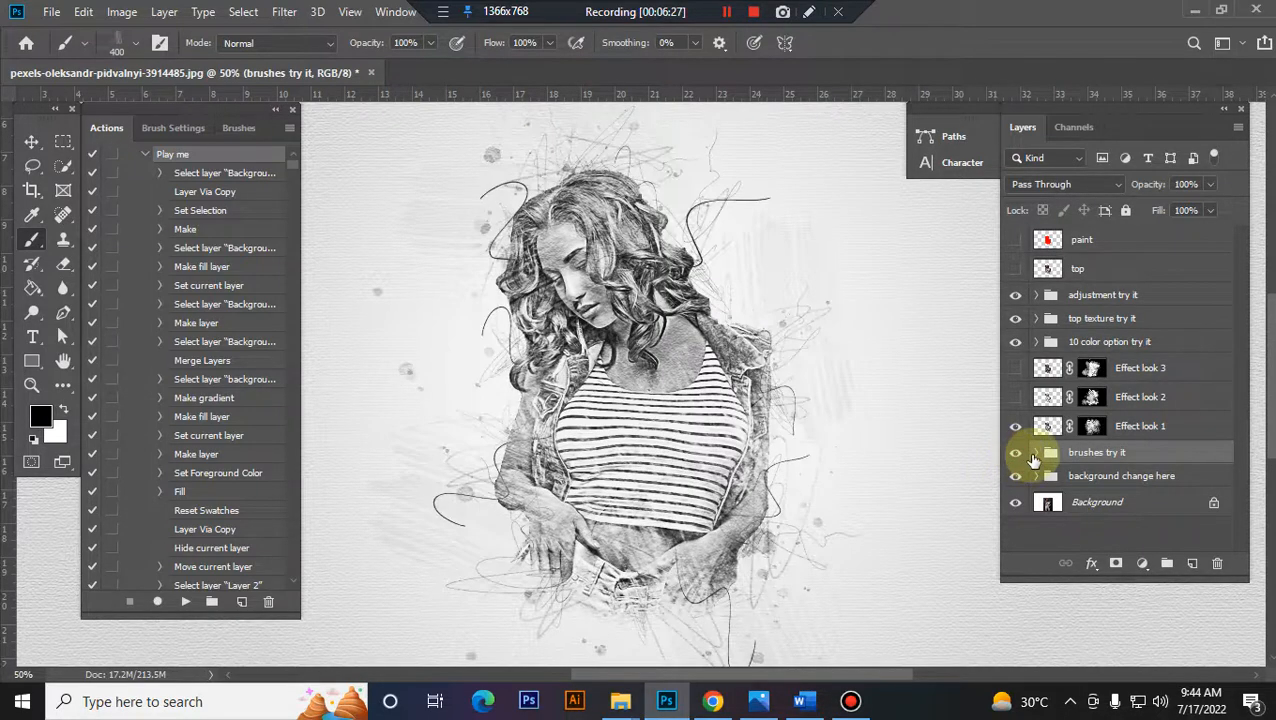
click(1037, 452)
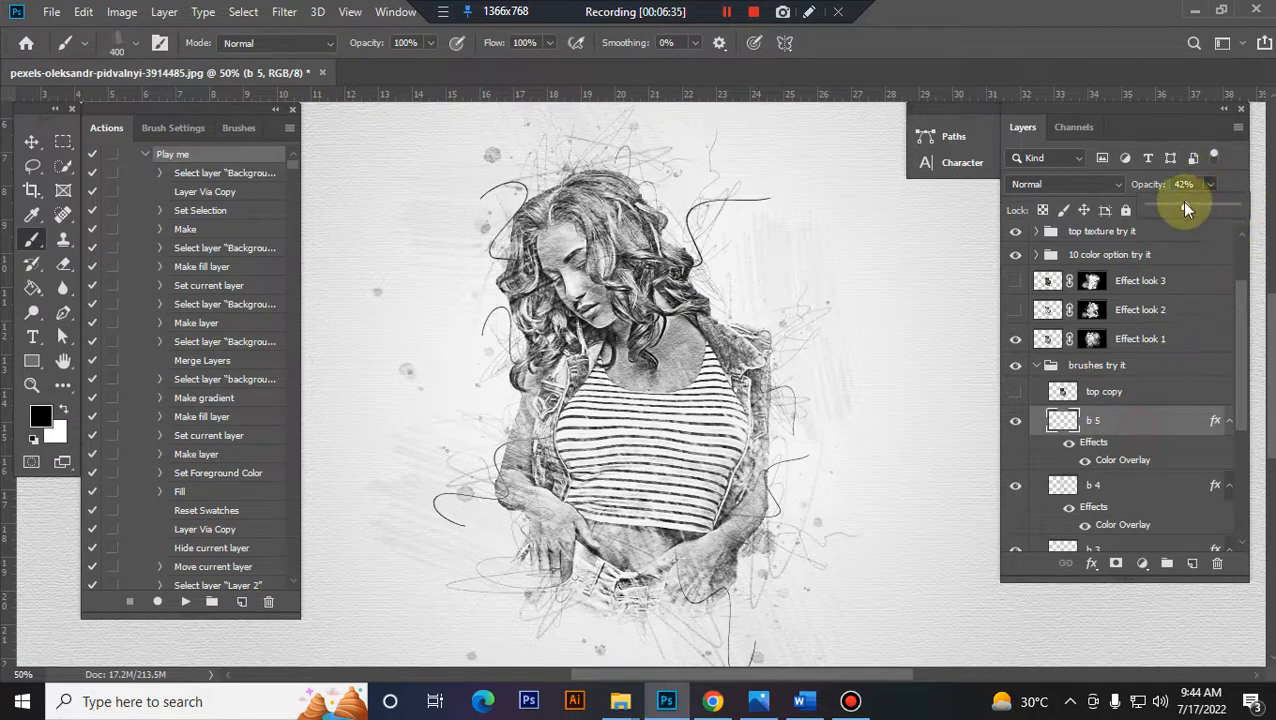
drag(1185, 205, 1220, 205)
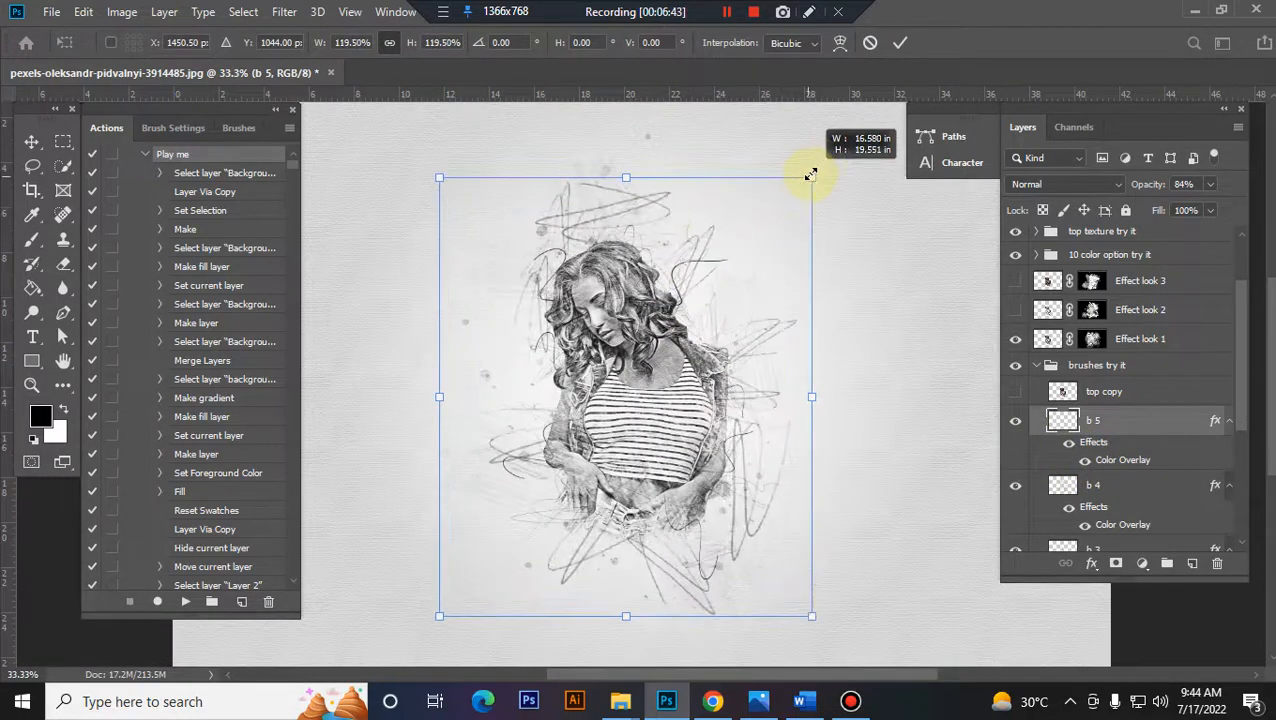
drag(810, 177, 807, 190)
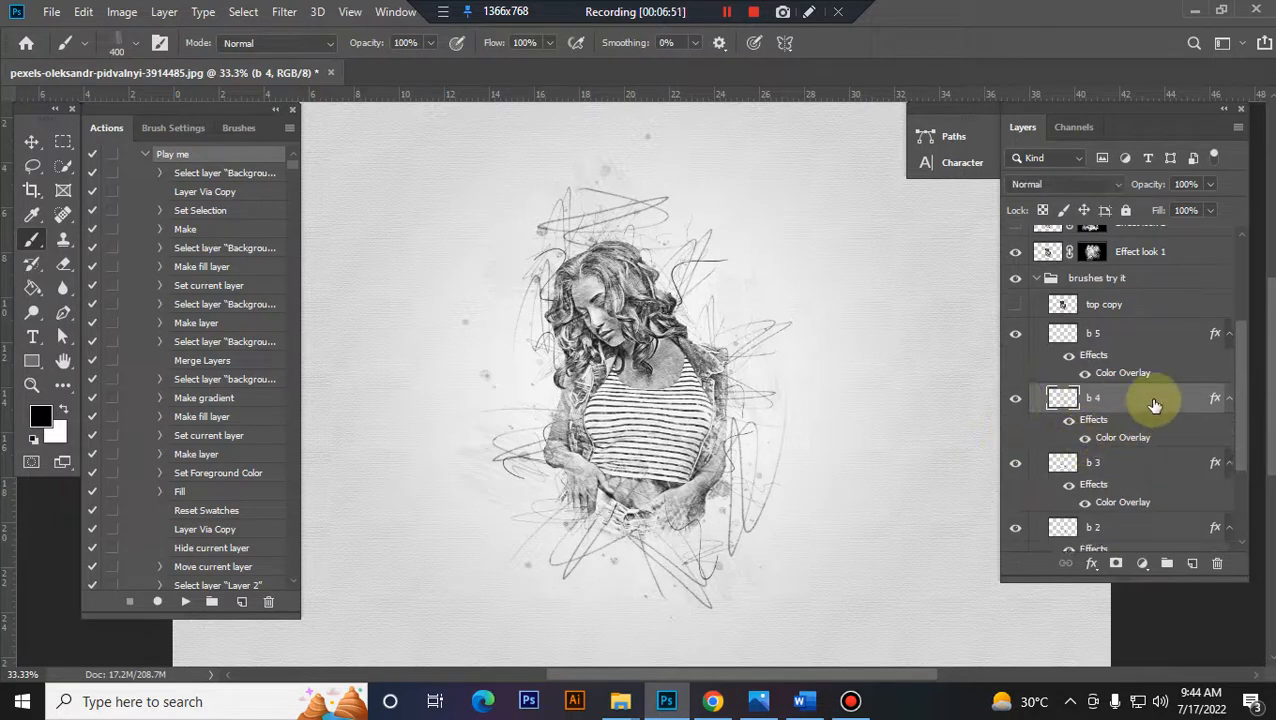
Step: Adjust b 3's opacity and change its Color Overlay to light blue
click(1093, 462)
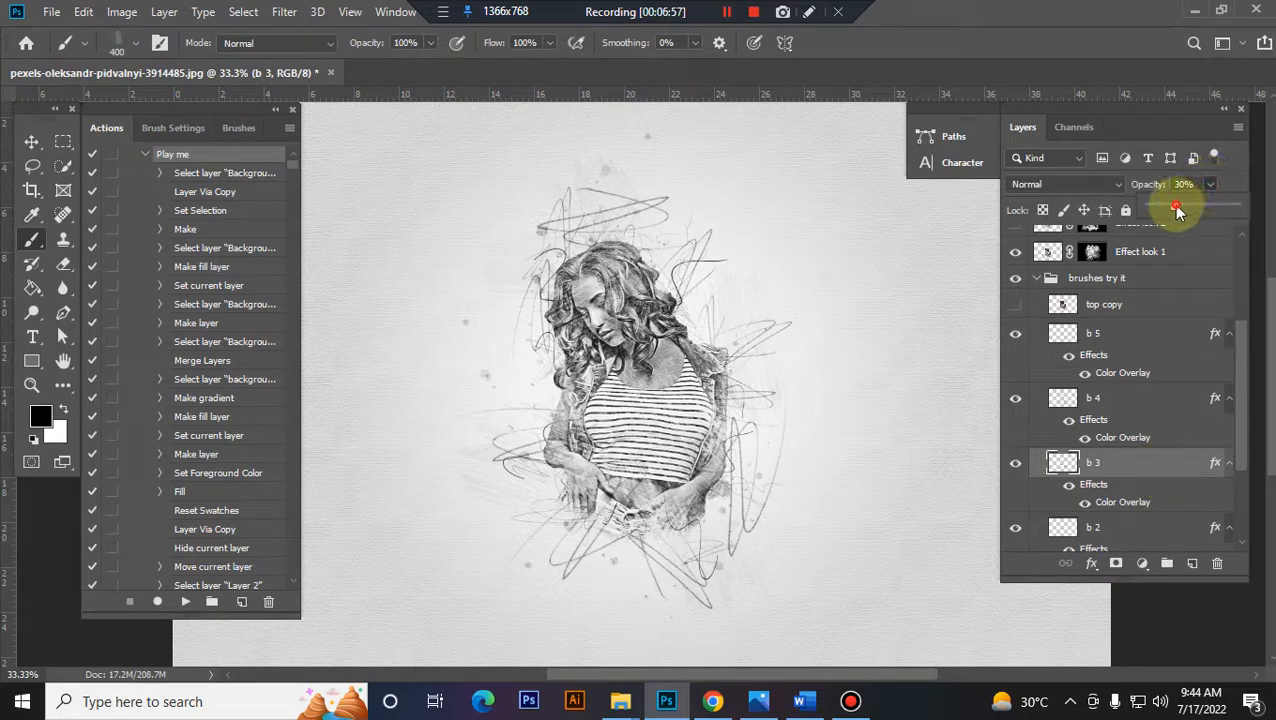
drag(1177, 204, 1188, 204)
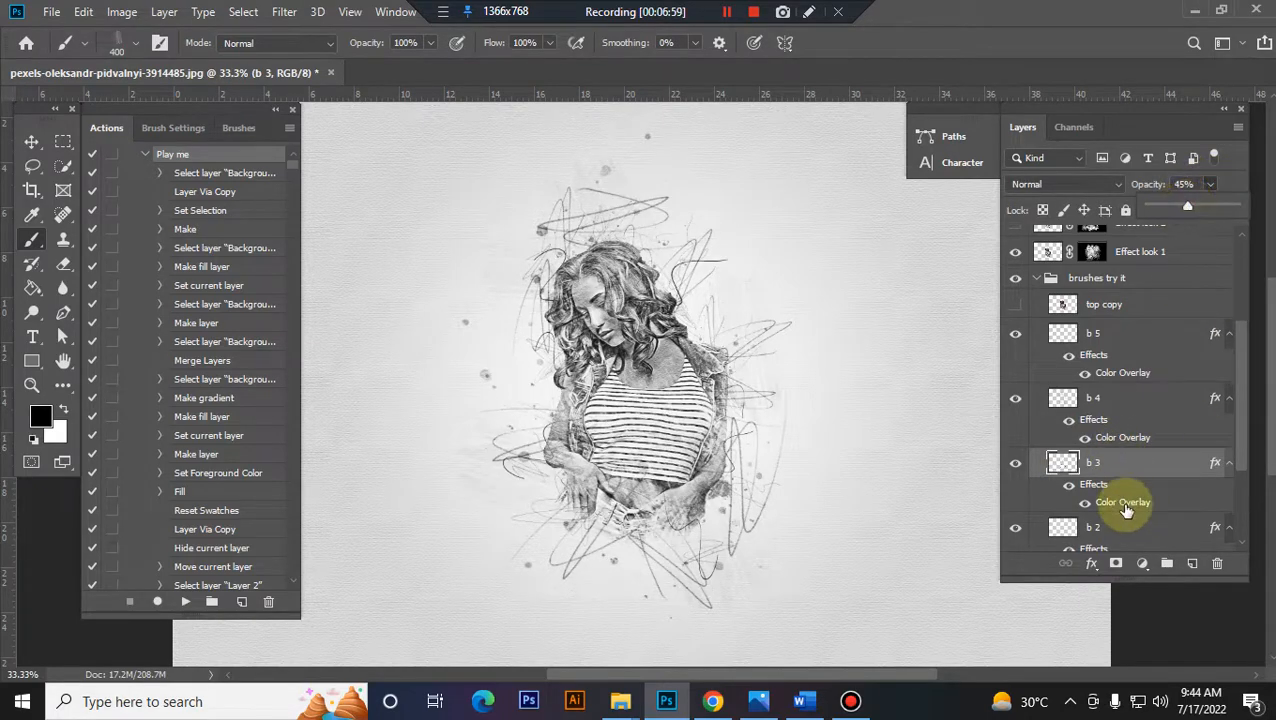
double_click(1122, 502)
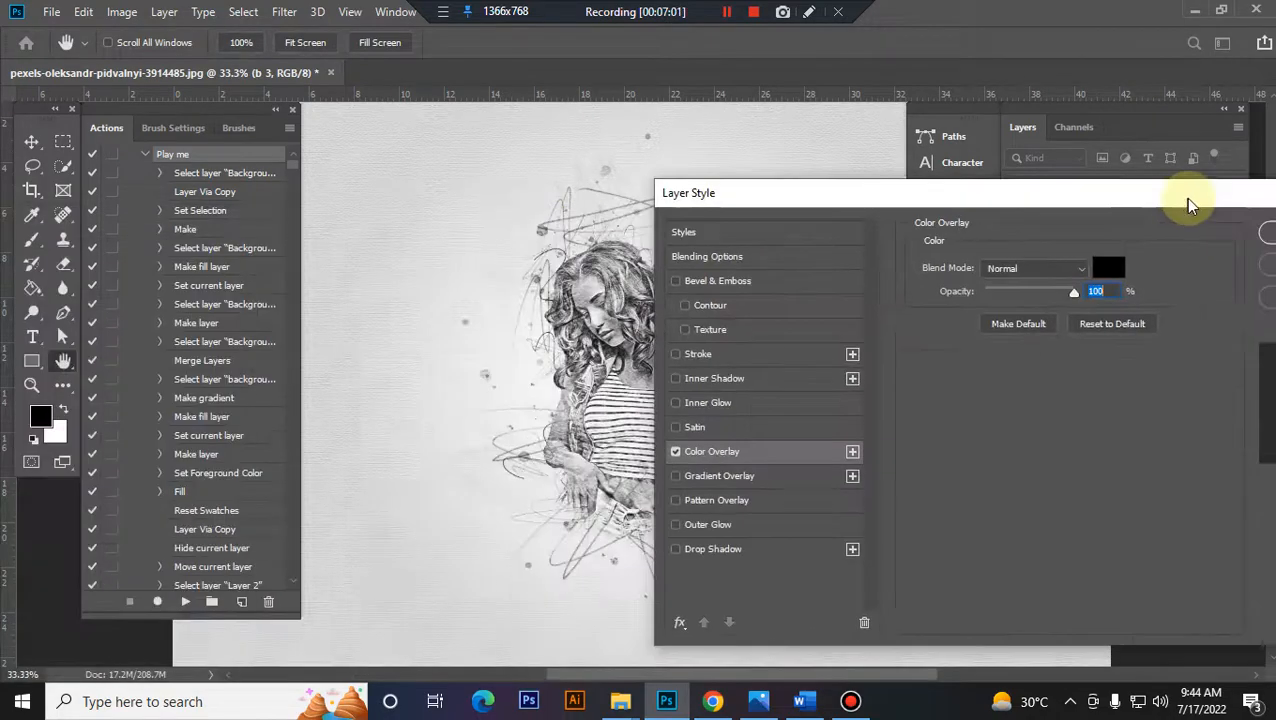
click(1108, 267)
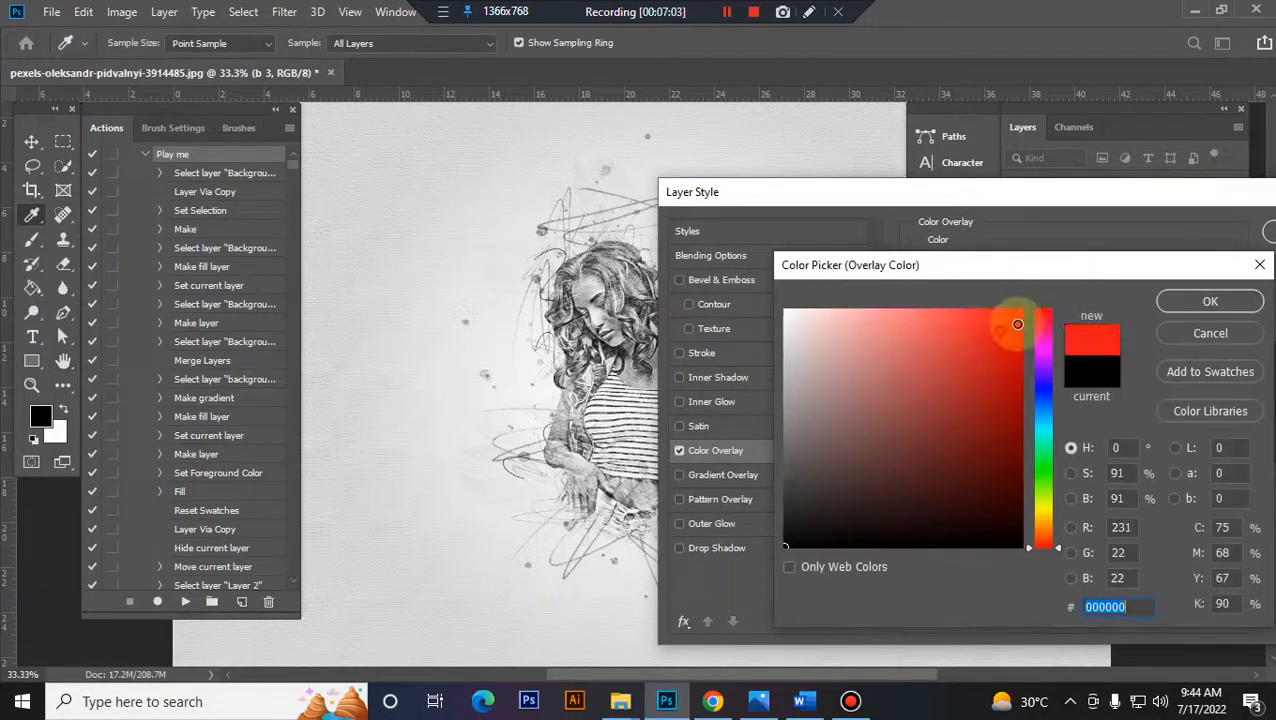
drag(1044, 324, 1044, 420)
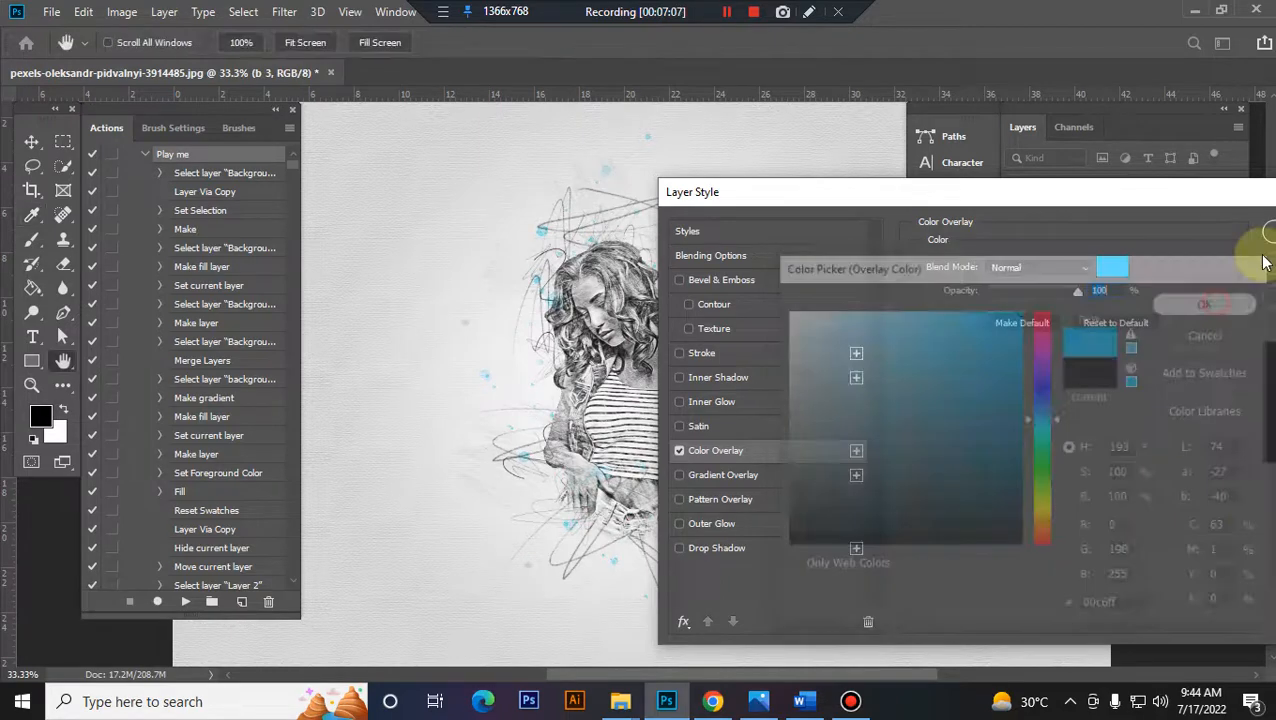
click(1205, 304)
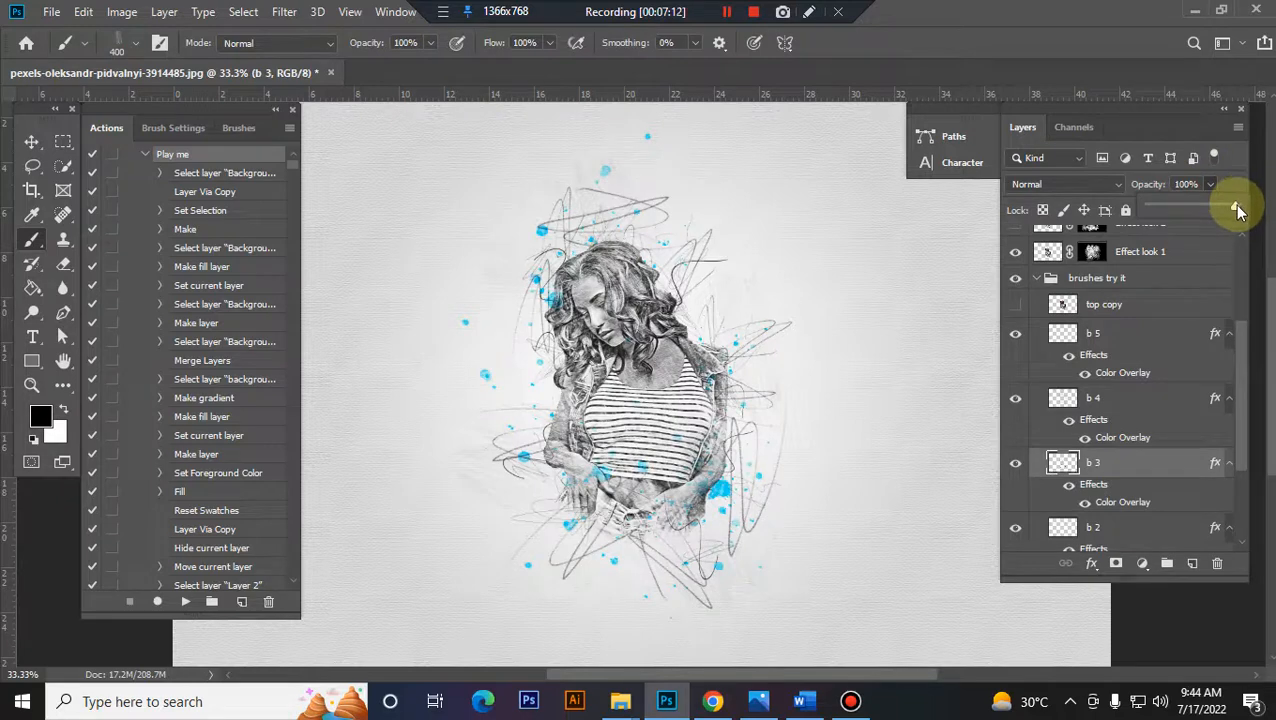
scroll(down, 3)
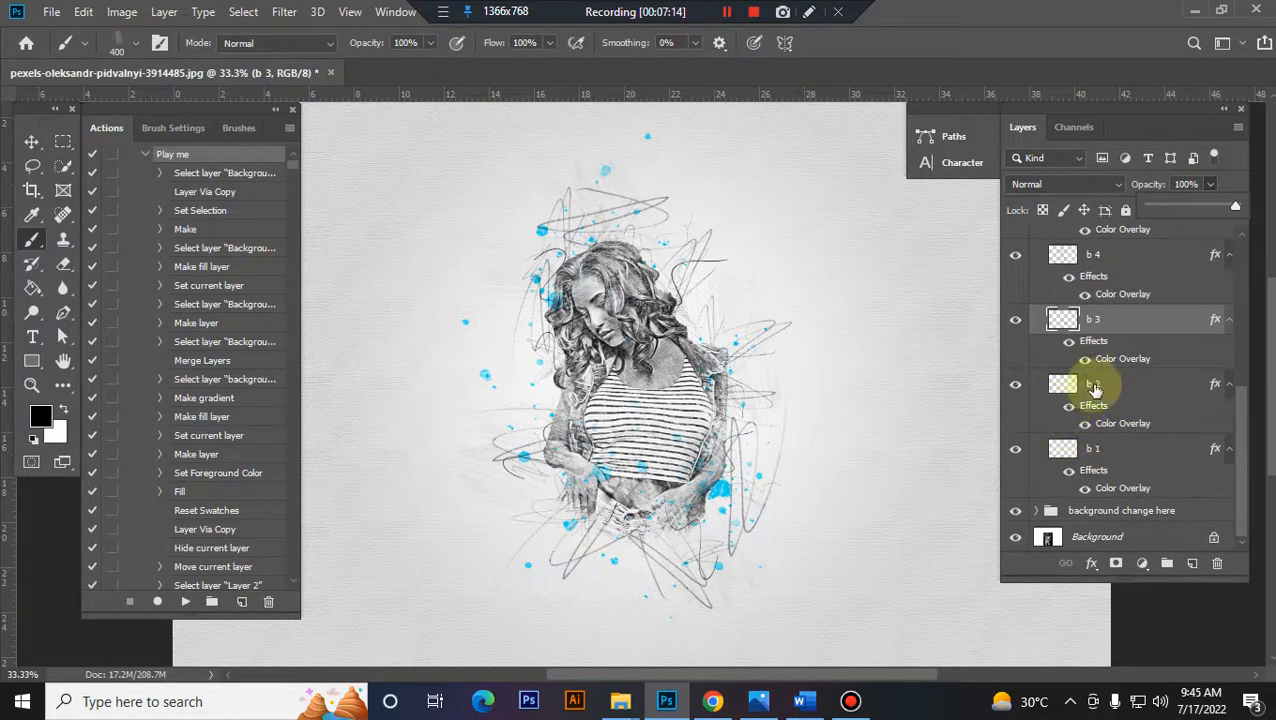
click(1092, 384)
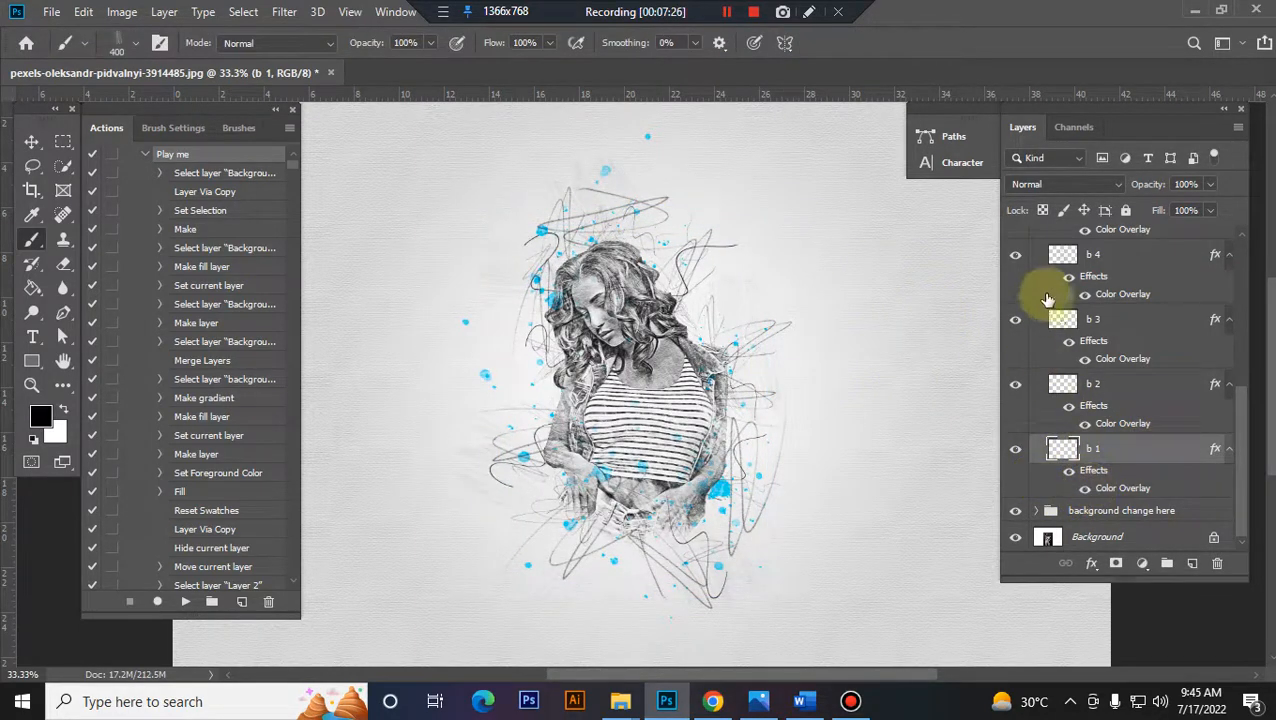
Step: Expand the background change here group and turn on the color change here layer
click(1120, 510)
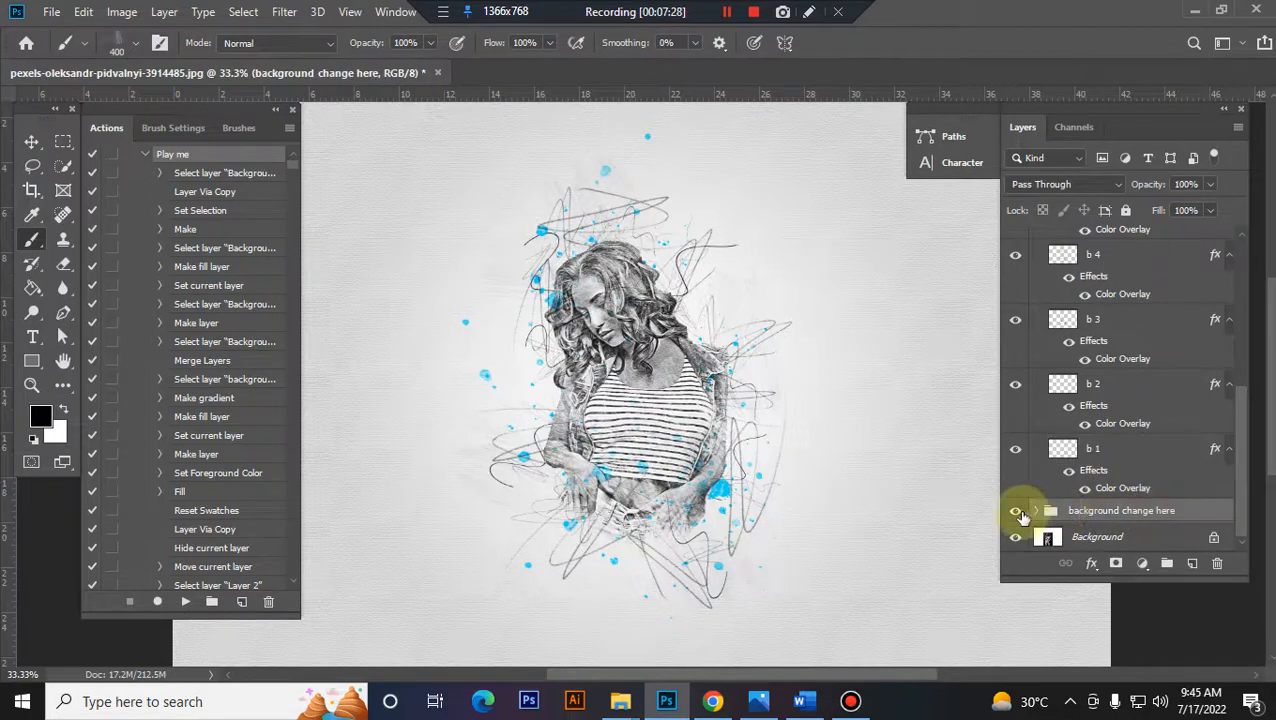
click(1037, 510)
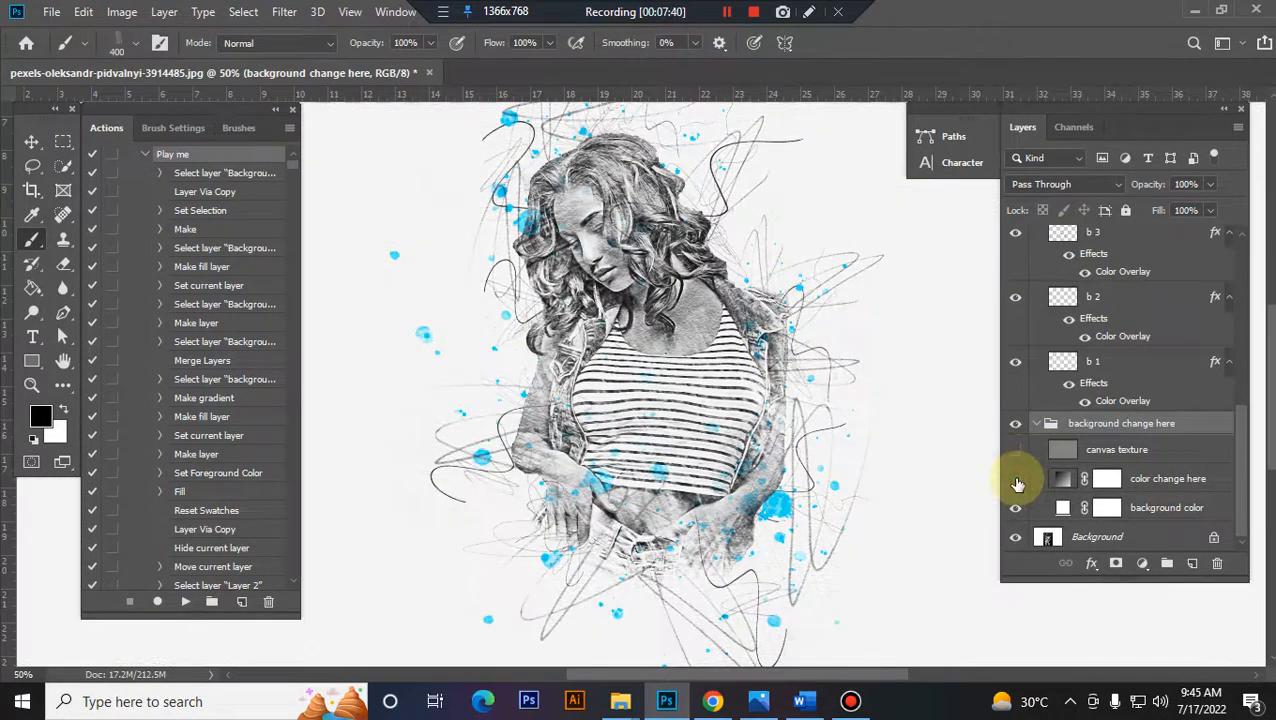
click(1016, 478)
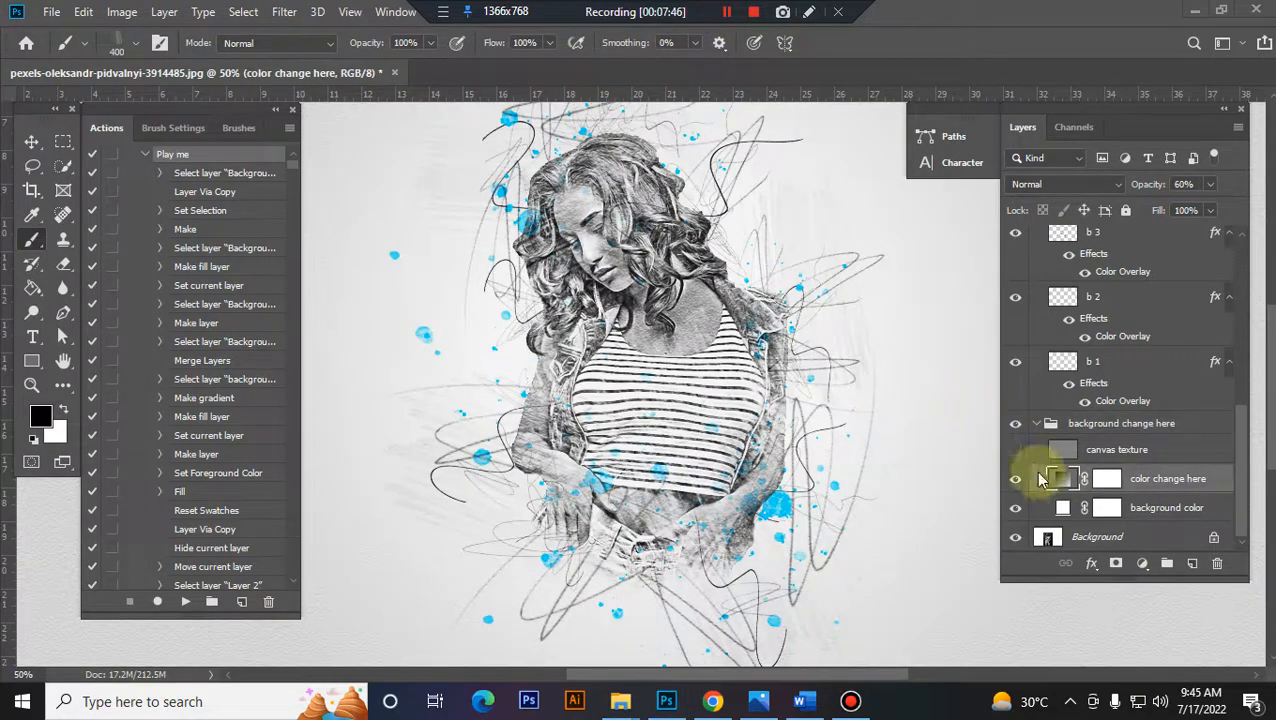
Step: Preview blue, purple, pale blue, yellow-orange and pink-to-blue gradient fills, then cancel
click(1063, 478)
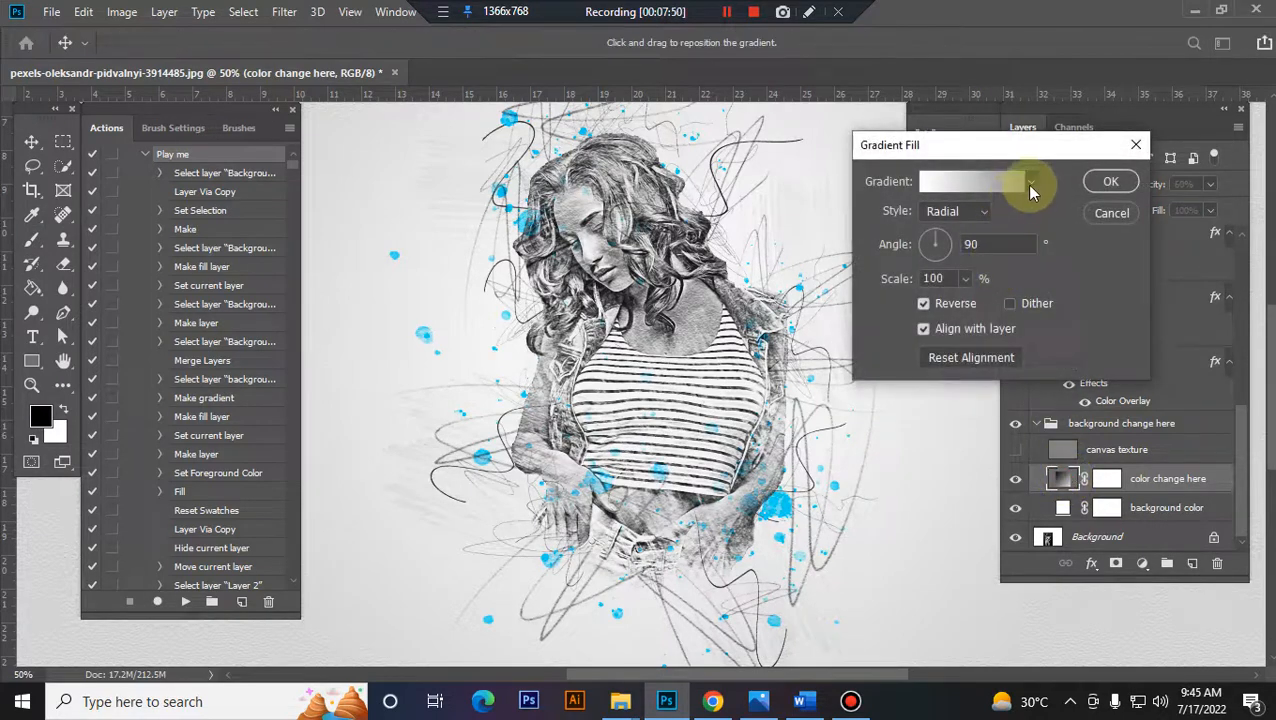
click(1030, 181)
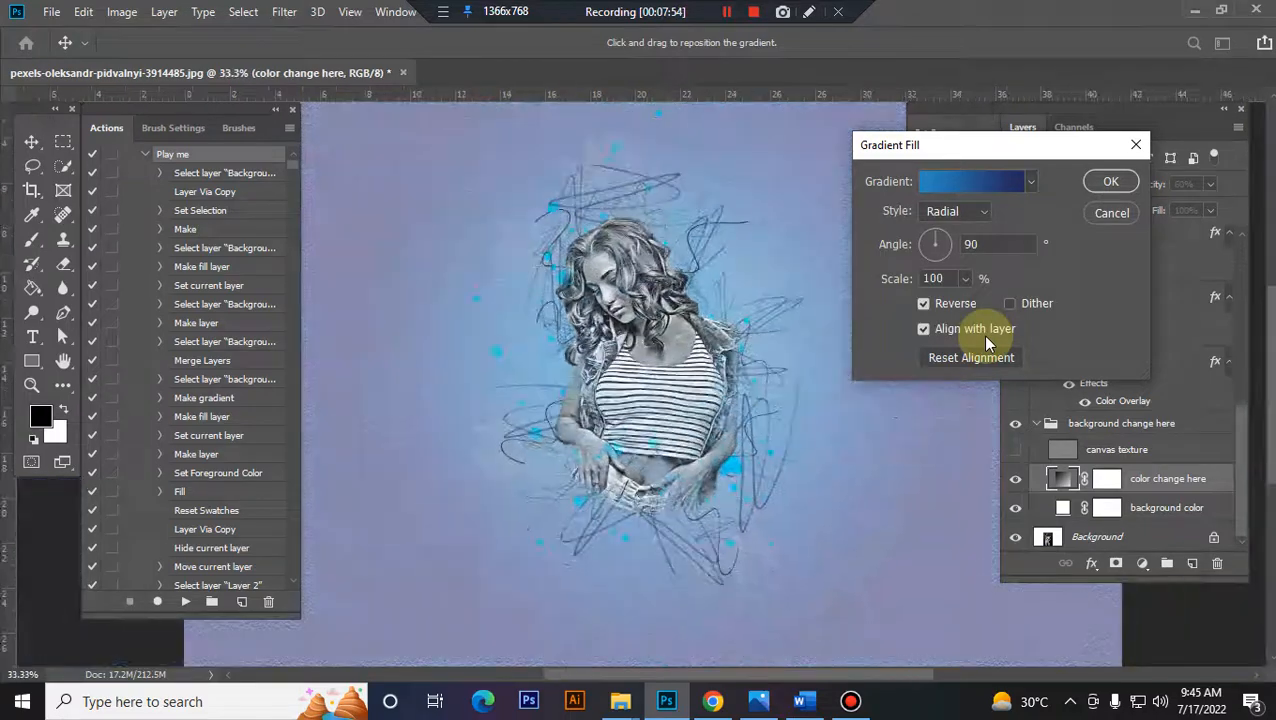
click(1030, 181)
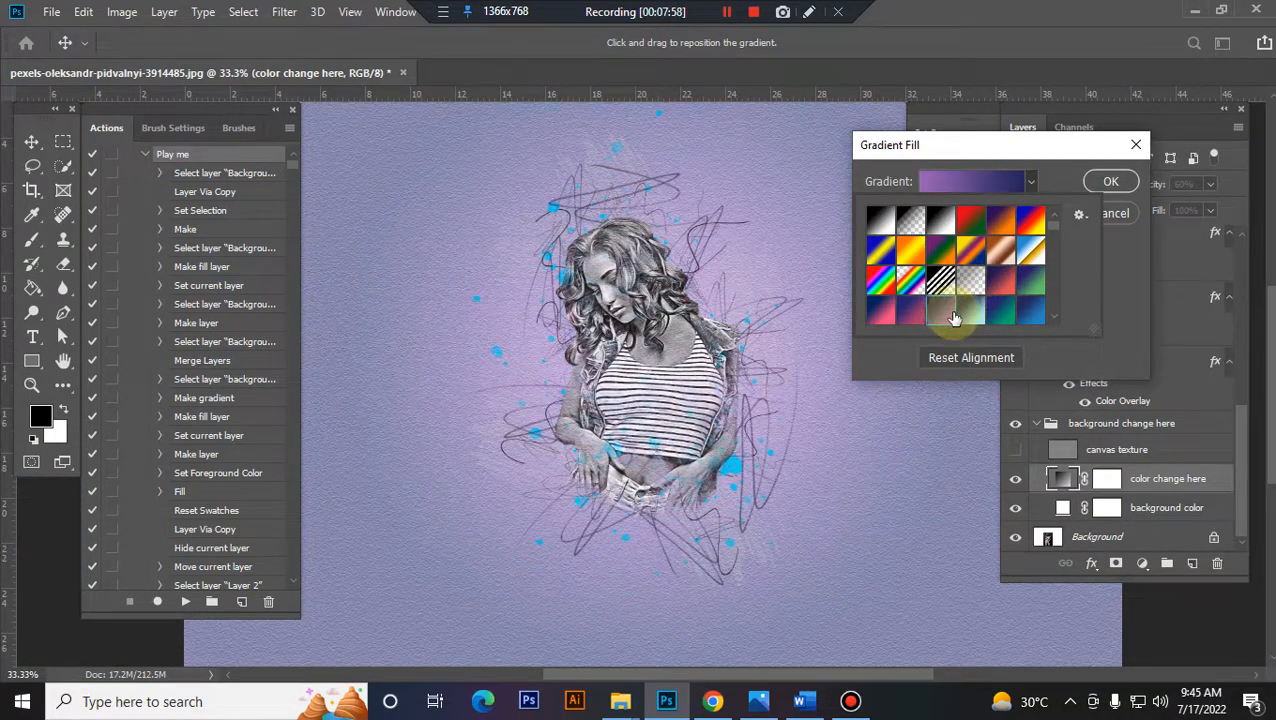
click(998, 288)
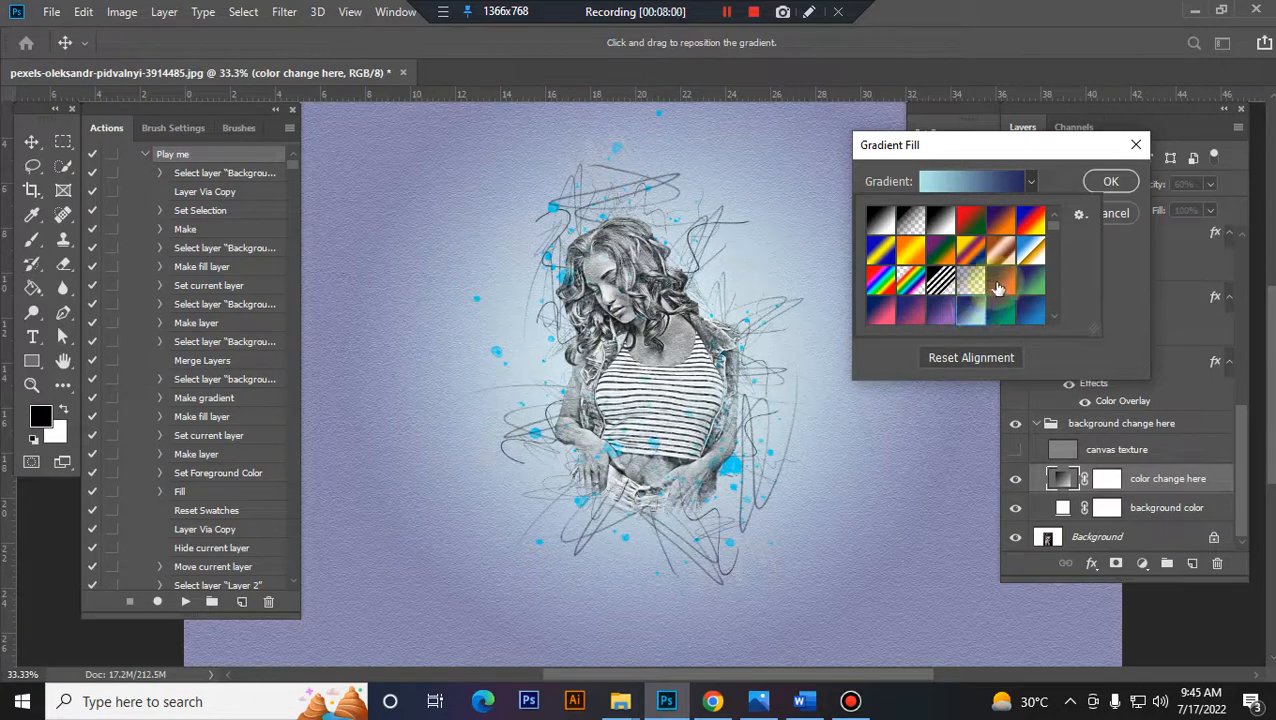
click(880, 310)
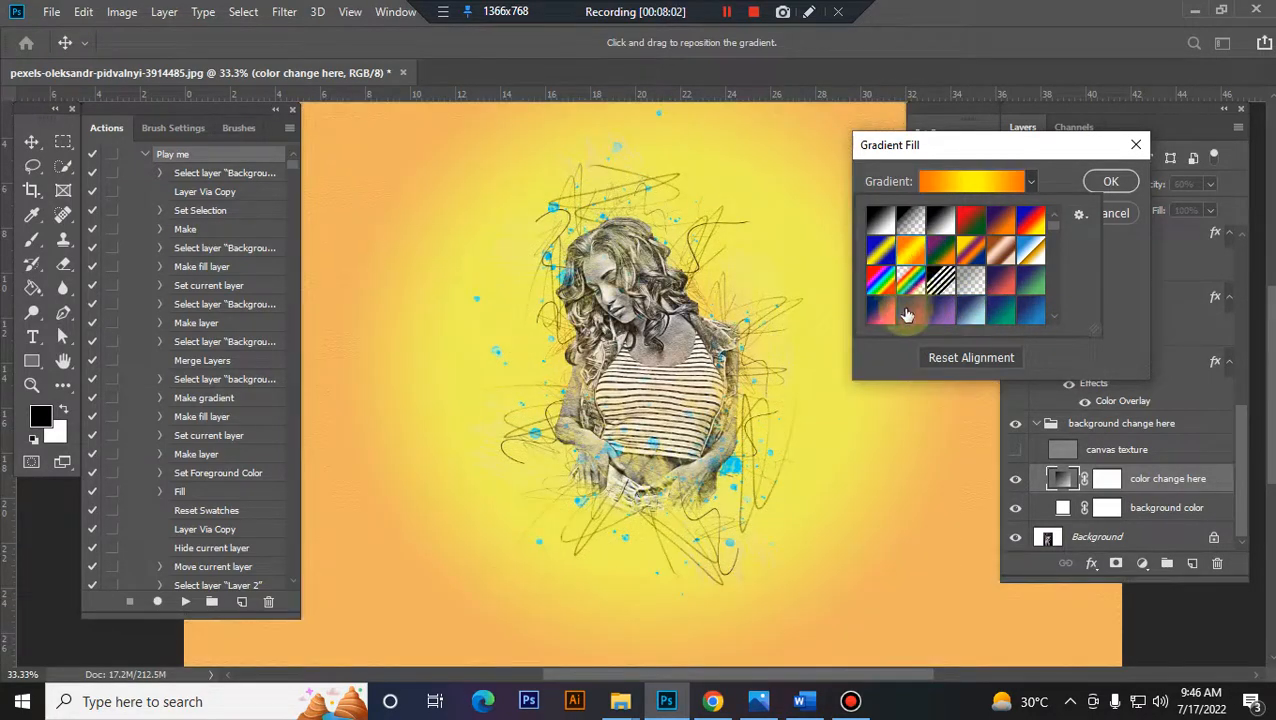
click(907, 314)
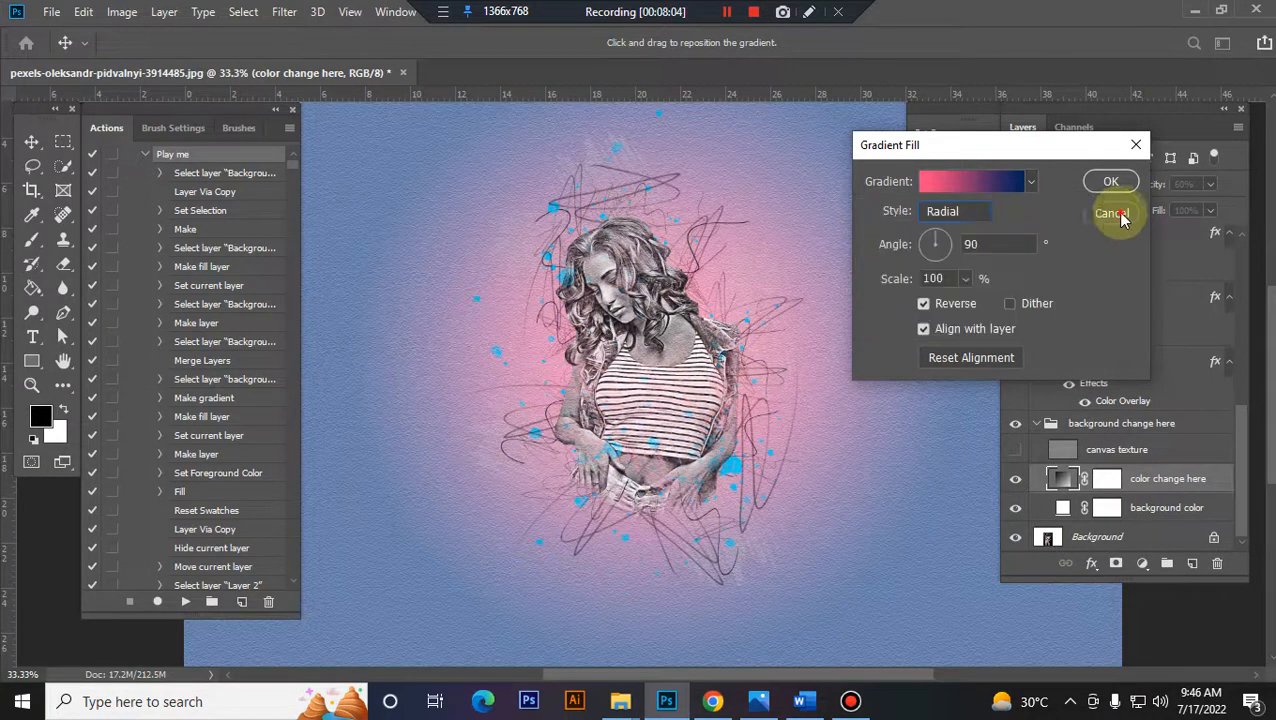
click(1112, 213)
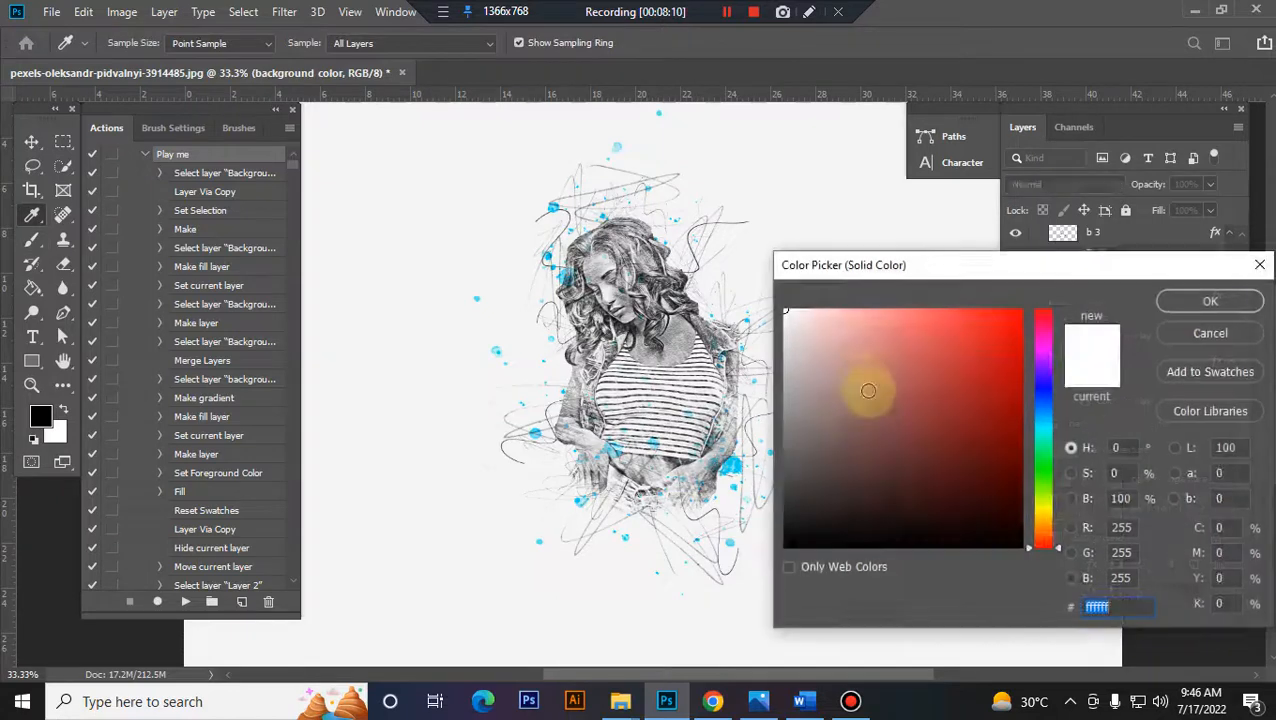
Step: Preview bright blue and navy background colours, cancel, and collapse the group
click(1012, 322)
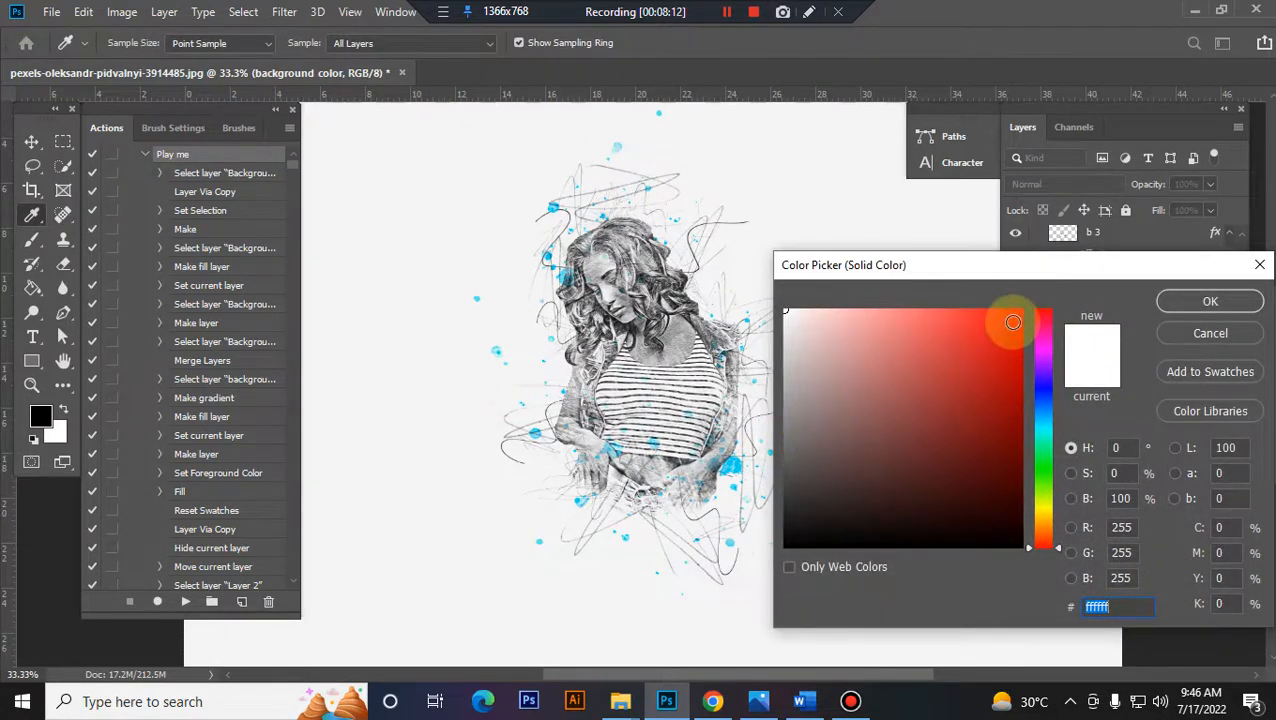
click(1008, 407)
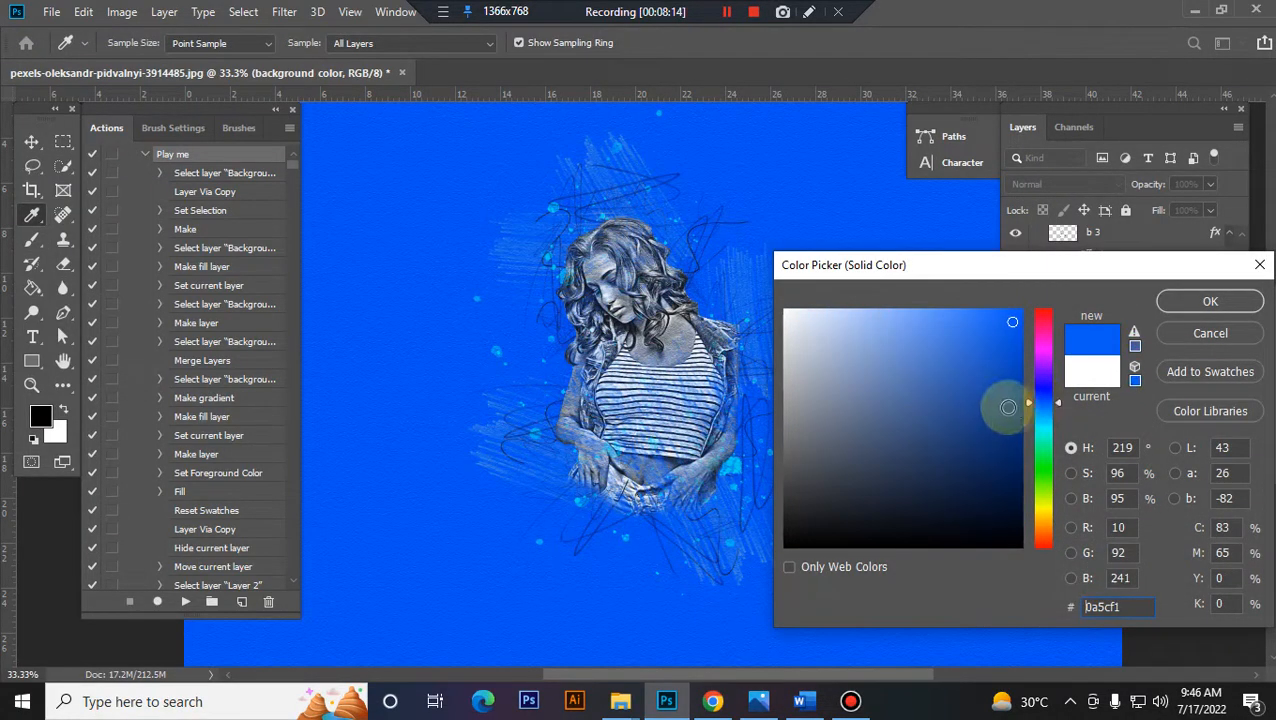
click(1020, 497)
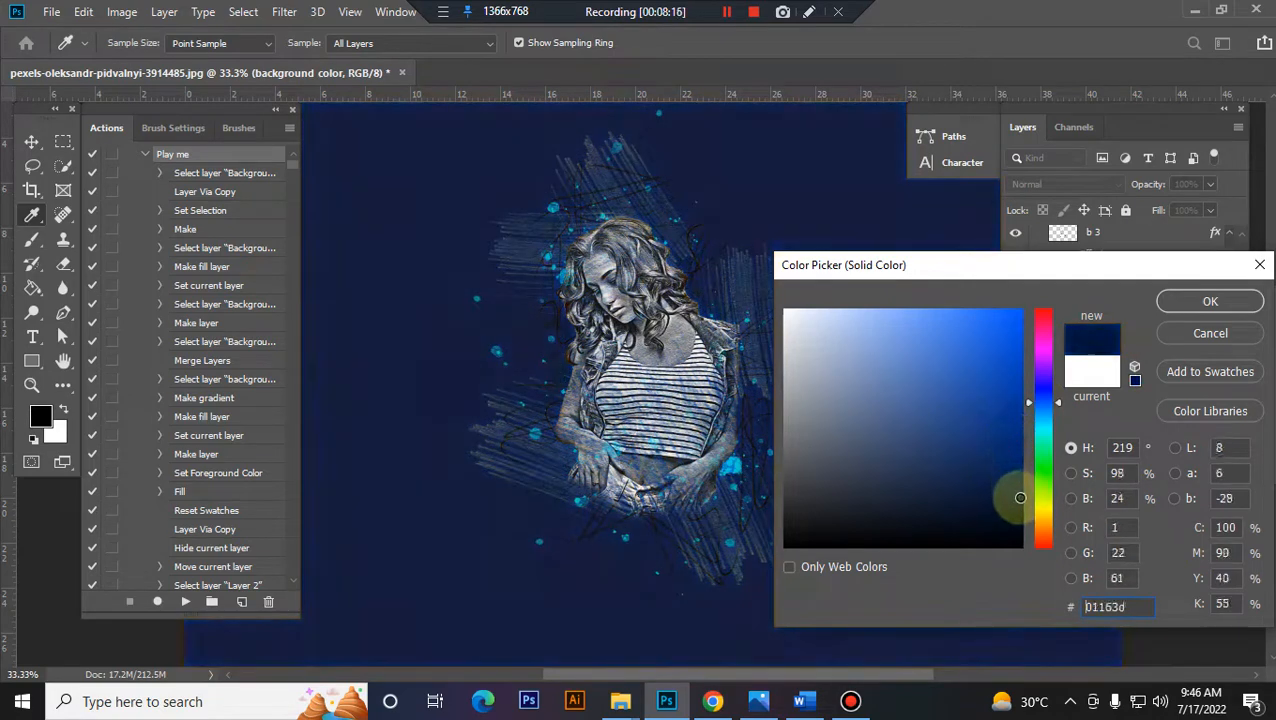
click(992, 495)
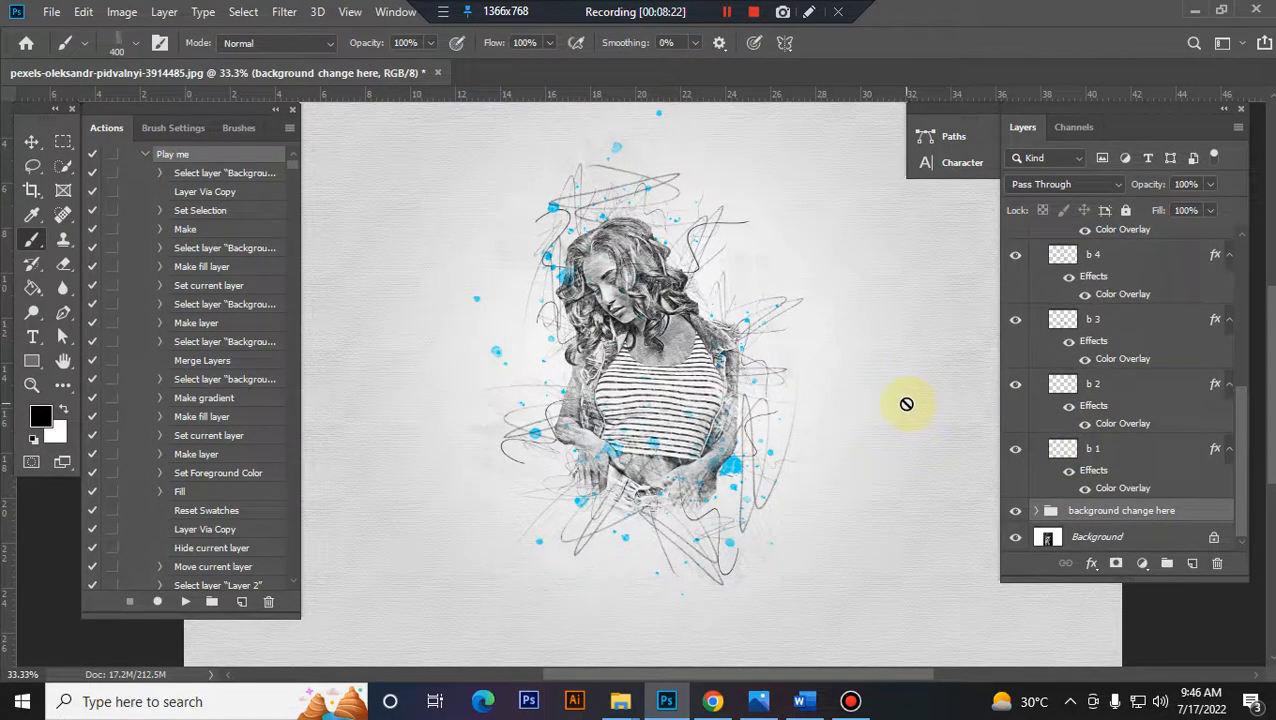
click(754, 11)
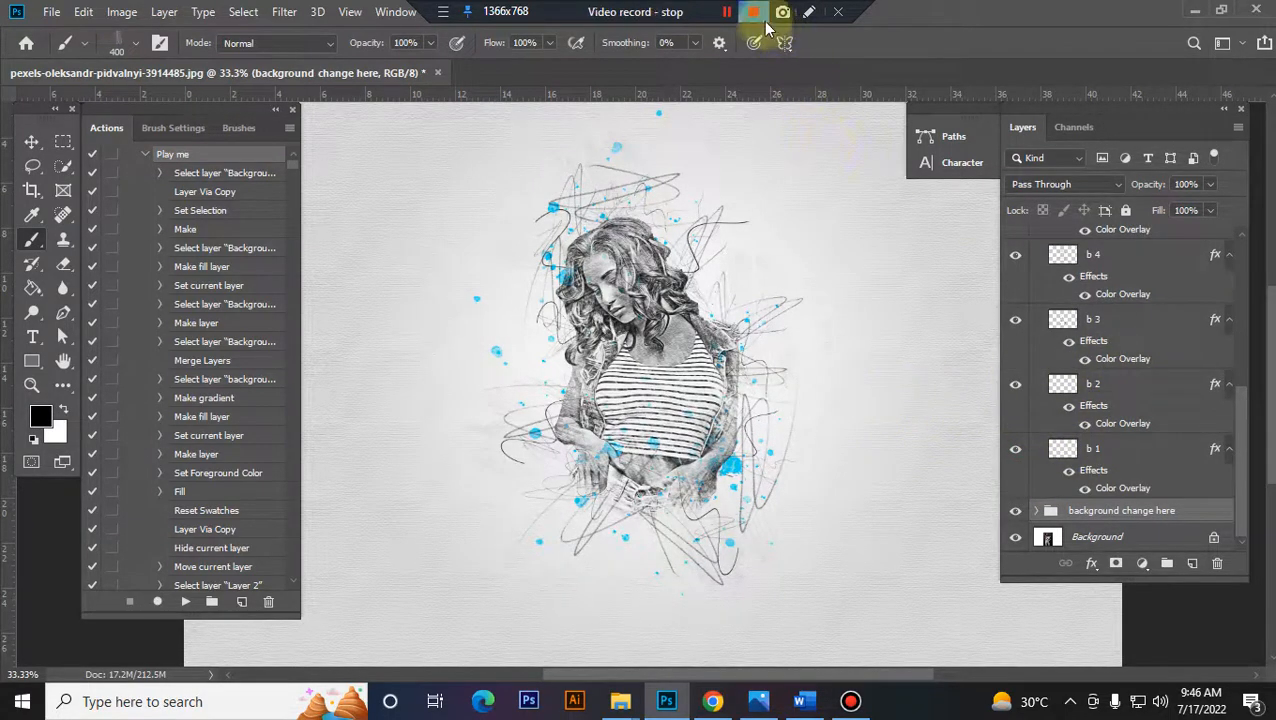